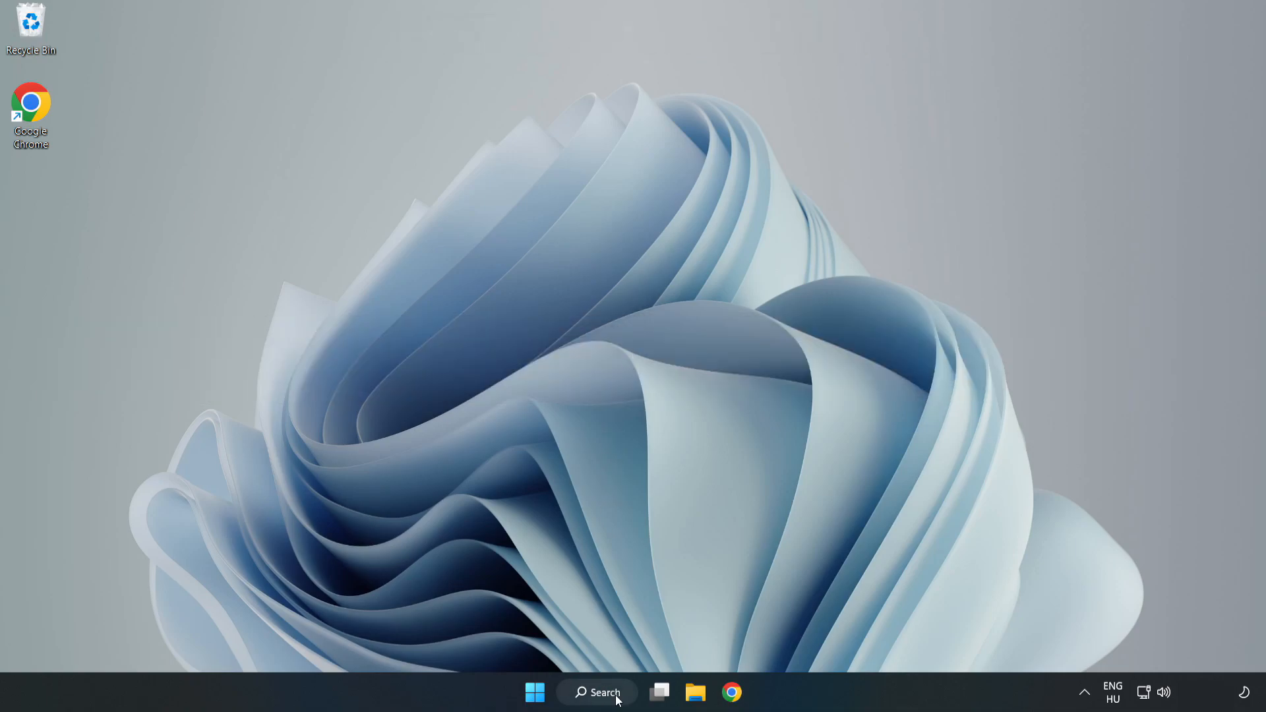
# Search Windows for 'device manager' to bring up Device Manager as the best match.
pyautogui.click(598, 693)
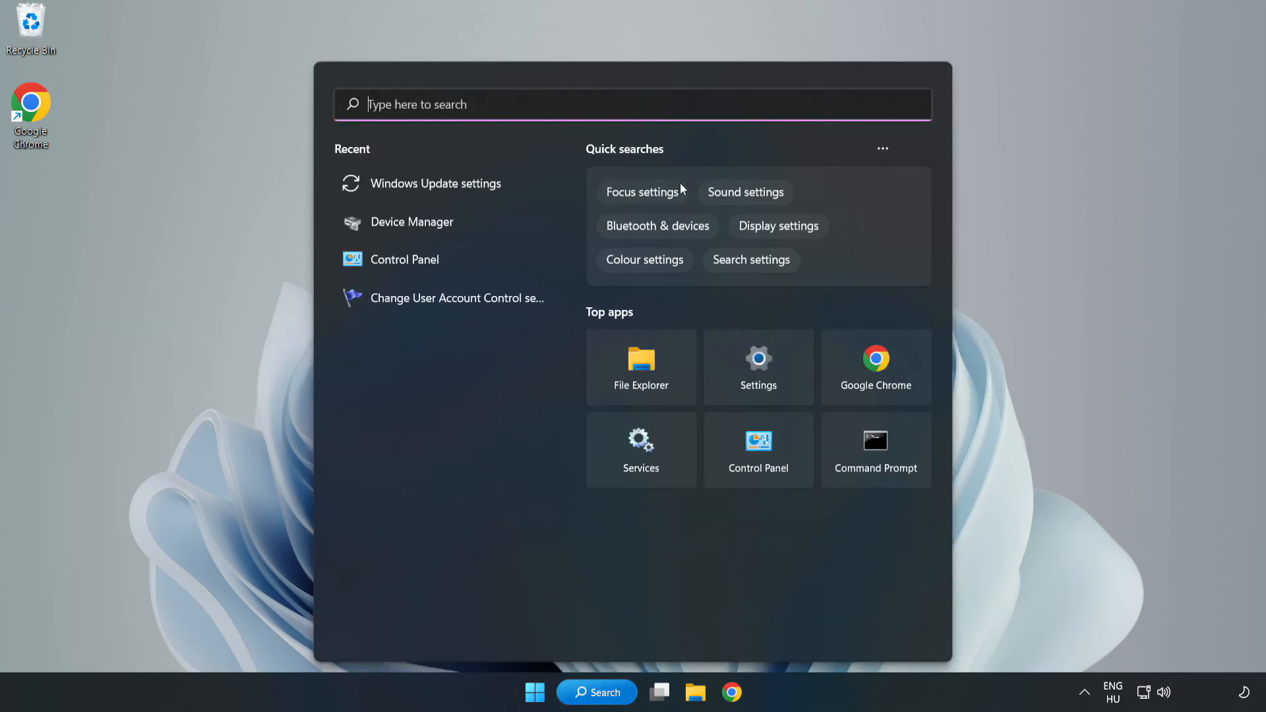
pyautogui.write('device manager')
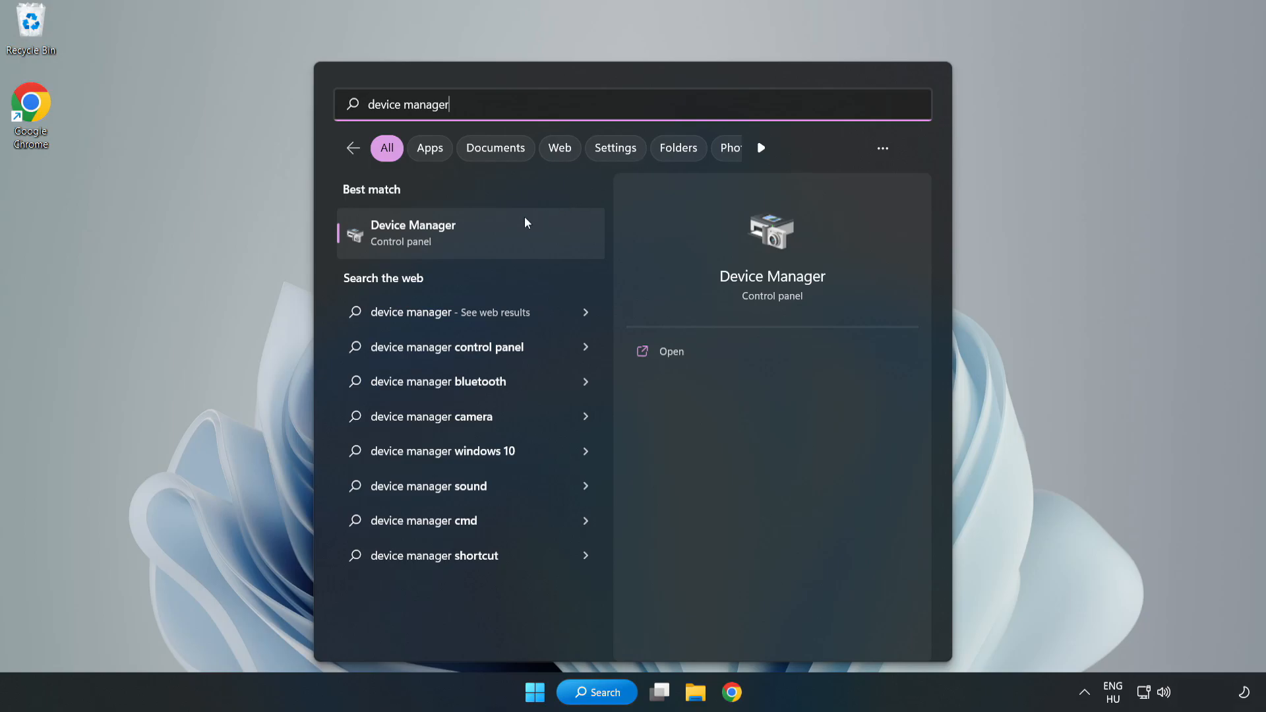
pyautogui.moveTo(471, 245)
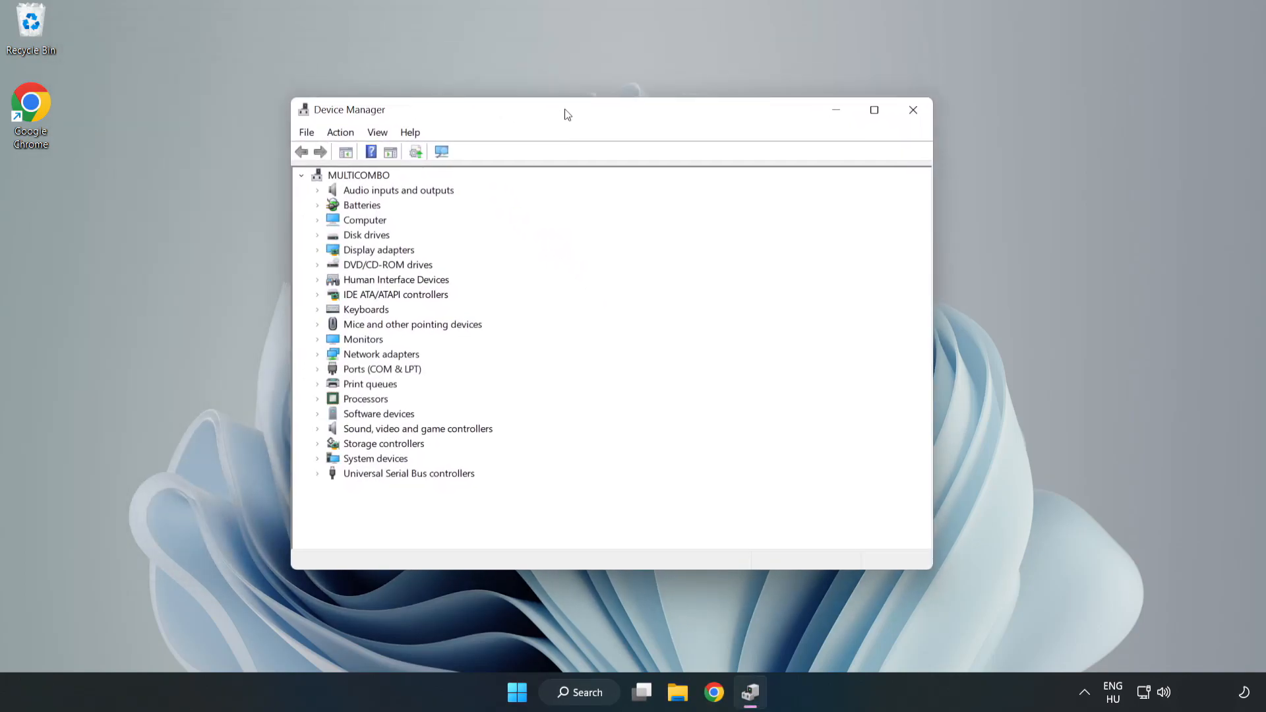
# Auto-search drivers for the VMware SVGA 3D adapter (best already installed), then close Device Manager.
pyautogui.click(378, 250)
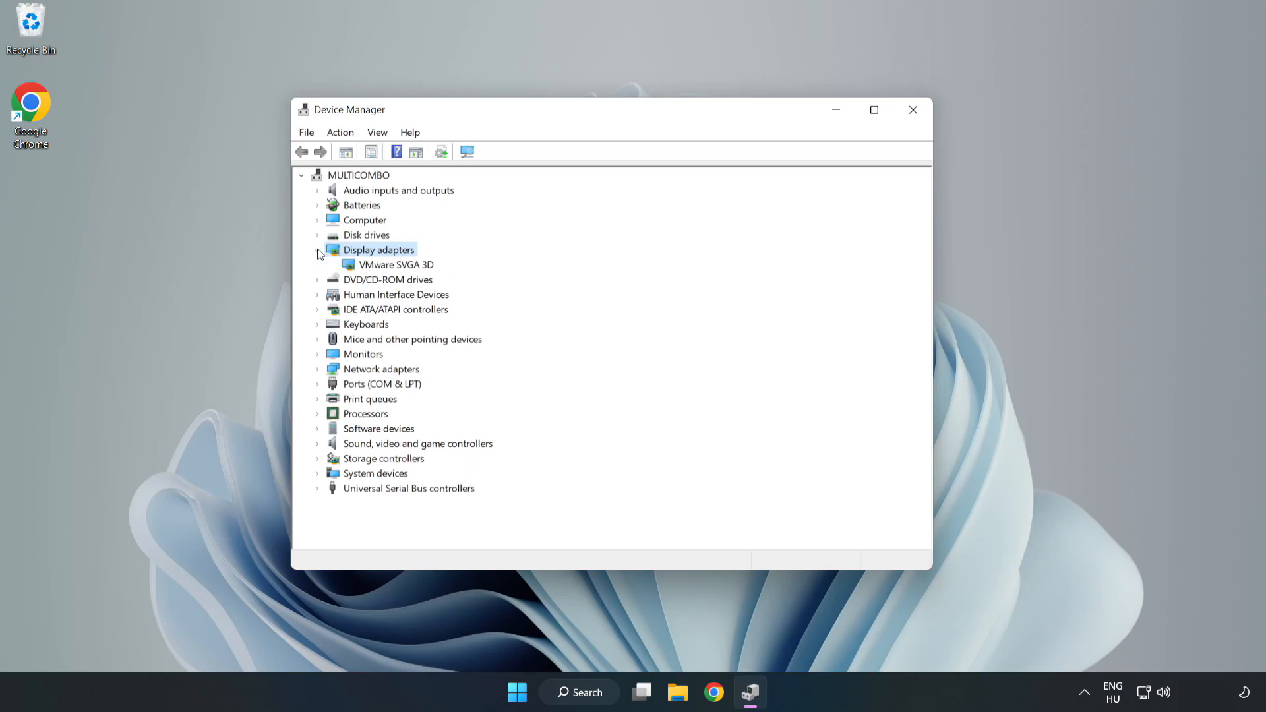
pyautogui.click(396, 265)
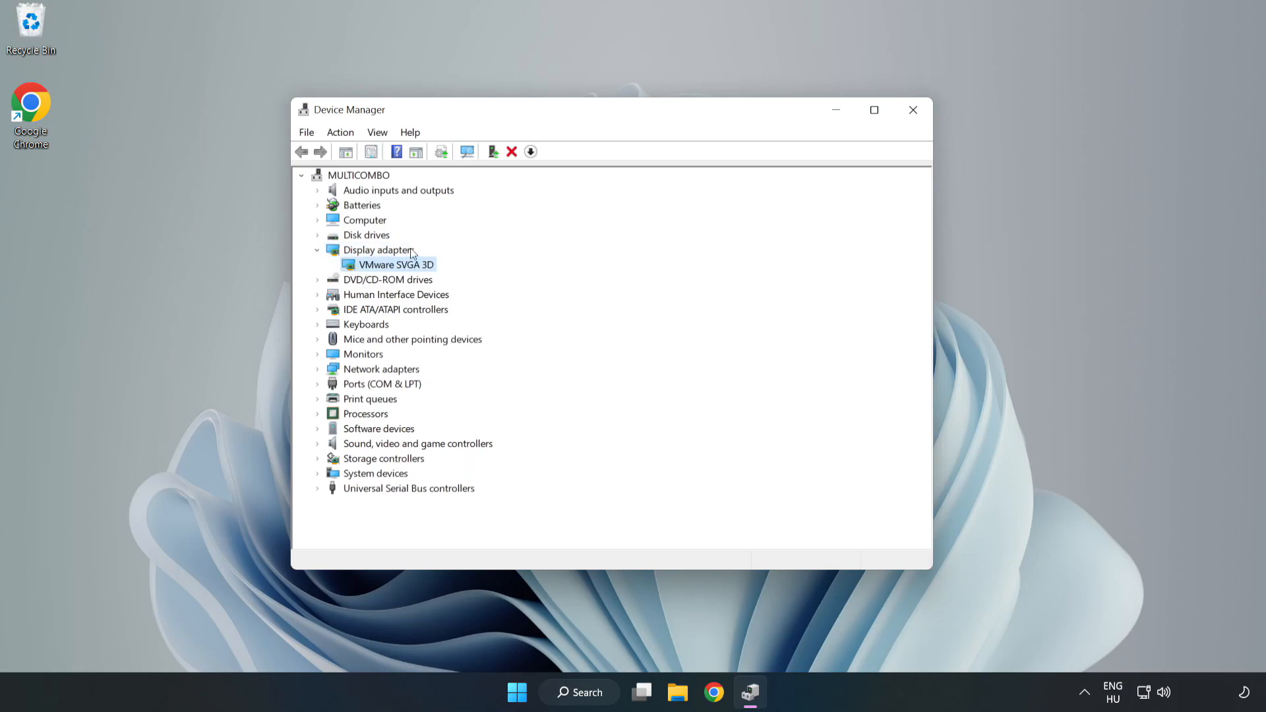
pyautogui.click(396, 264)
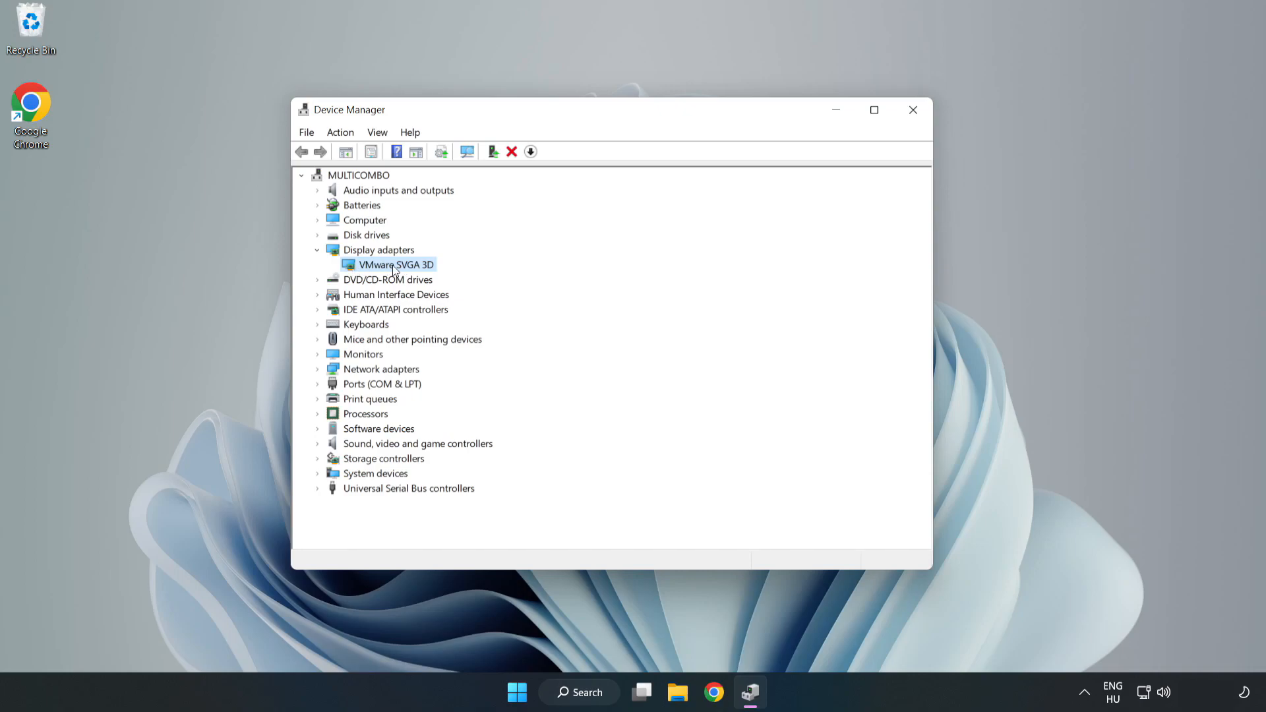
pyautogui.rightClick(394, 265)
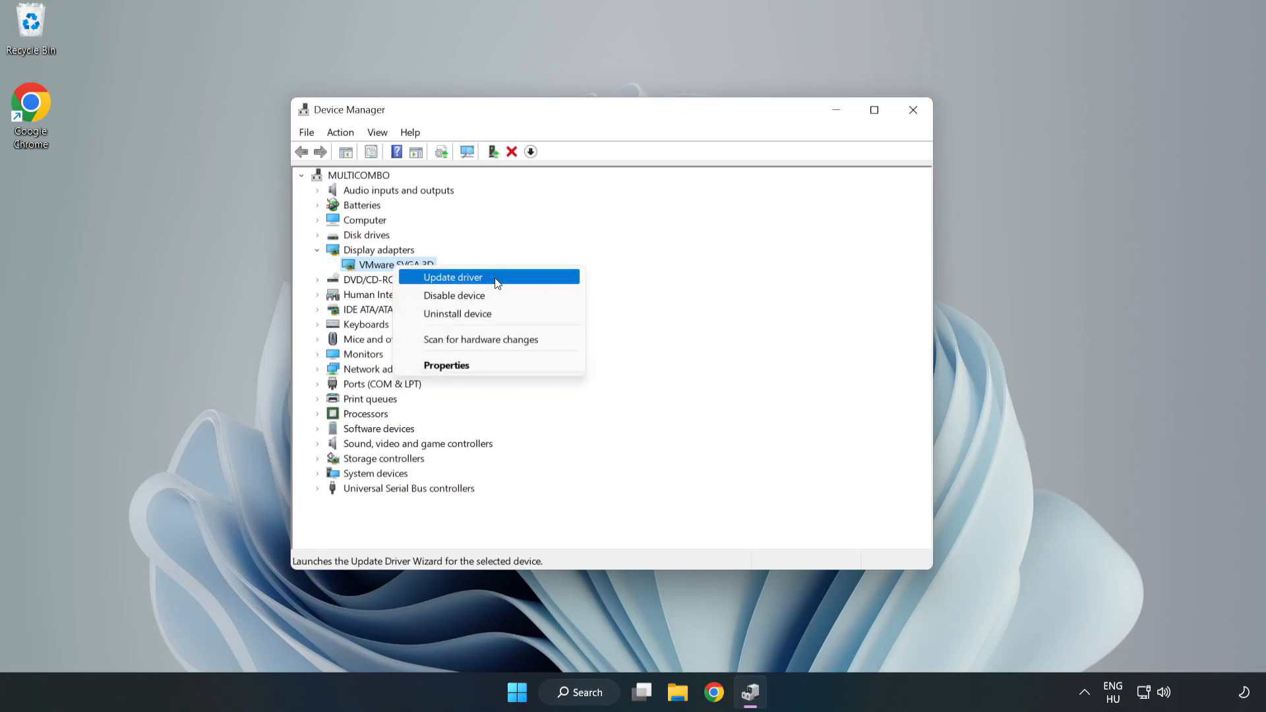
pyautogui.click(453, 277)
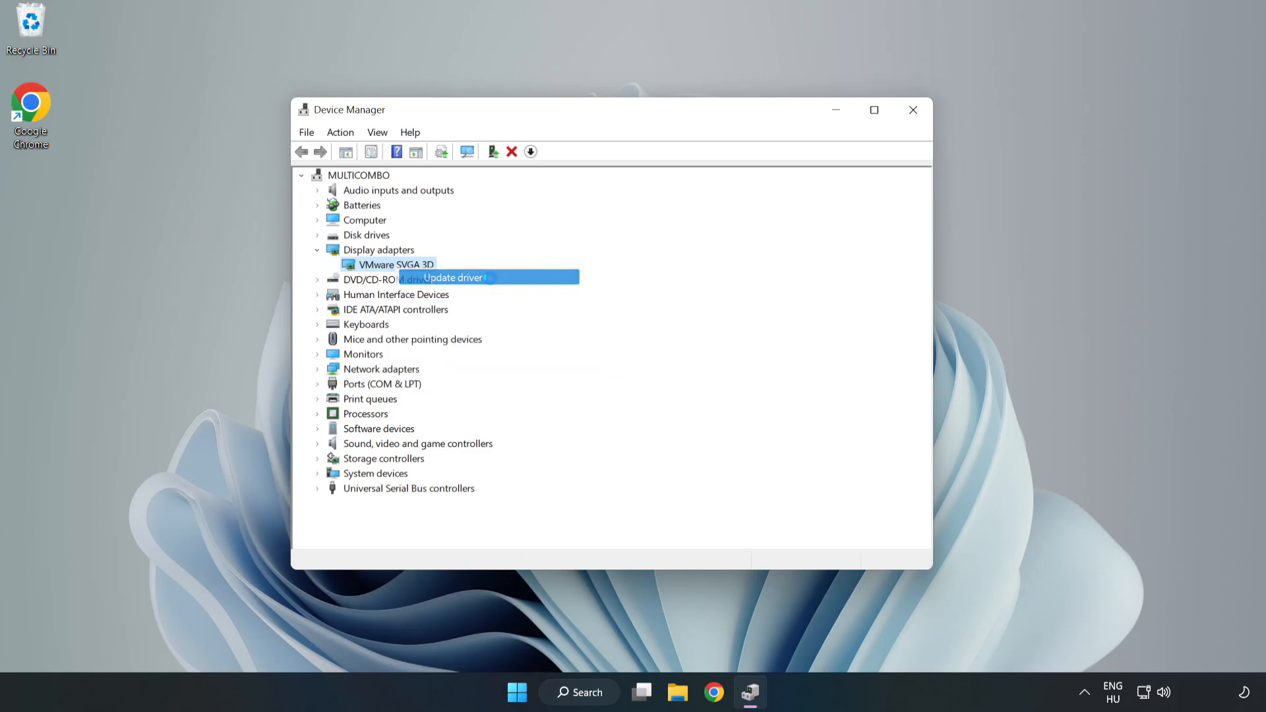
pyautogui.click(452, 277)
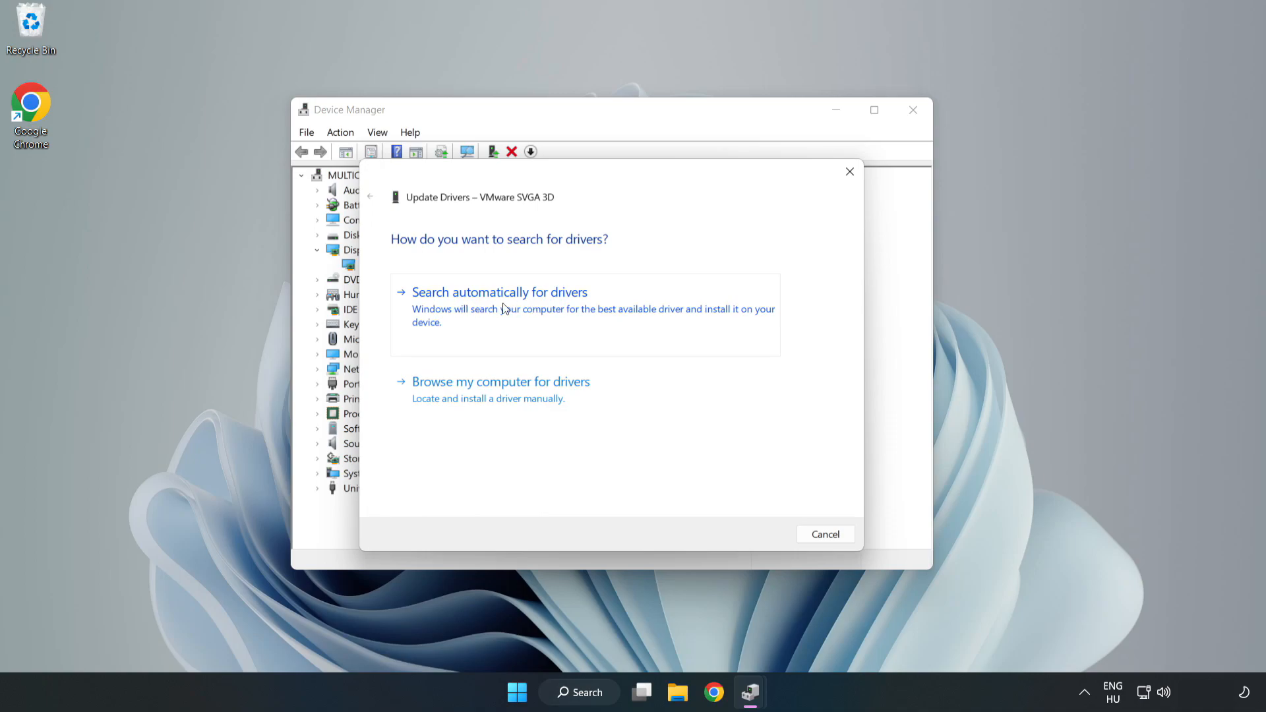
pyautogui.click(499, 292)
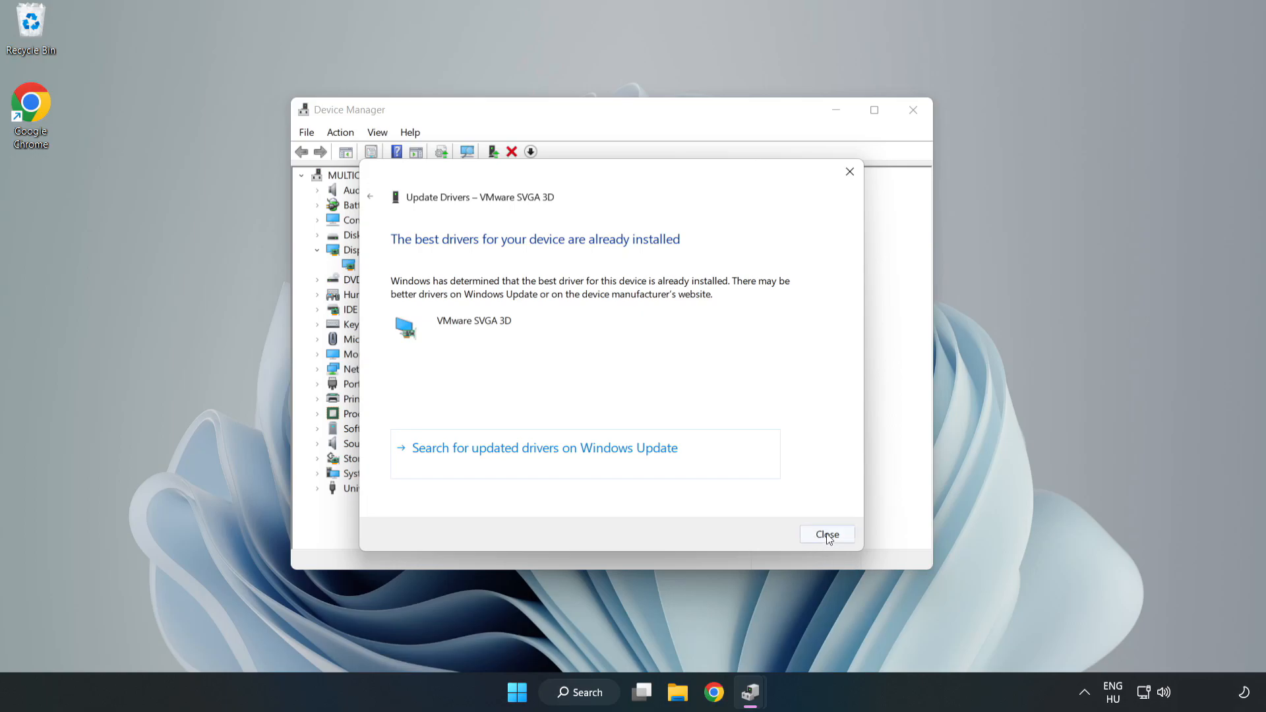
pyautogui.click(827, 534)
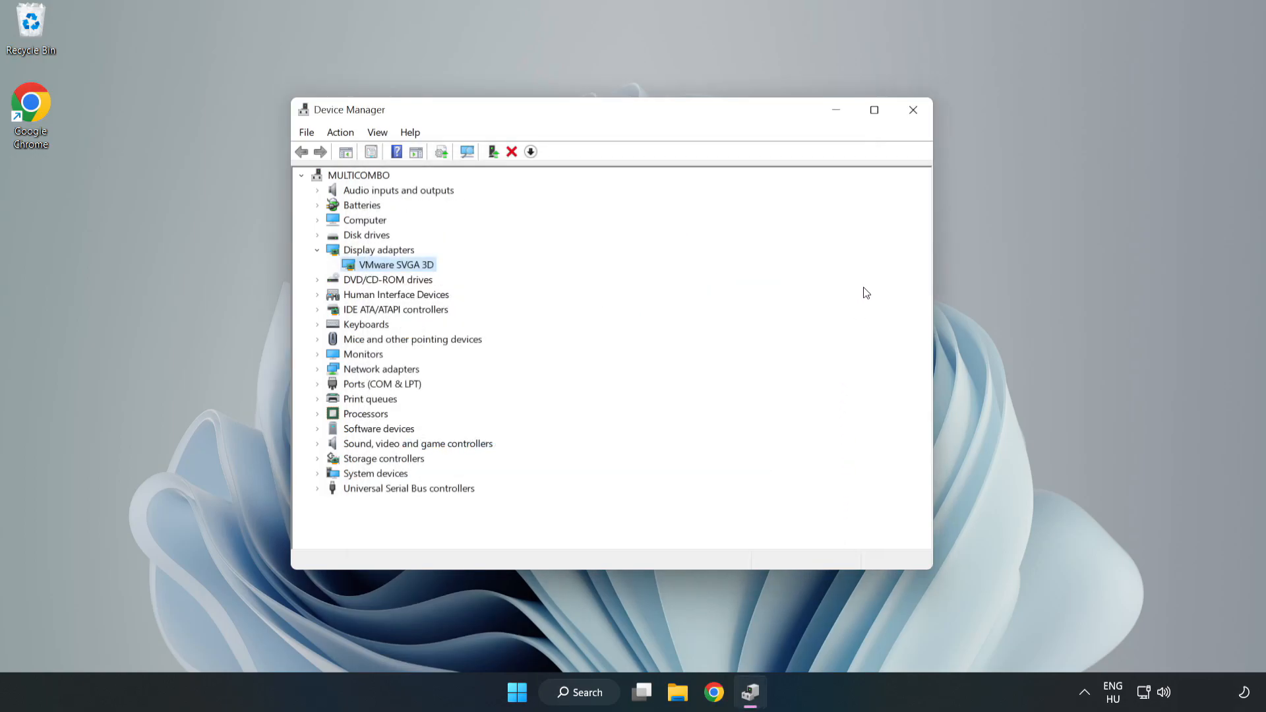
pyautogui.moveTo(913, 112)
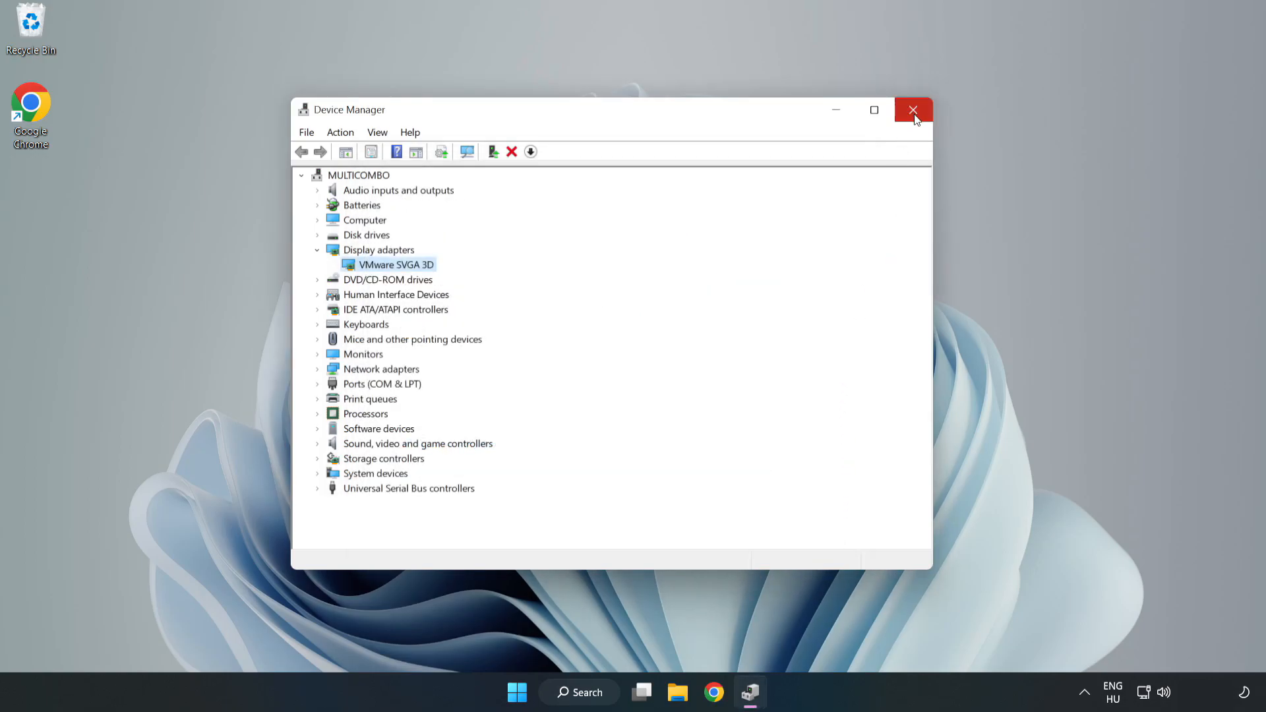
pyautogui.click(914, 109)
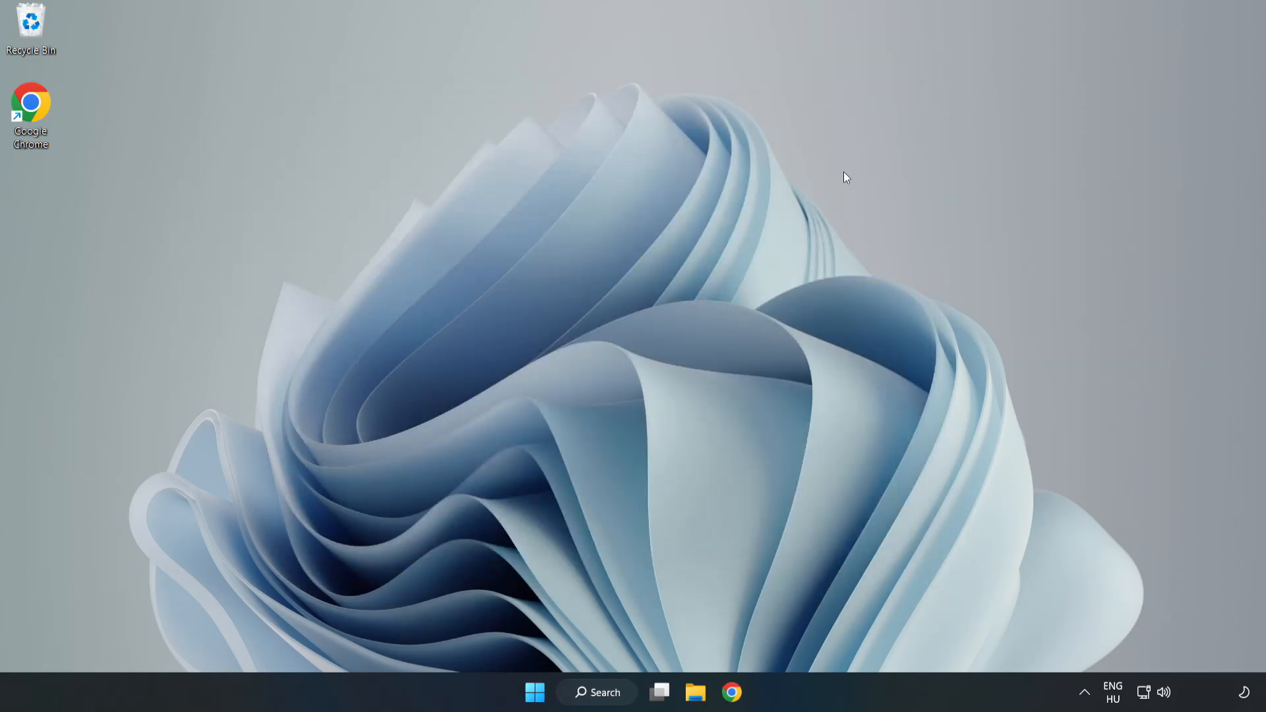
# Search Windows for 'update' and launch Windows Update settings.
pyautogui.click(598, 692)
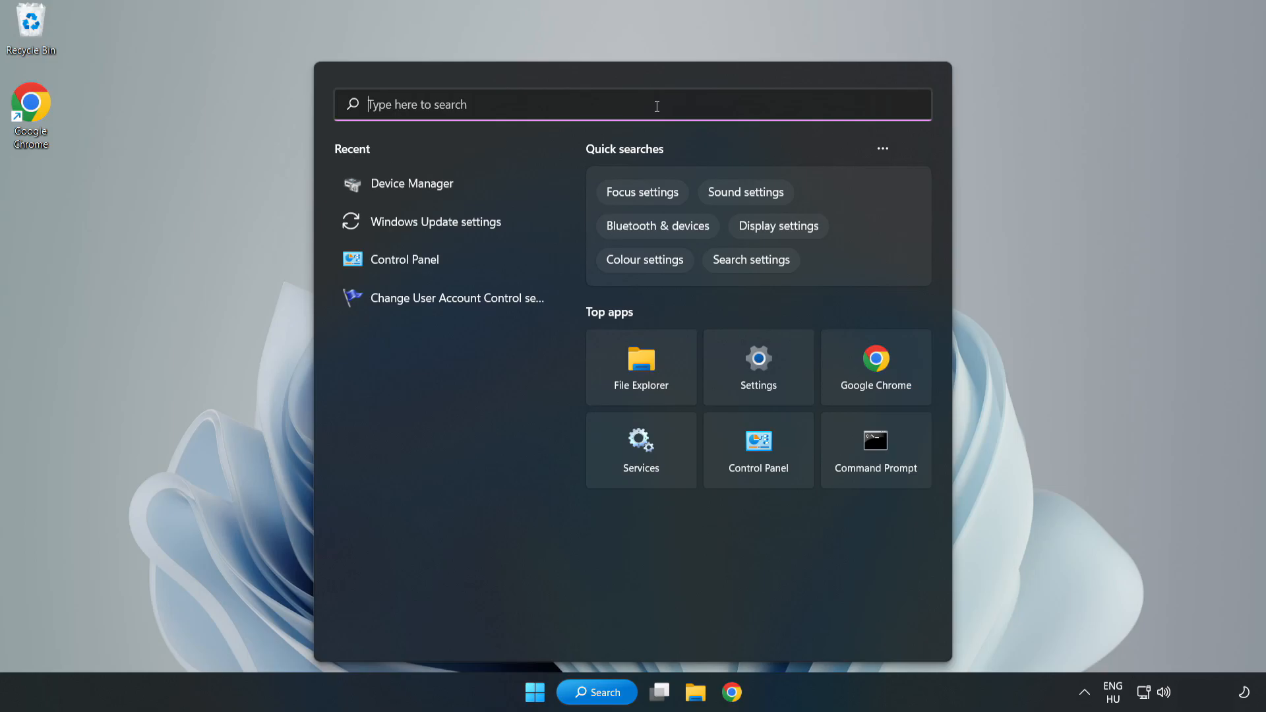
pyautogui.write('upda')
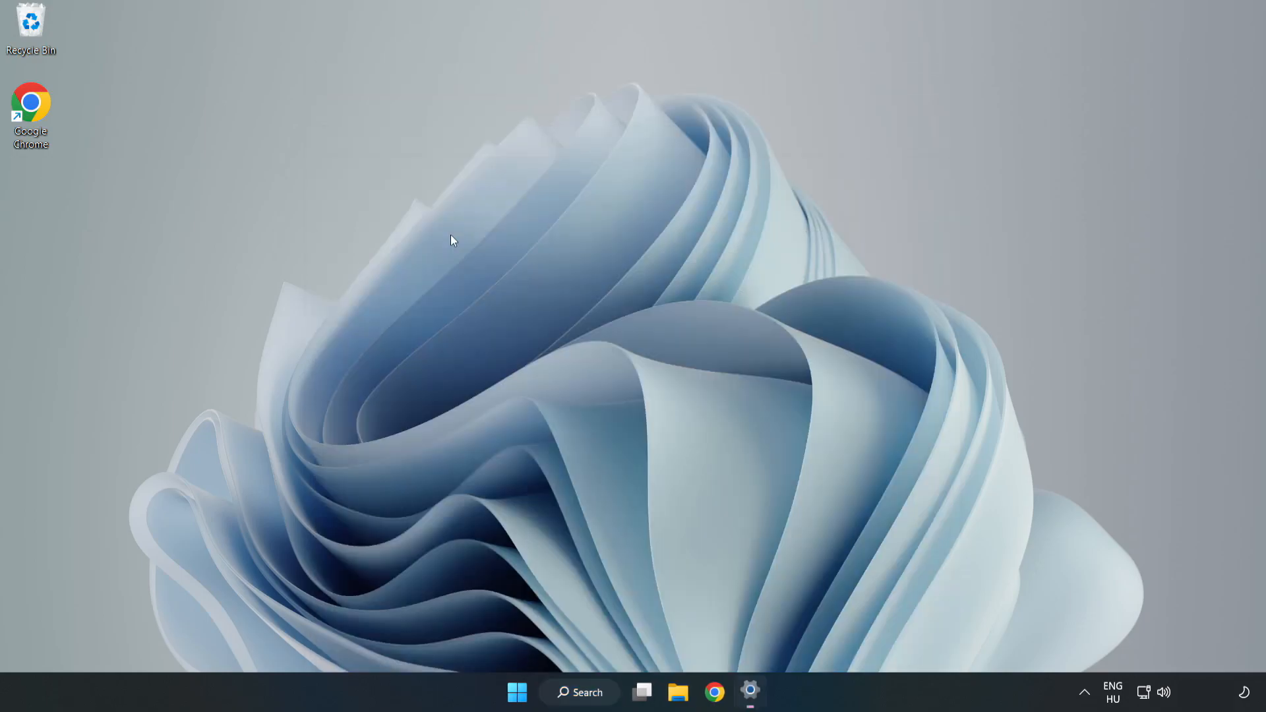
# Maximize Settings, check for updates until it reports up to date, then close Settings.
pyautogui.click(752, 711)
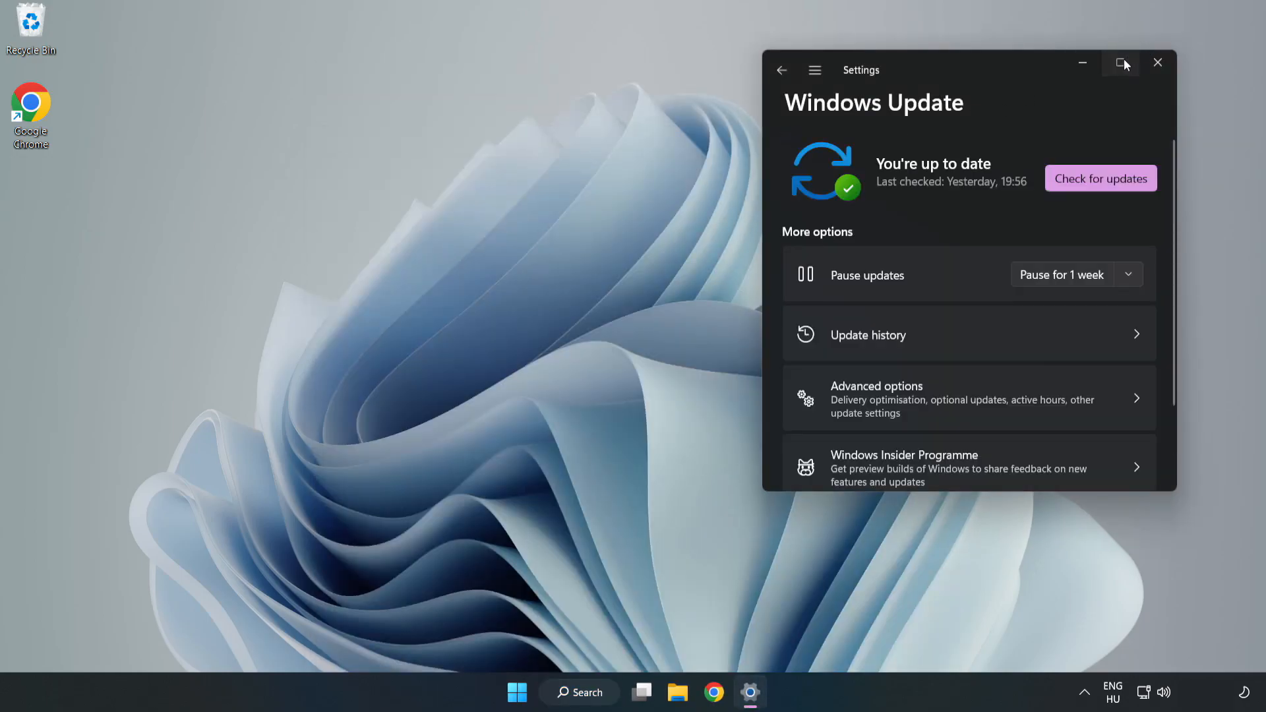
pyautogui.click(1120, 63)
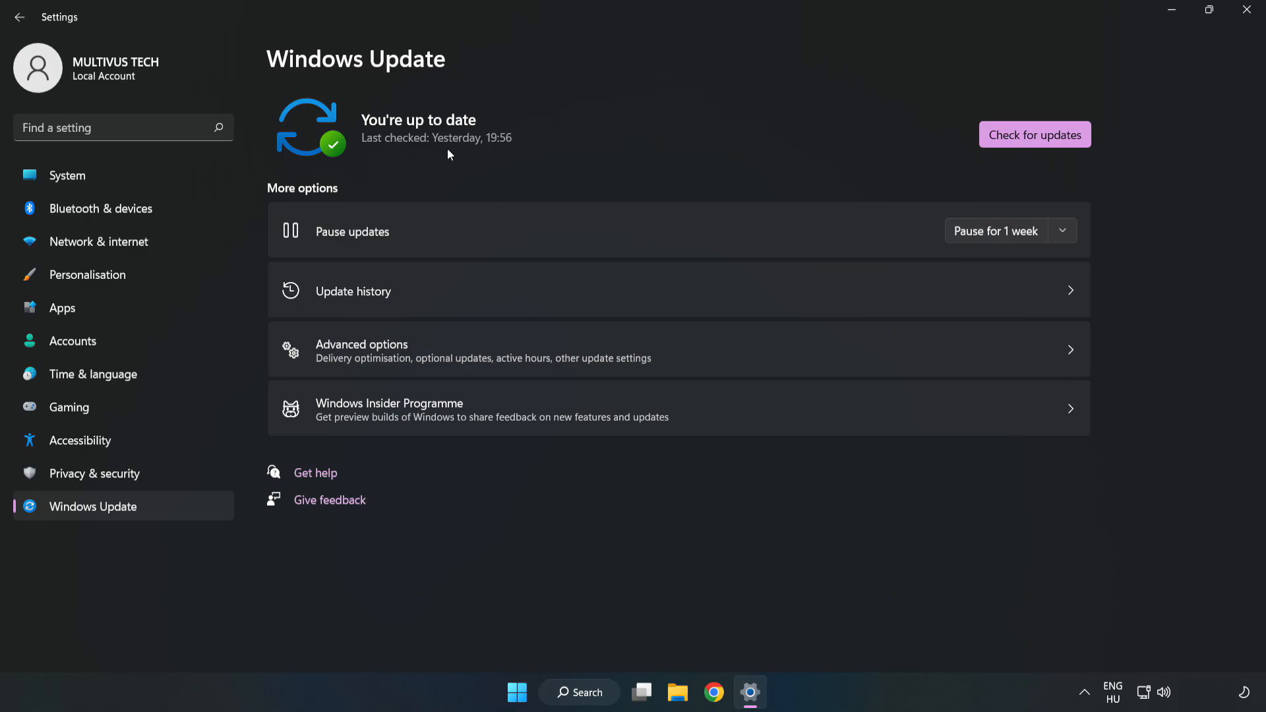
pyautogui.click(1035, 135)
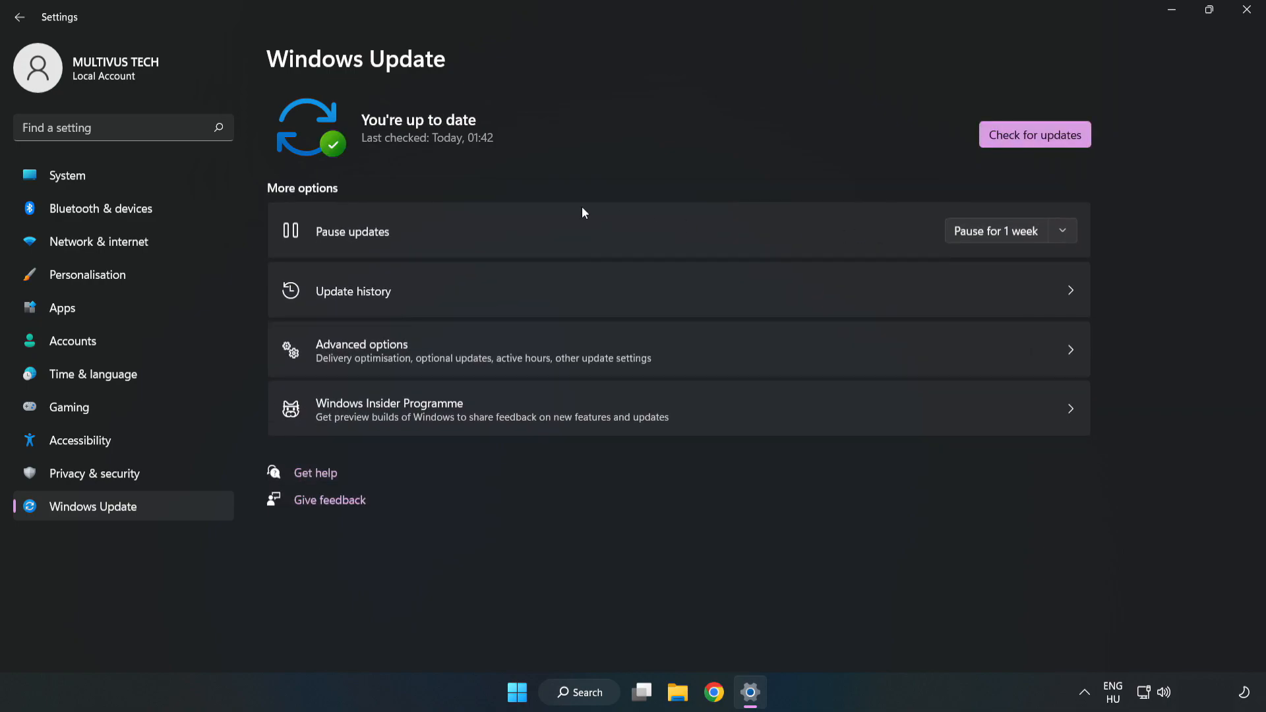
pyautogui.moveTo(1245, 11)
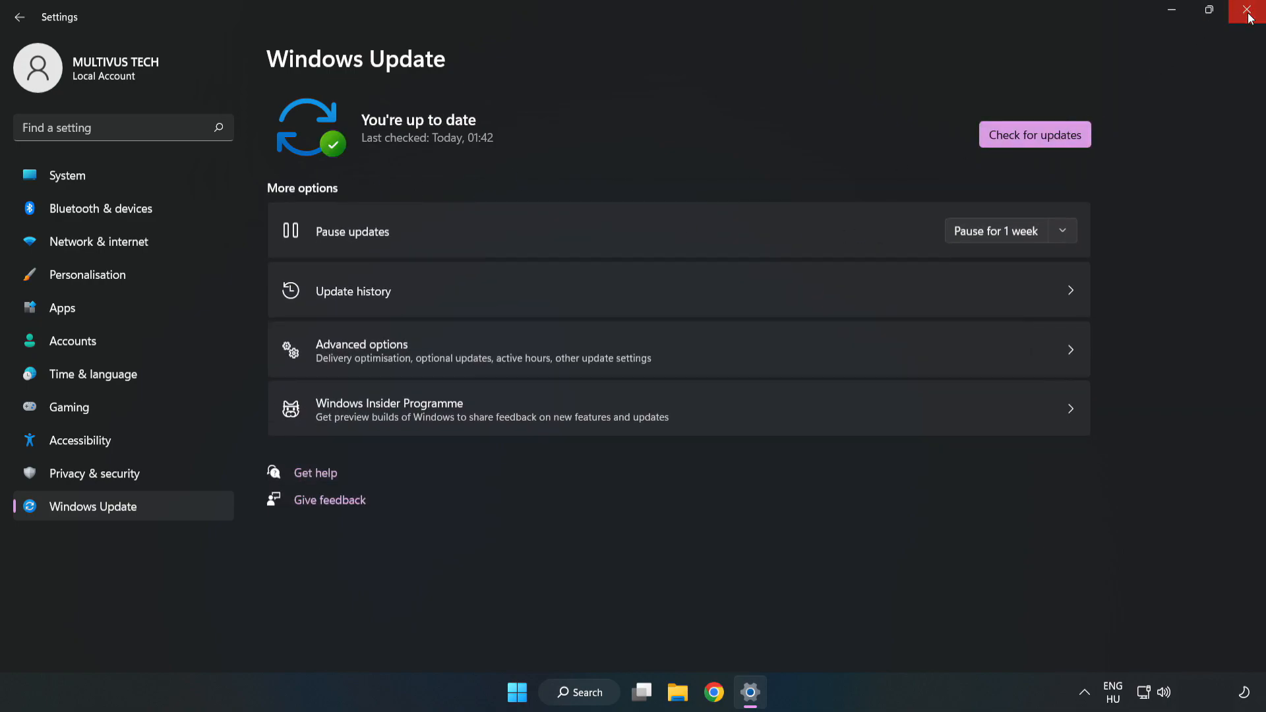
pyautogui.click(1245, 10)
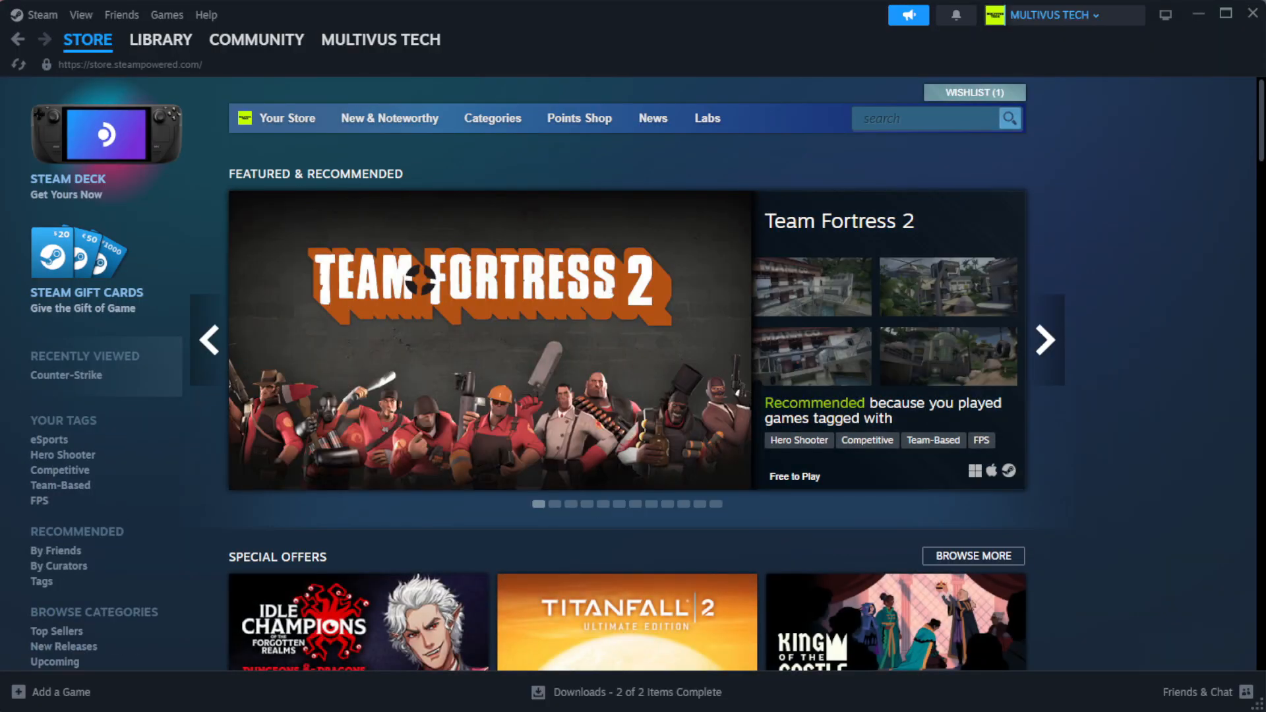
# Open Properties for YOUR NOT WORKING GAME from the Steam library home.
pyautogui.click(160, 40)
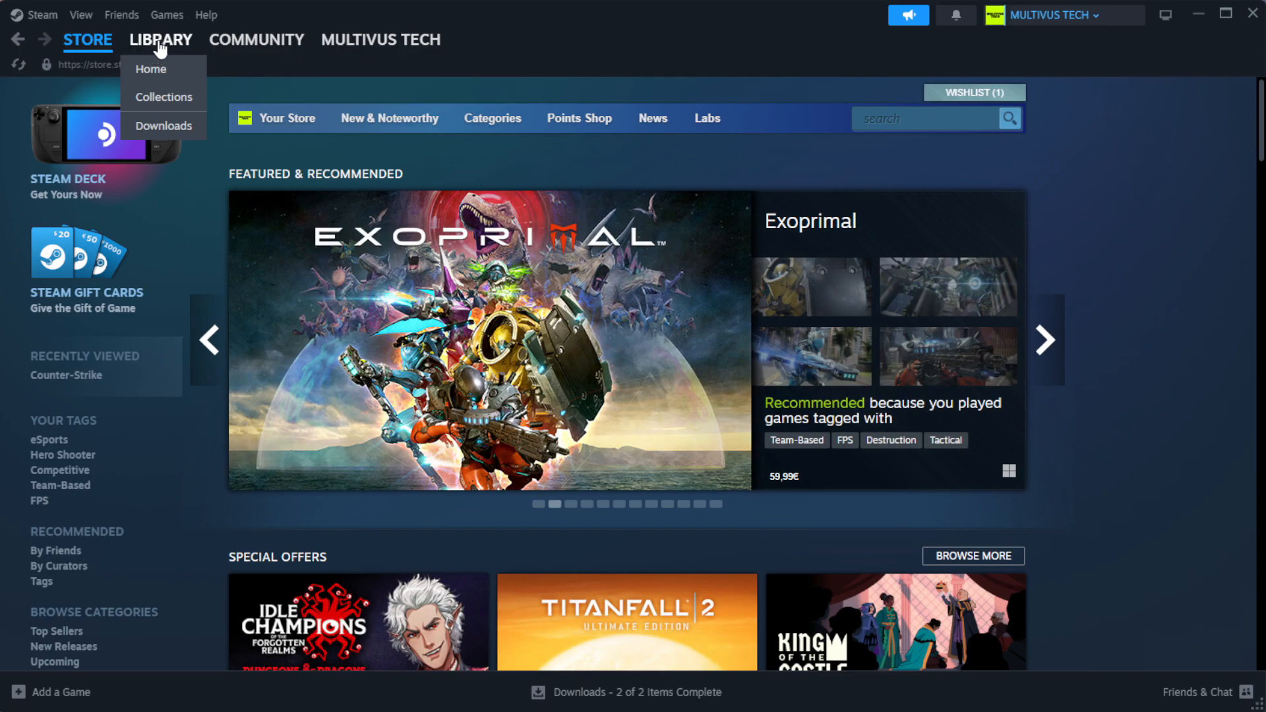
pyautogui.click(151, 68)
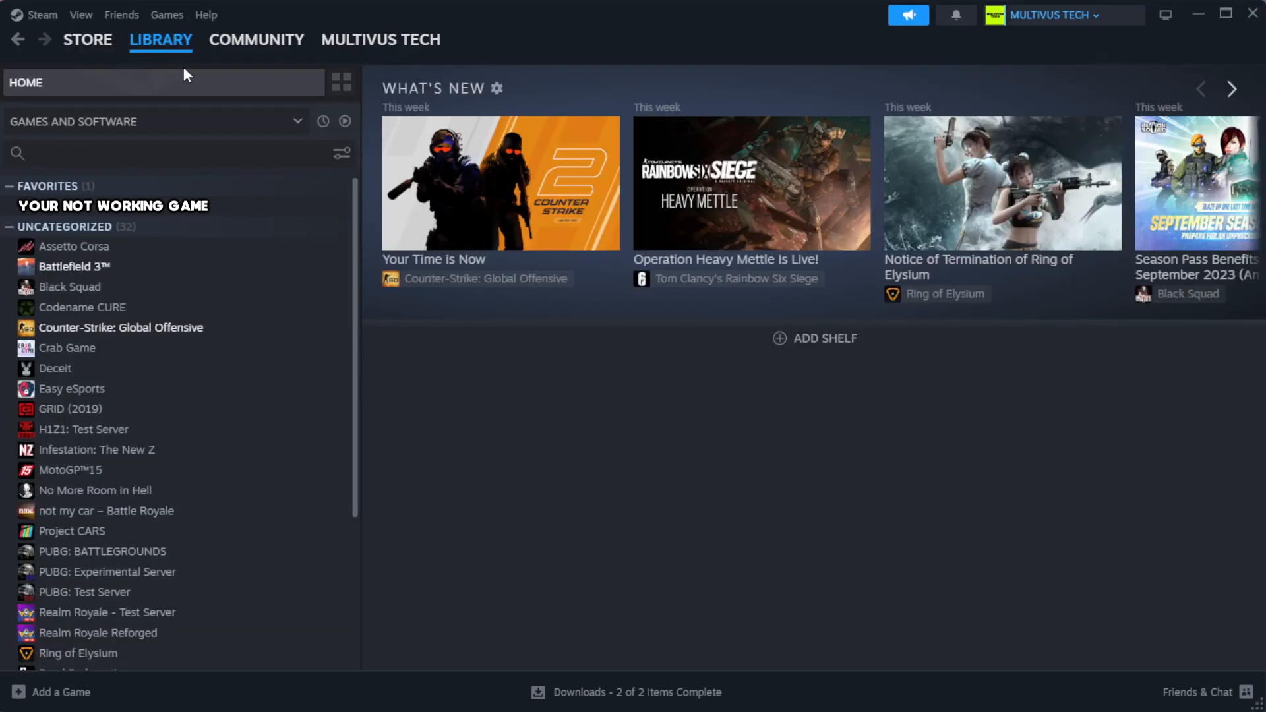
pyautogui.moveTo(222, 111)
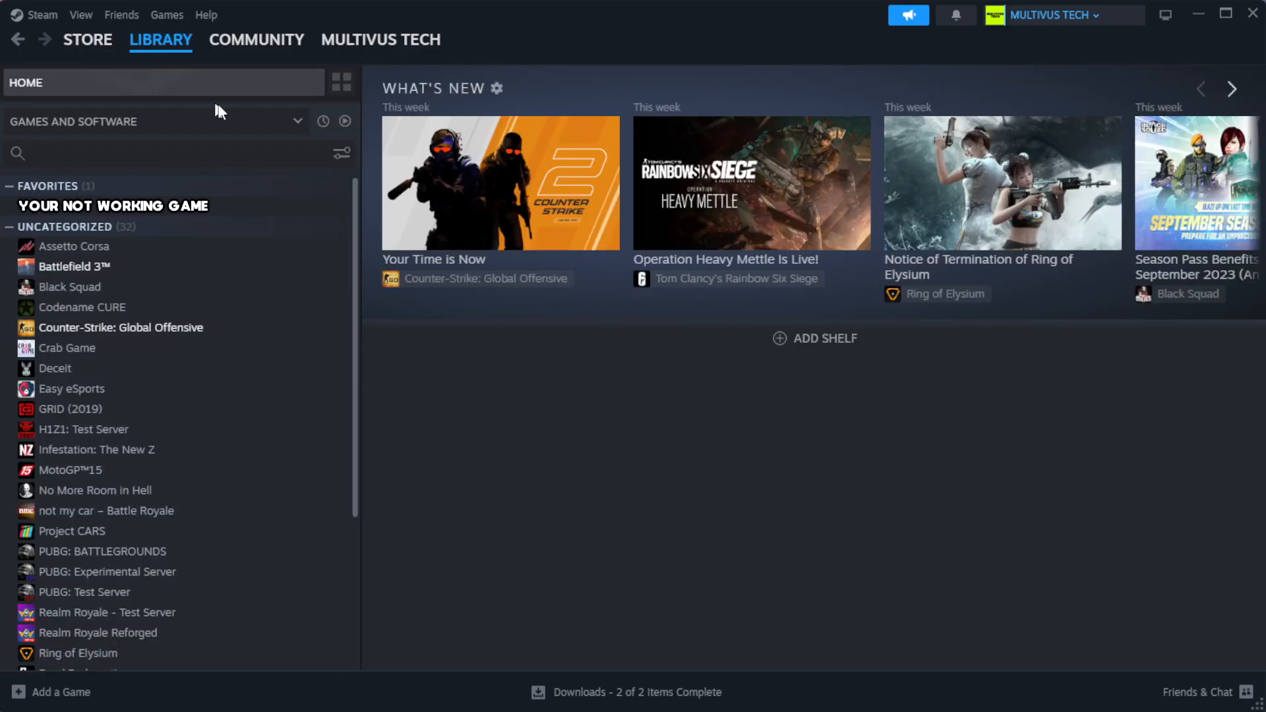
pyautogui.moveTo(306, 214)
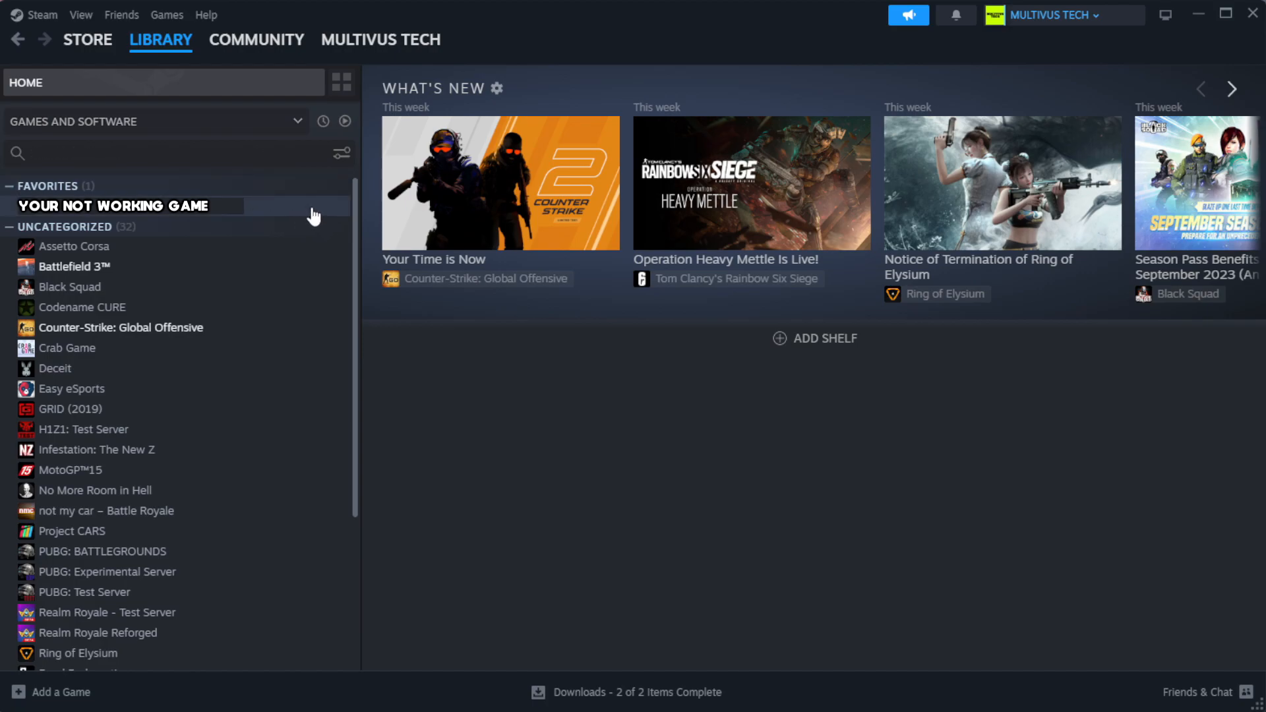
pyautogui.rightClick(118, 205)
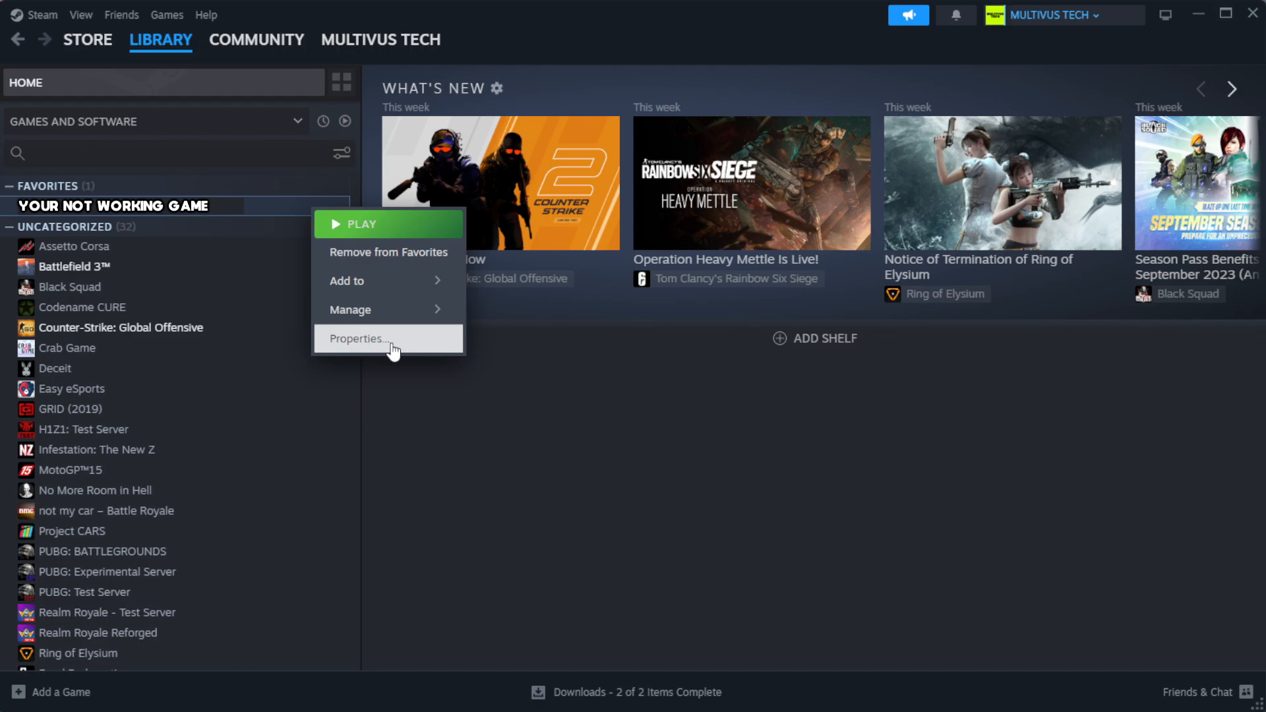
pyautogui.click(357, 339)
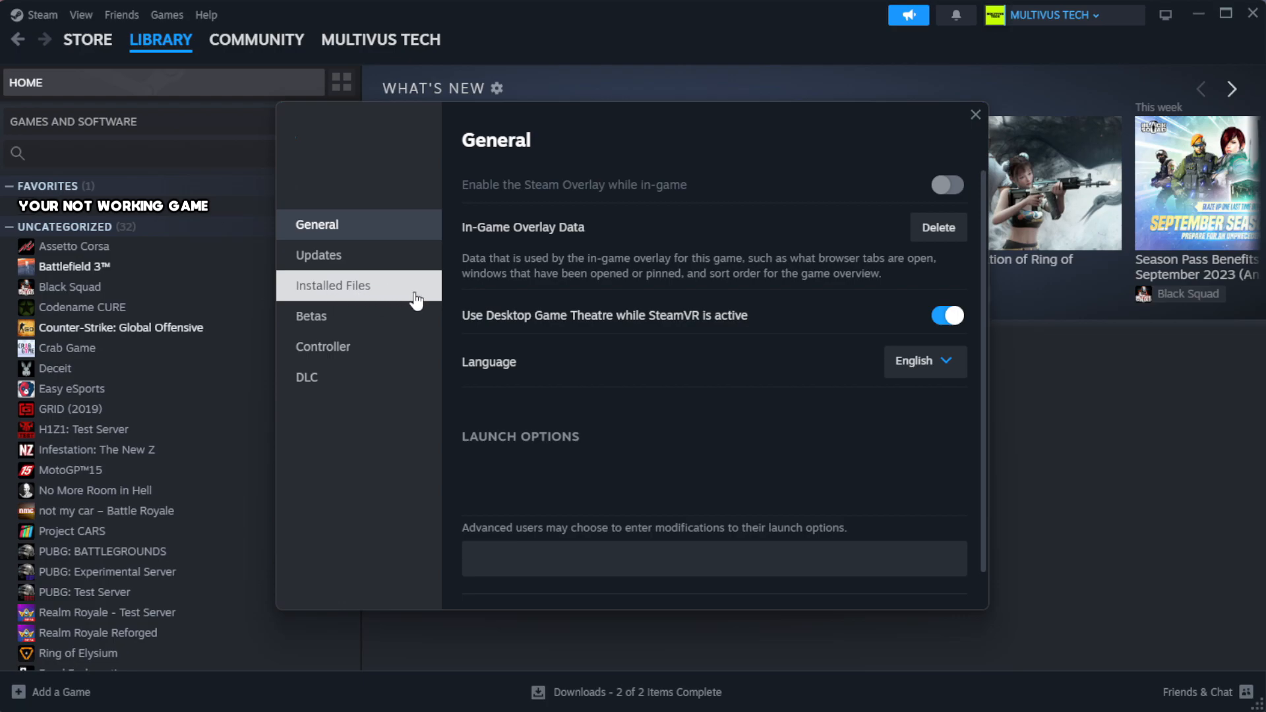
# Verify the integrity of all 1039 game files and browse to the install folder.
pyautogui.click(333, 285)
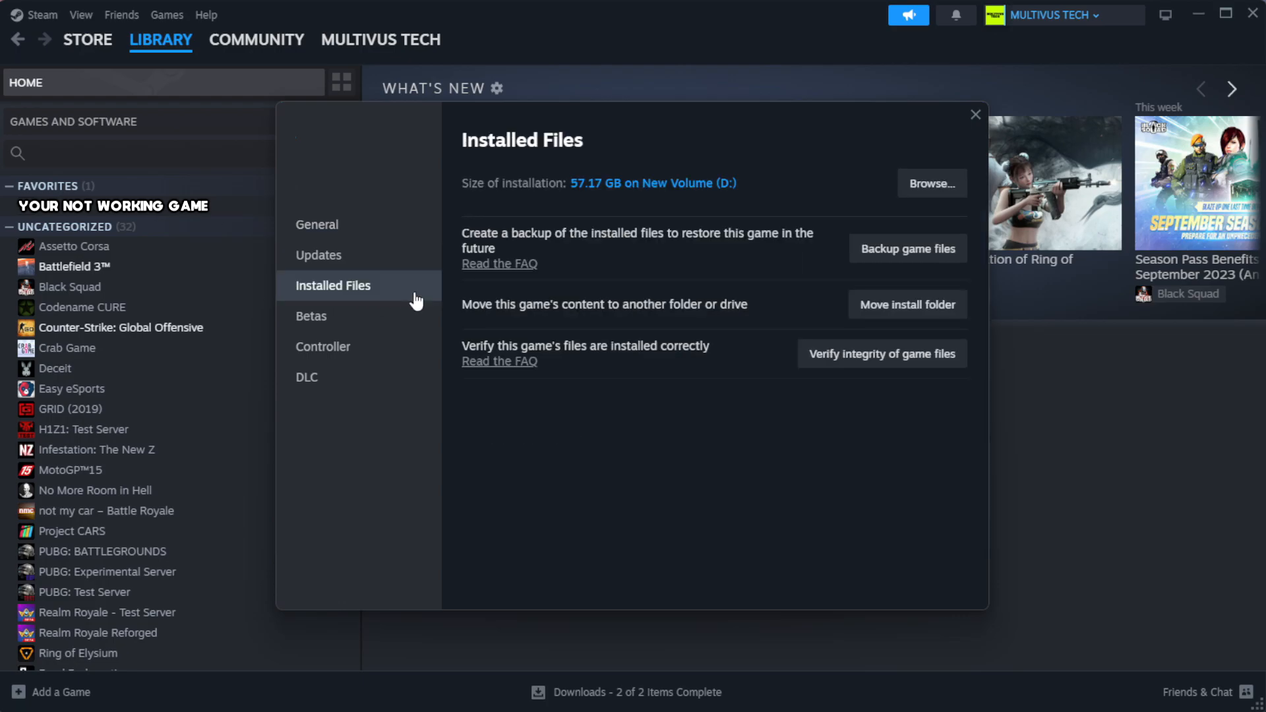
pyautogui.moveTo(814, 400)
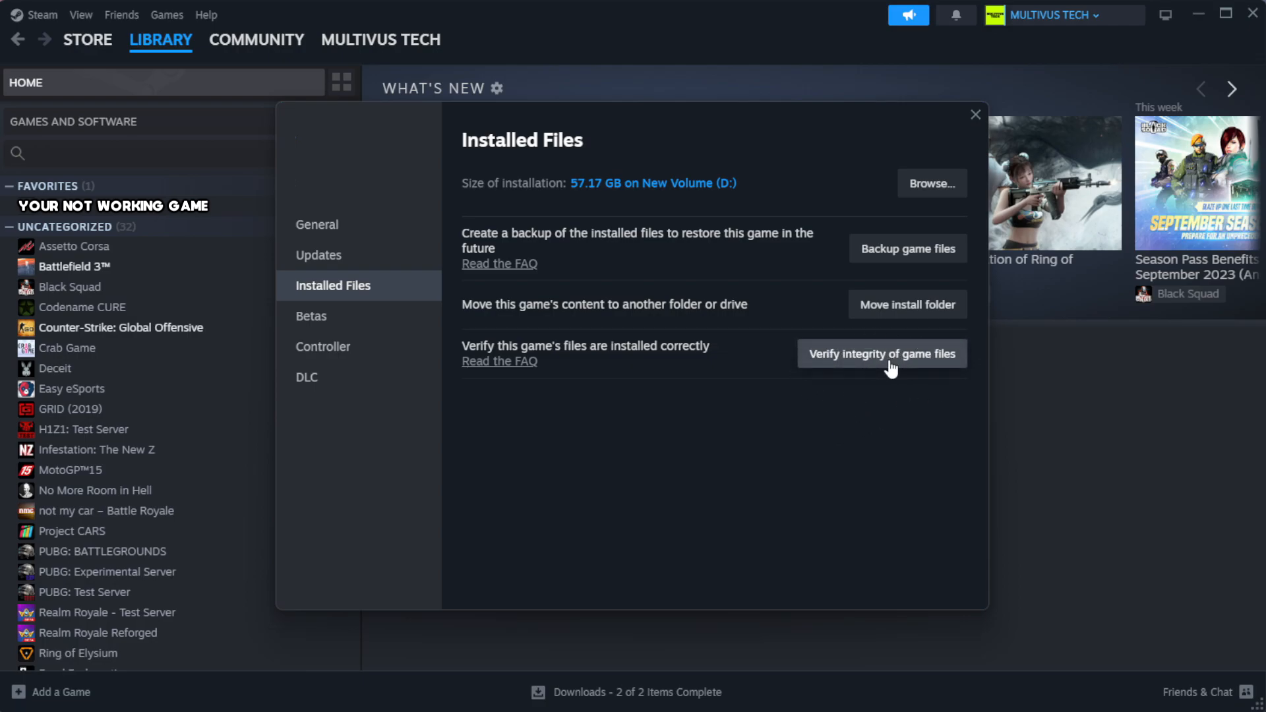
pyautogui.click(883, 353)
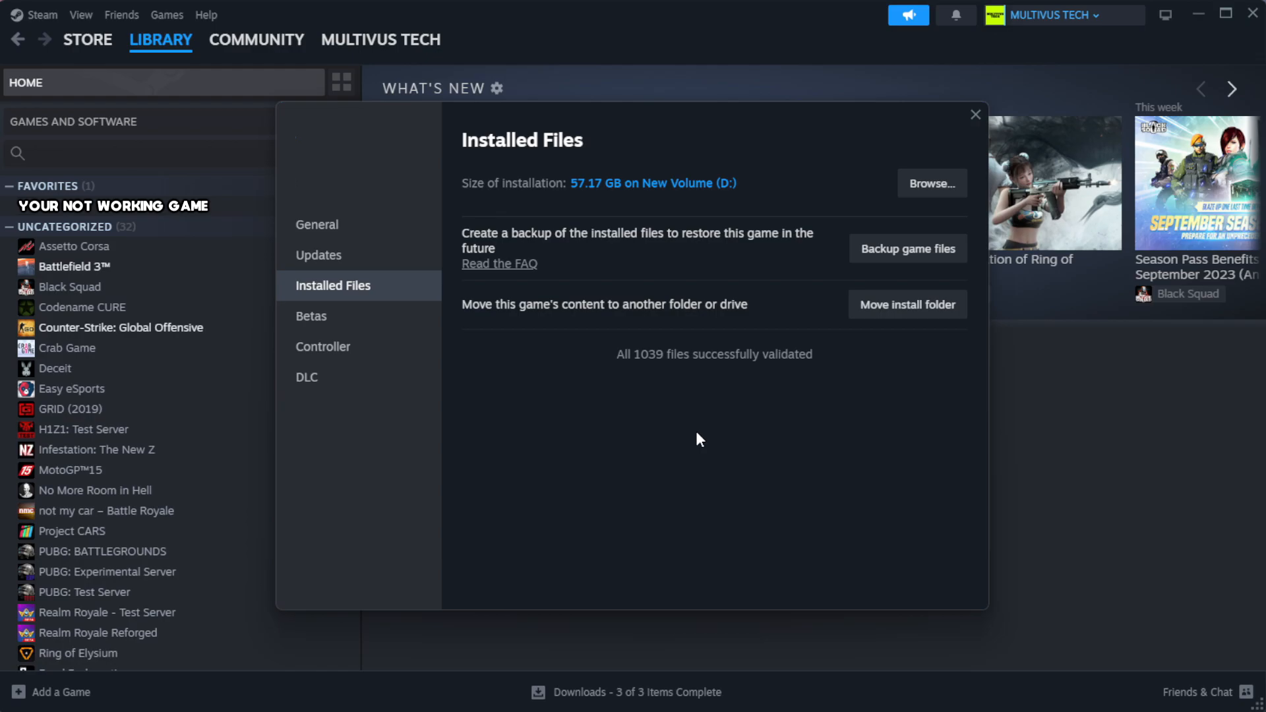
pyautogui.moveTo(700, 384)
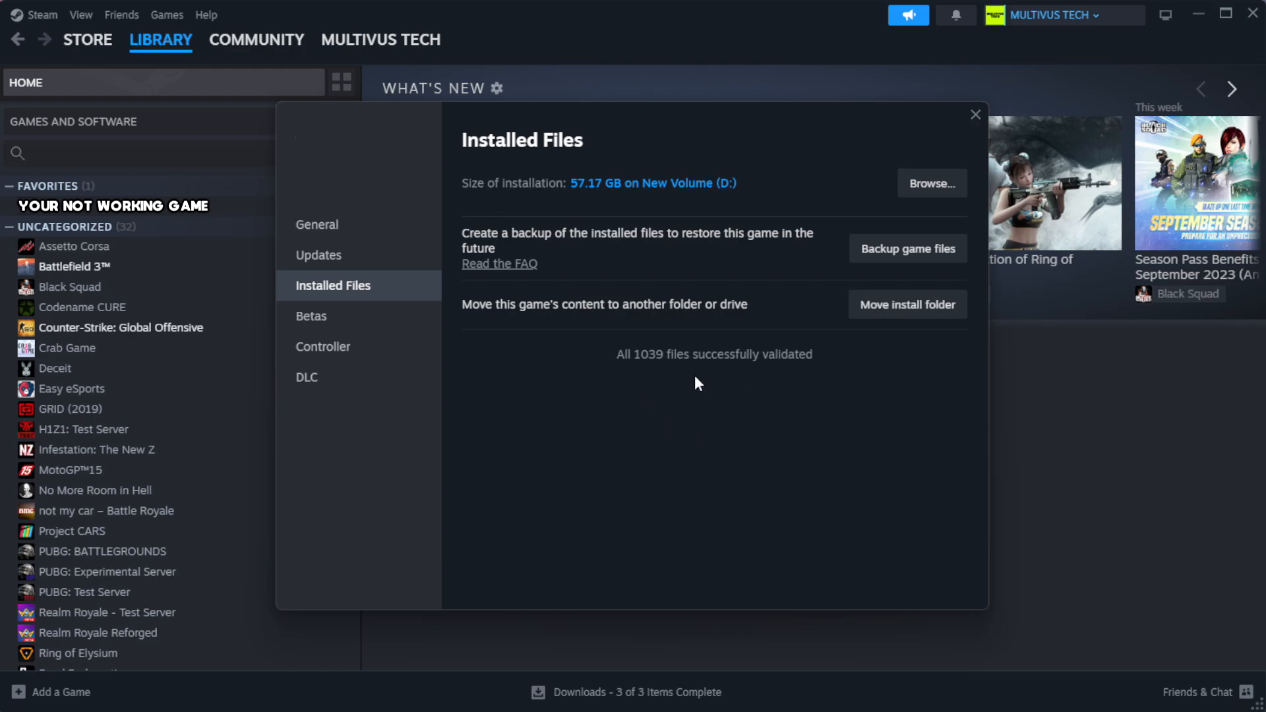
pyautogui.moveTo(915, 190)
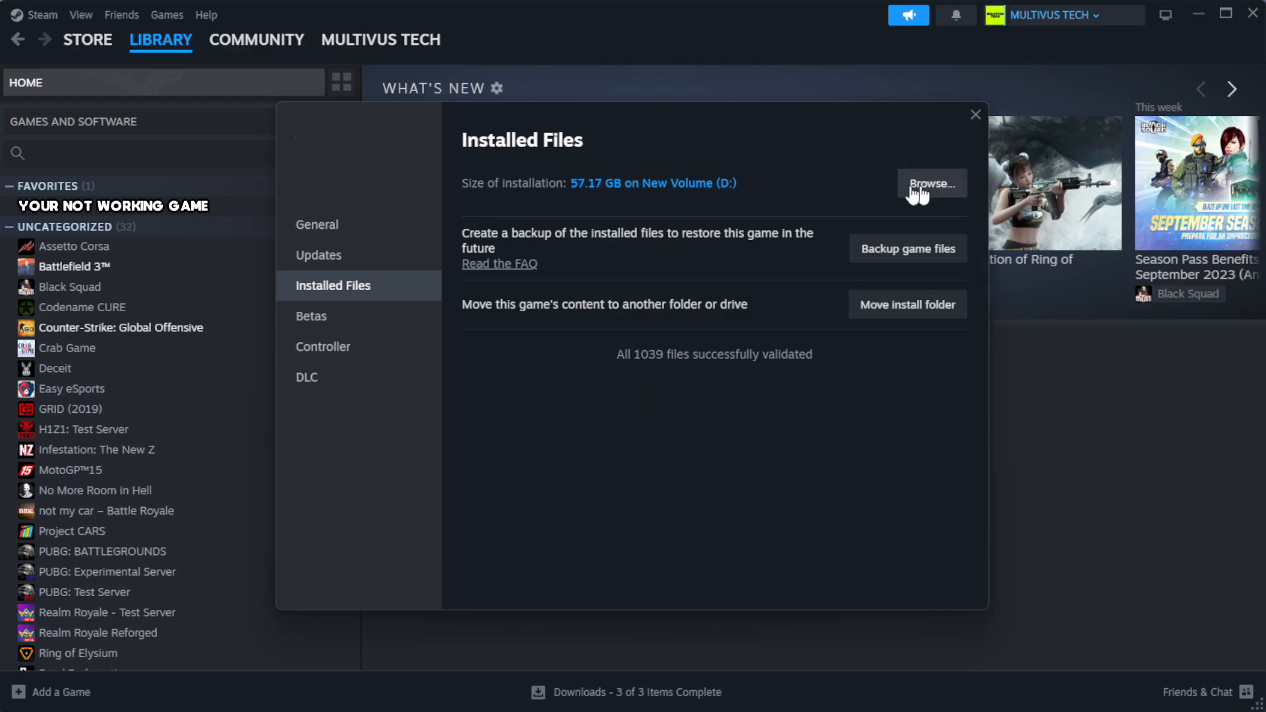
pyautogui.click(932, 183)
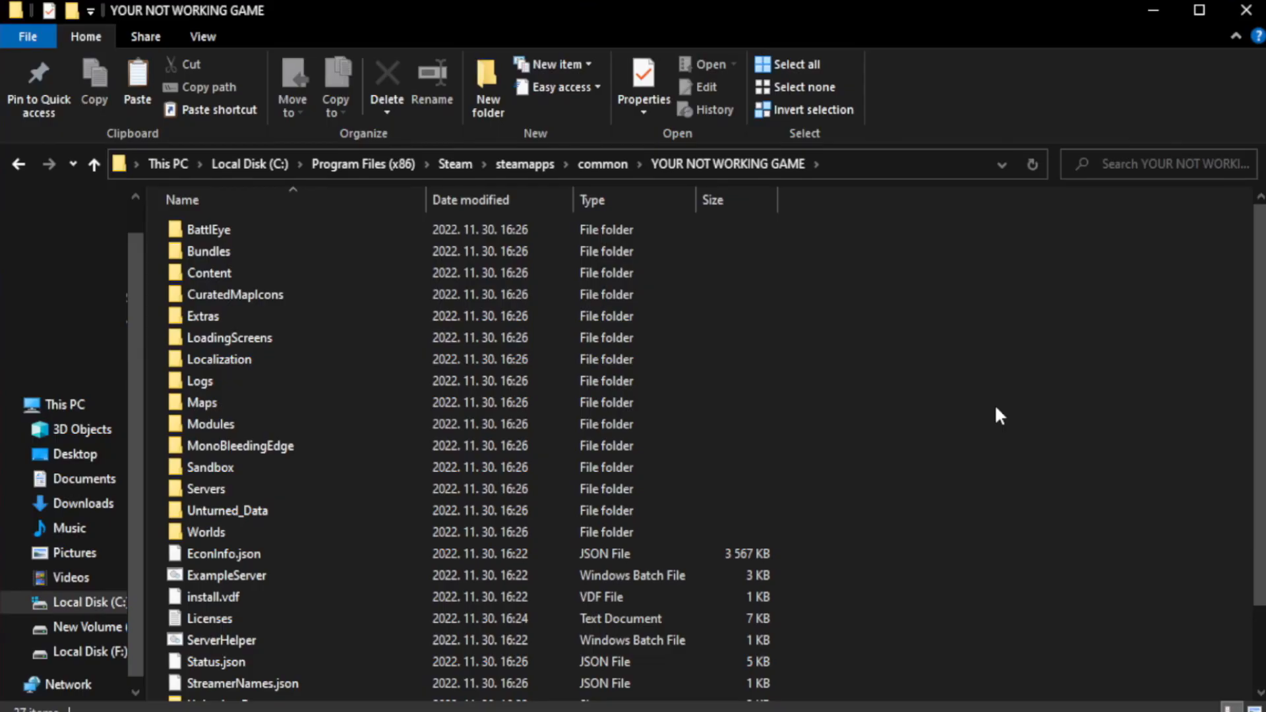
# Open the YOUR NOT WORKING GAME shortcut's Properties and move the dialog higher on screen.
pyautogui.scroll(-3)
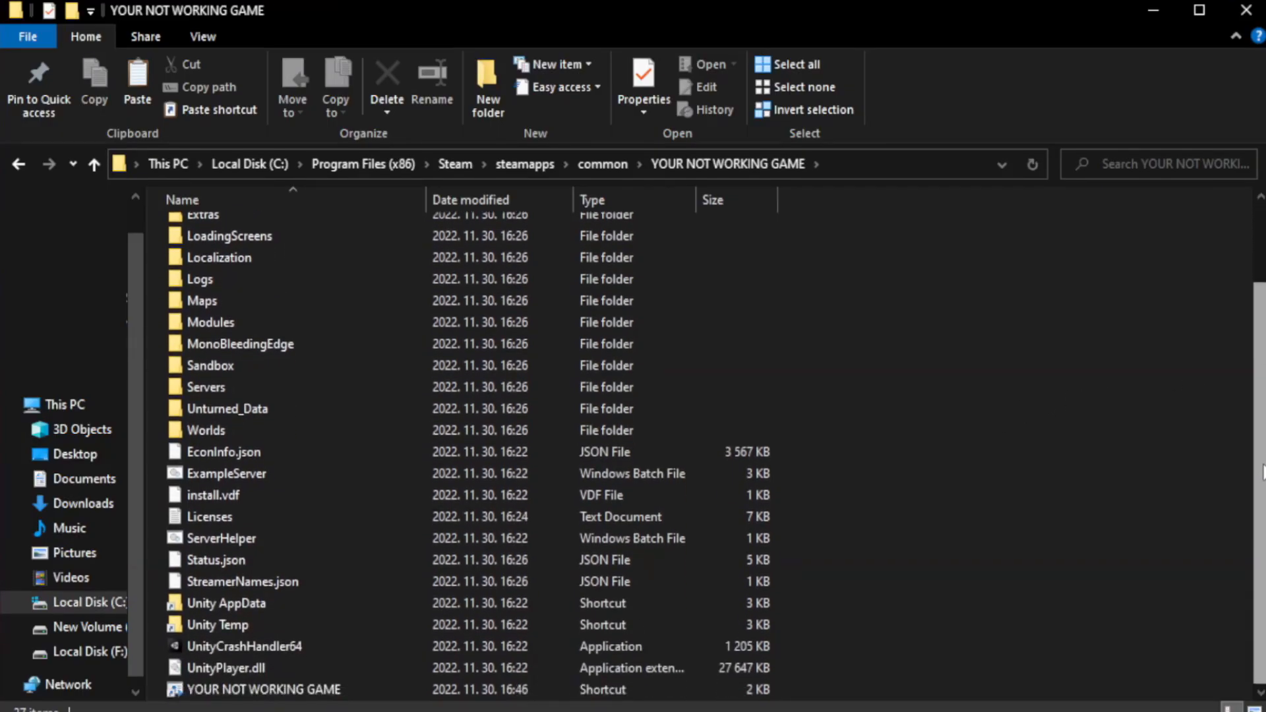
pyautogui.click(258, 689)
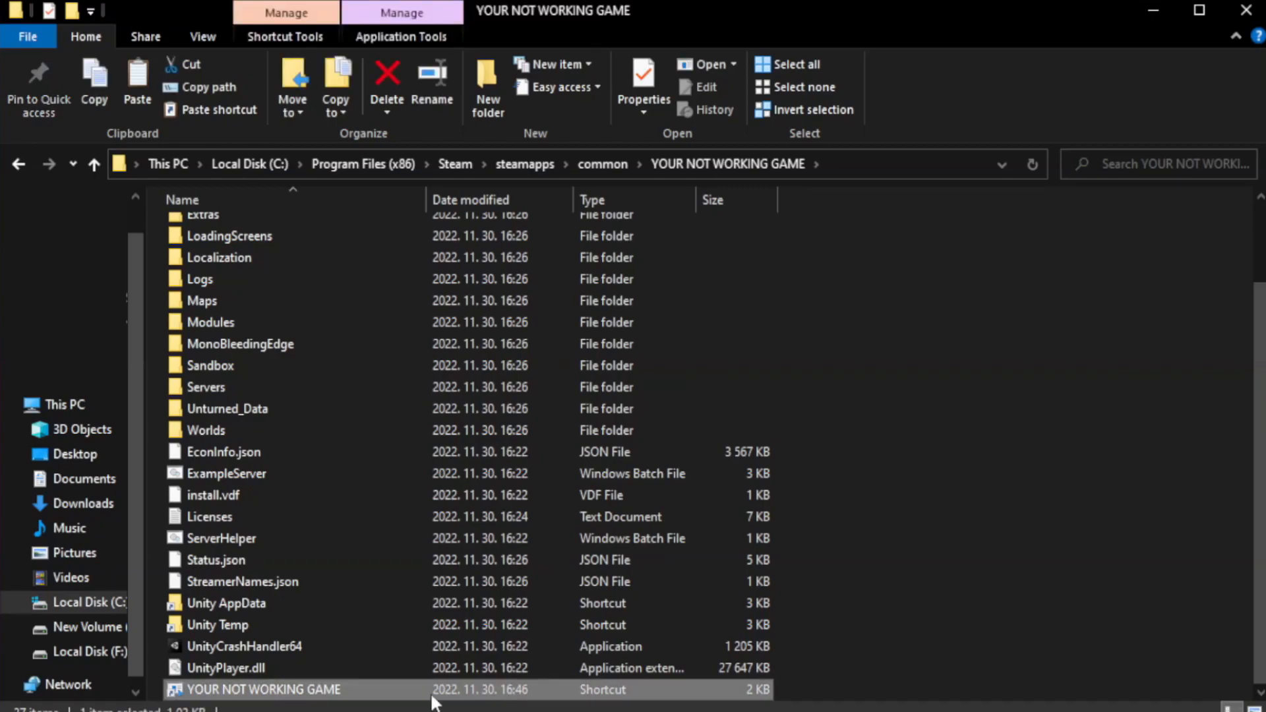
pyautogui.rightClick(262, 689)
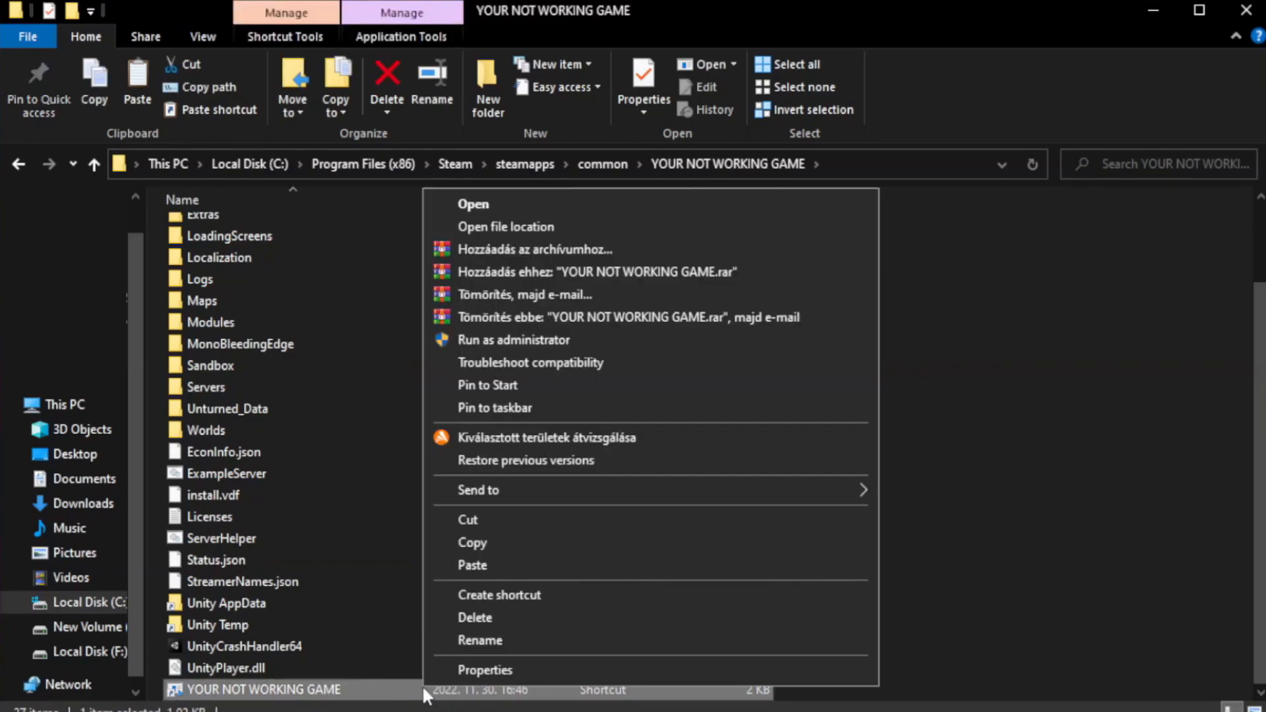
pyautogui.moveTo(609, 679)
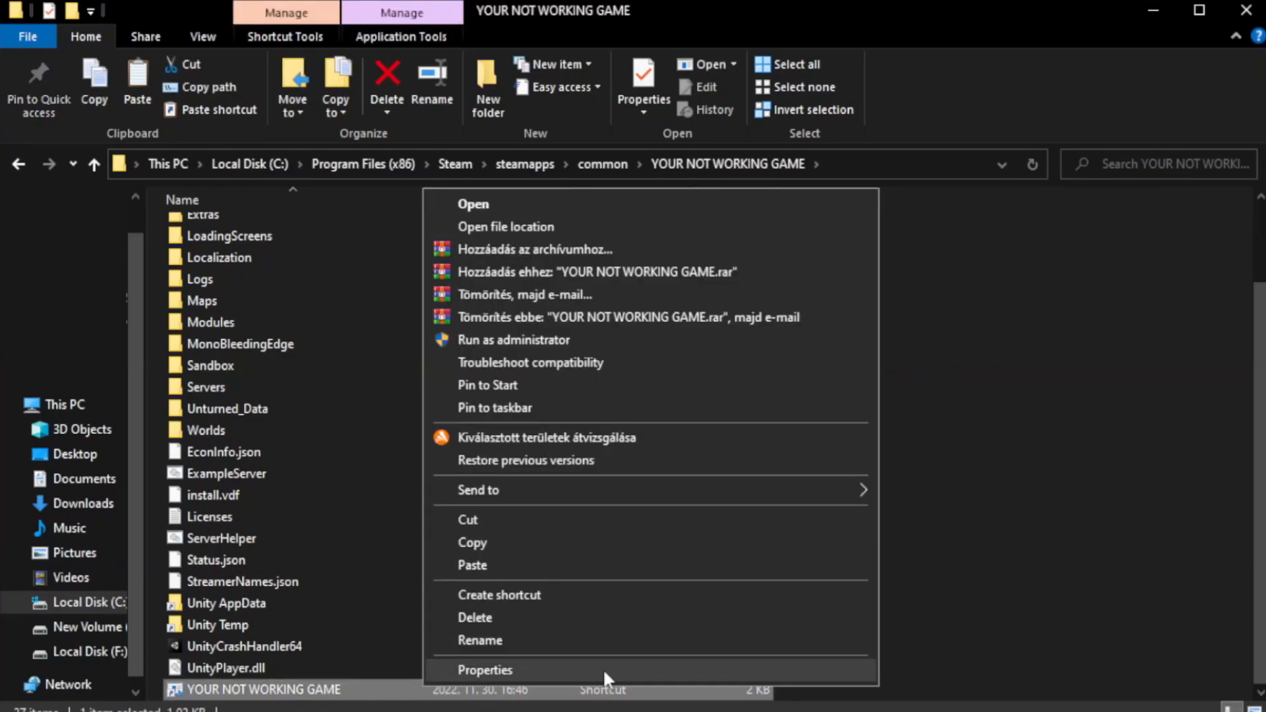
pyautogui.click(485, 670)
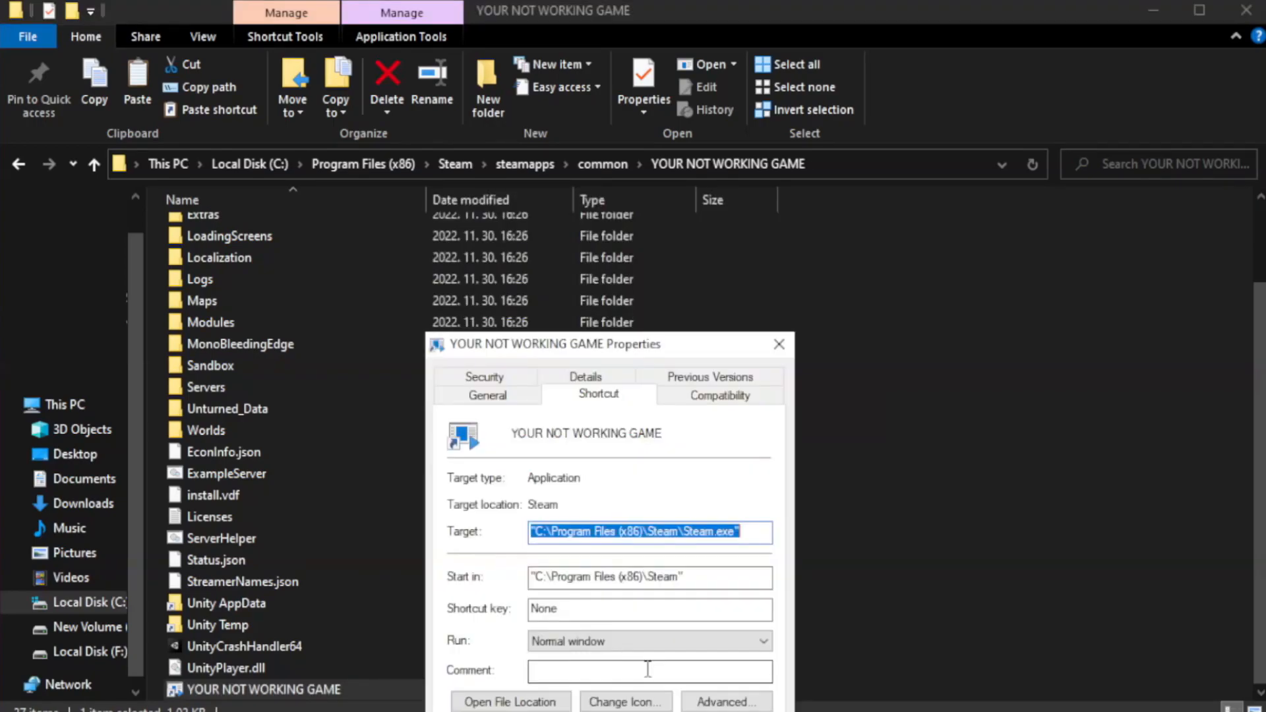
pyautogui.moveTo(605, 343); pyautogui.dragTo(646, 161)
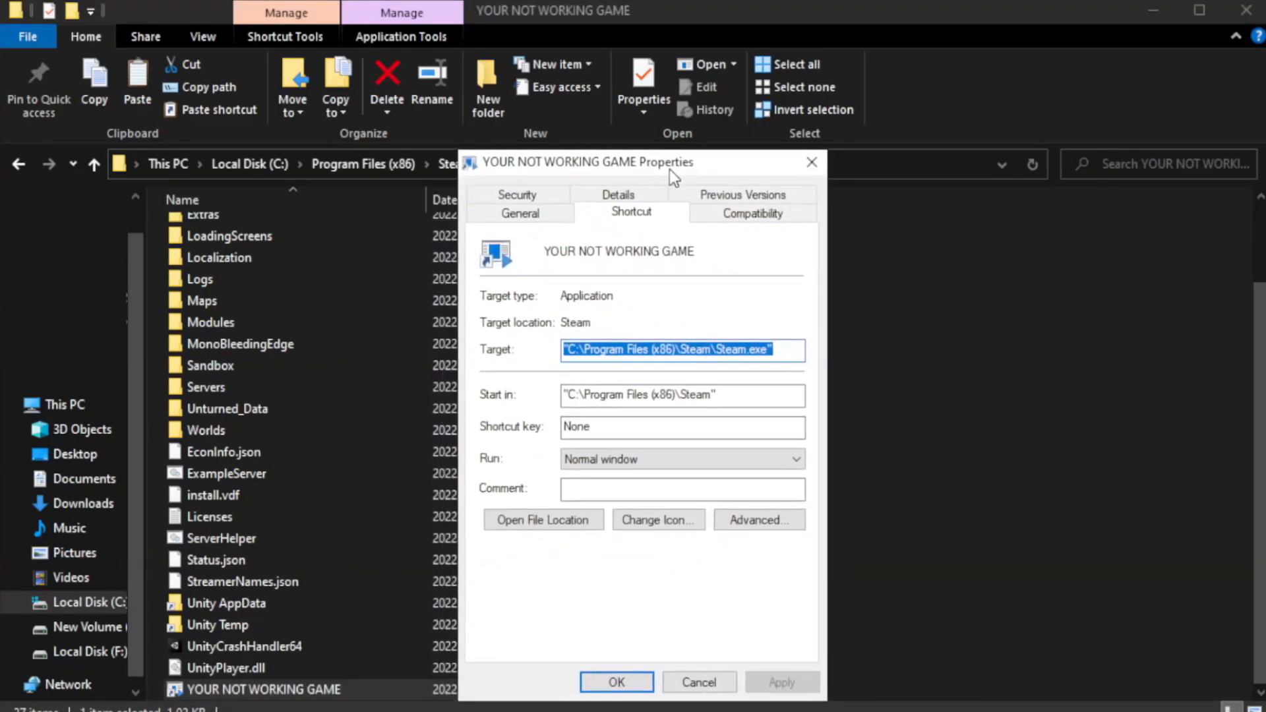
pyautogui.moveTo(673, 162); pyautogui.dragTo(620, 123)
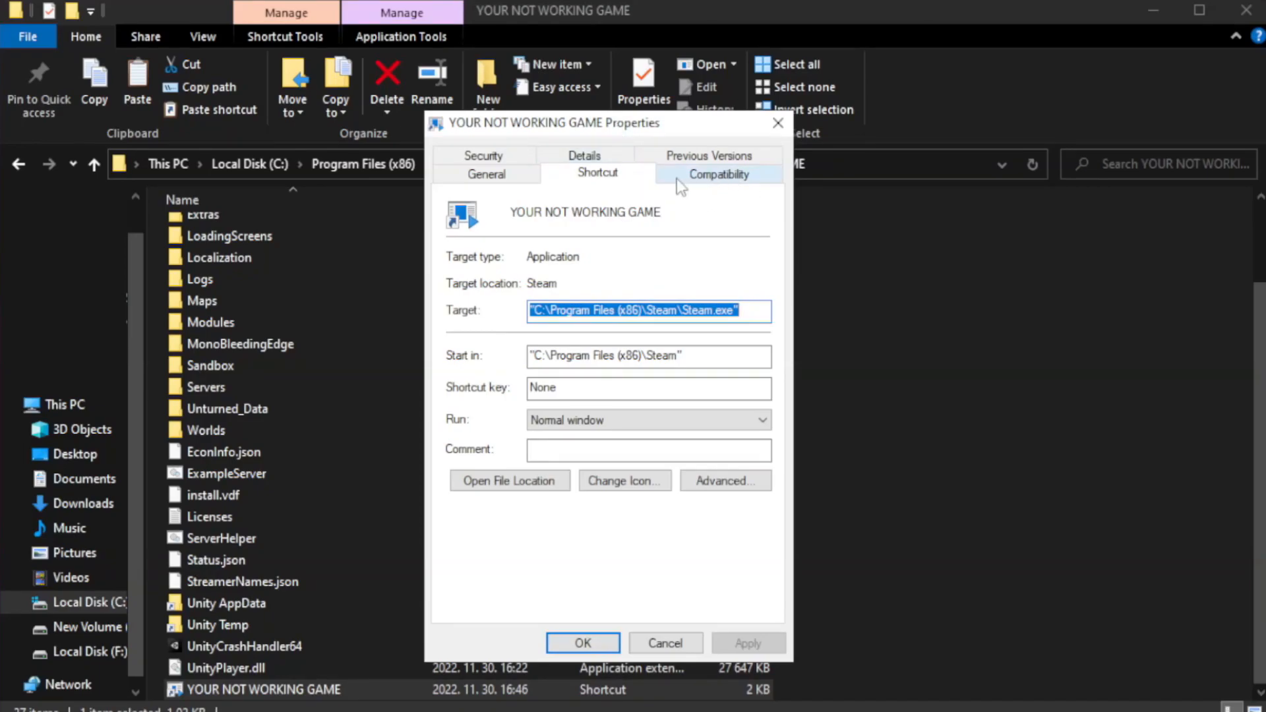
# Set the shortcut to Windows 8 compatibility, no fullscreen optimizations, run as administrator, and save.
pyautogui.click(719, 173)
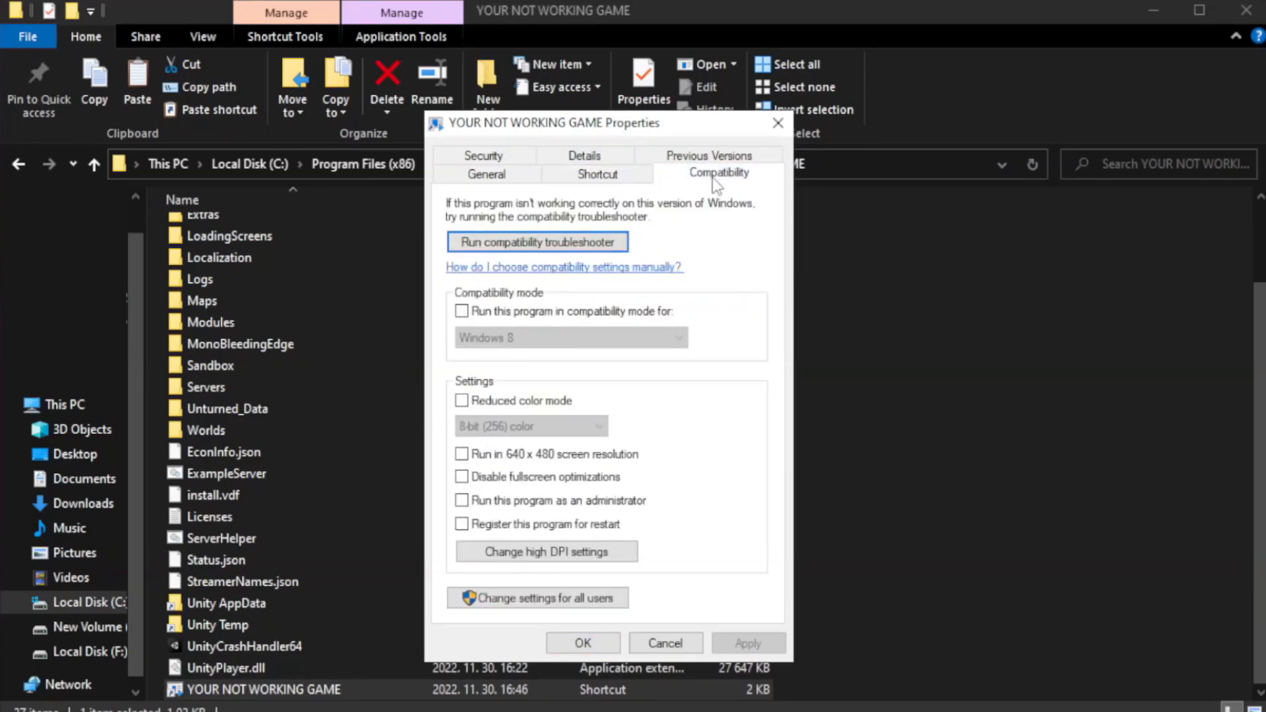
pyautogui.moveTo(673, 322)
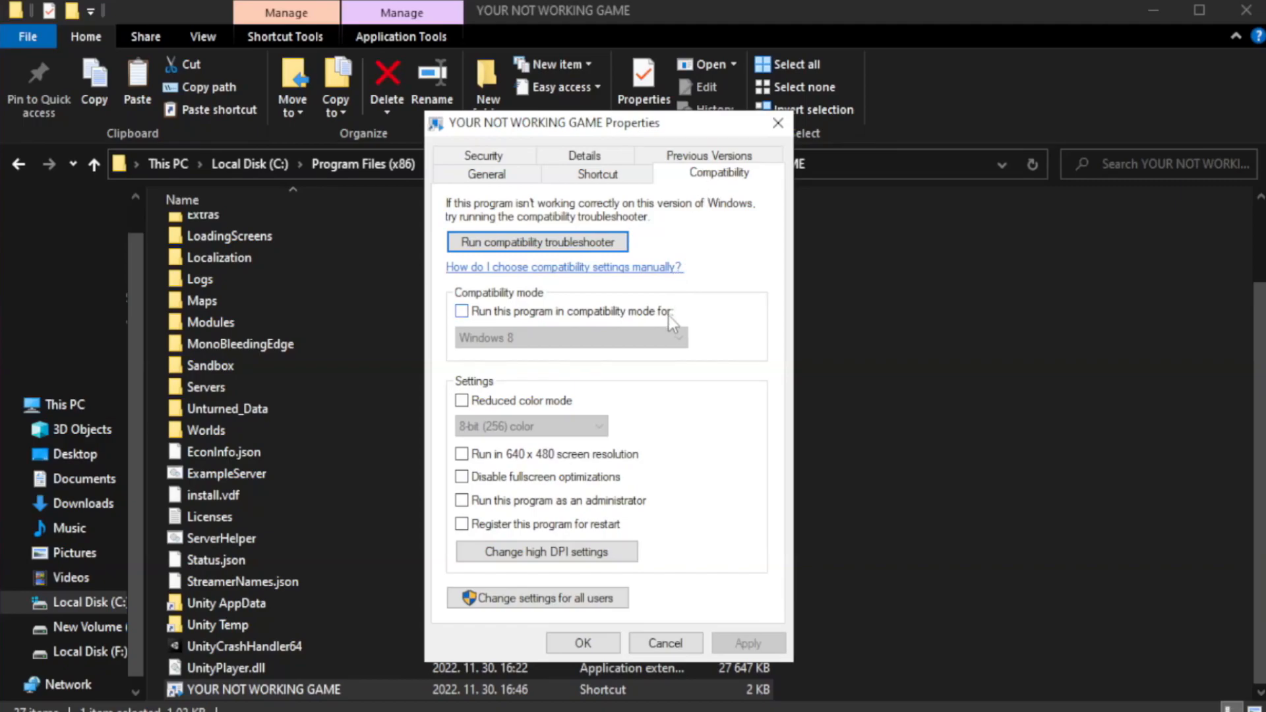
pyautogui.moveTo(554, 325)
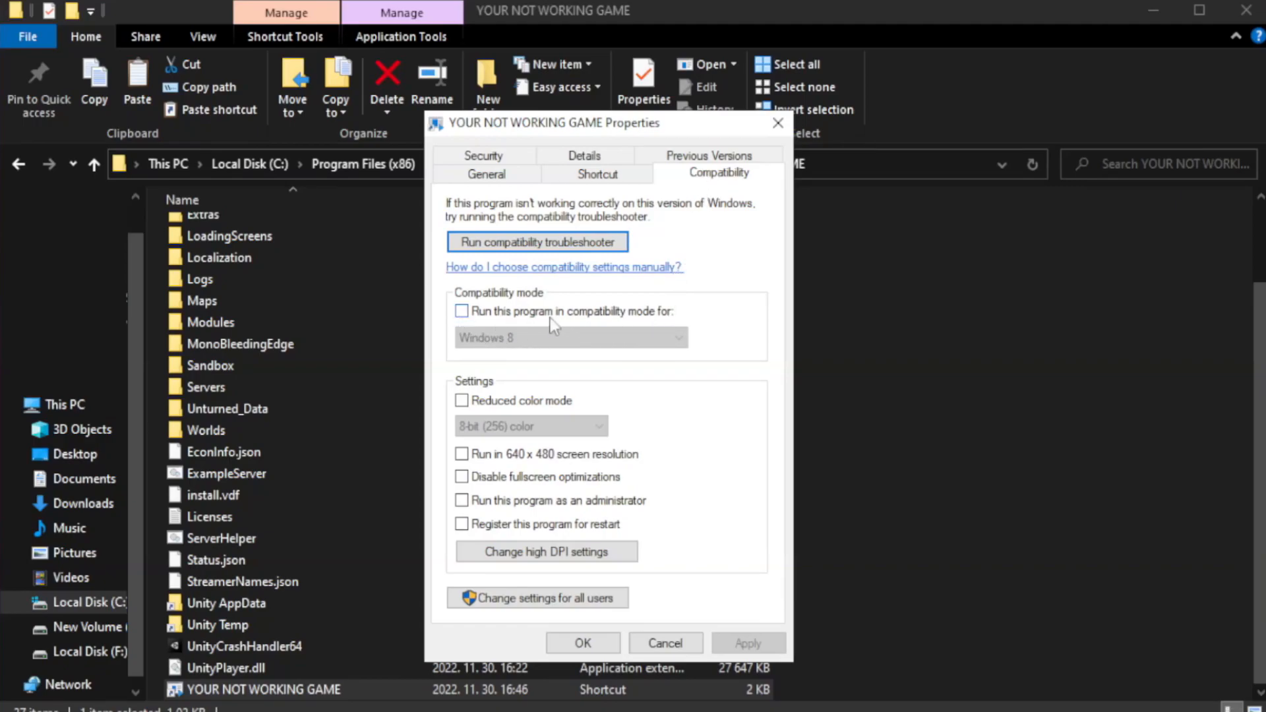
pyautogui.click(461, 311)
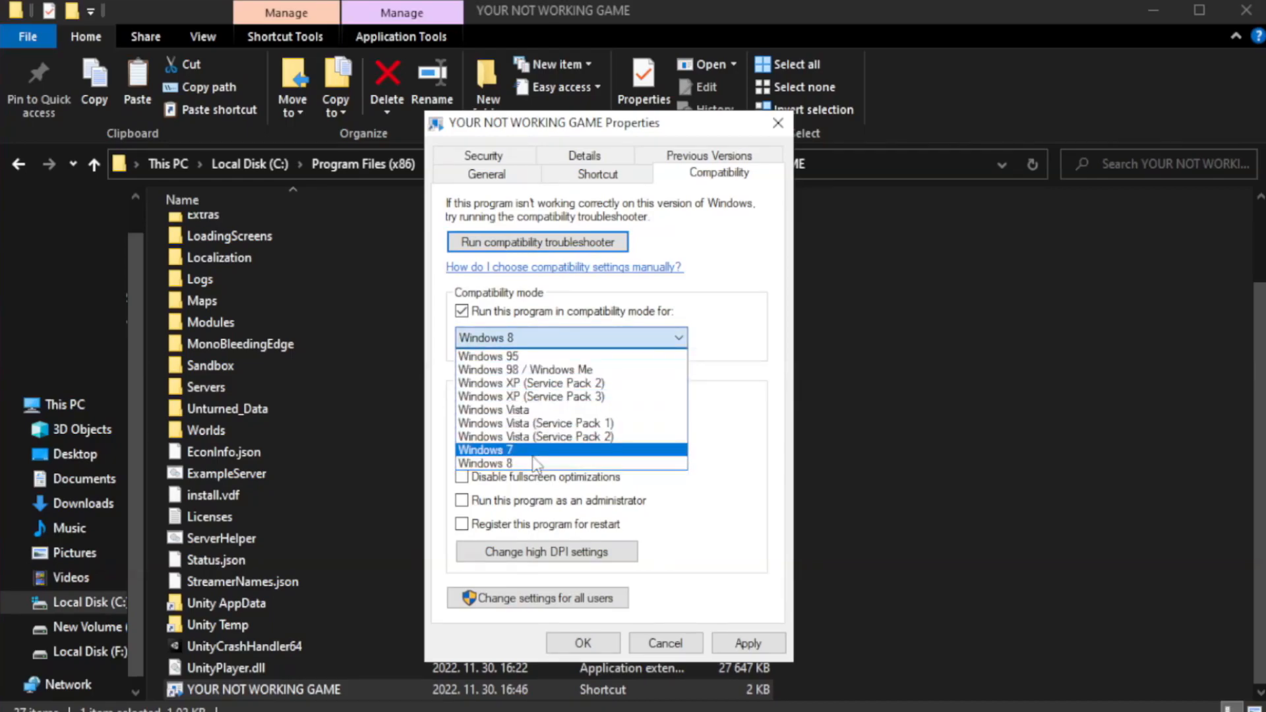
pyautogui.moveTo(534, 469)
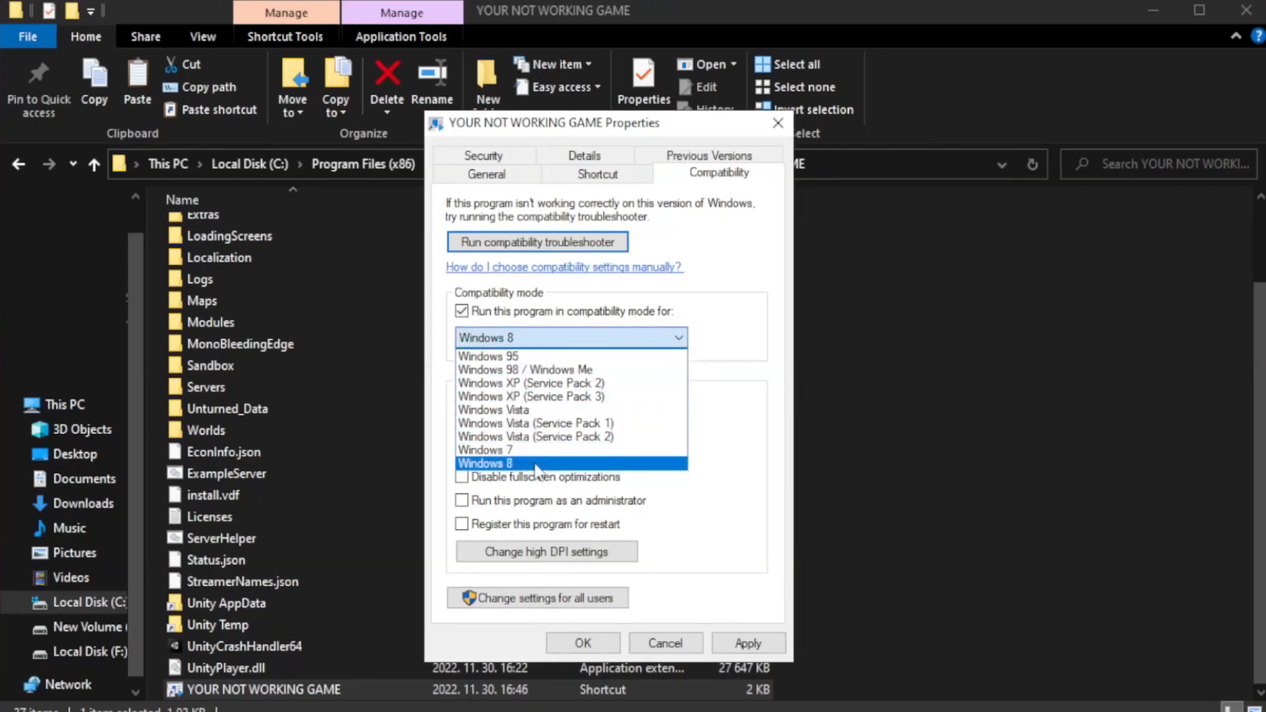
pyautogui.click(485, 463)
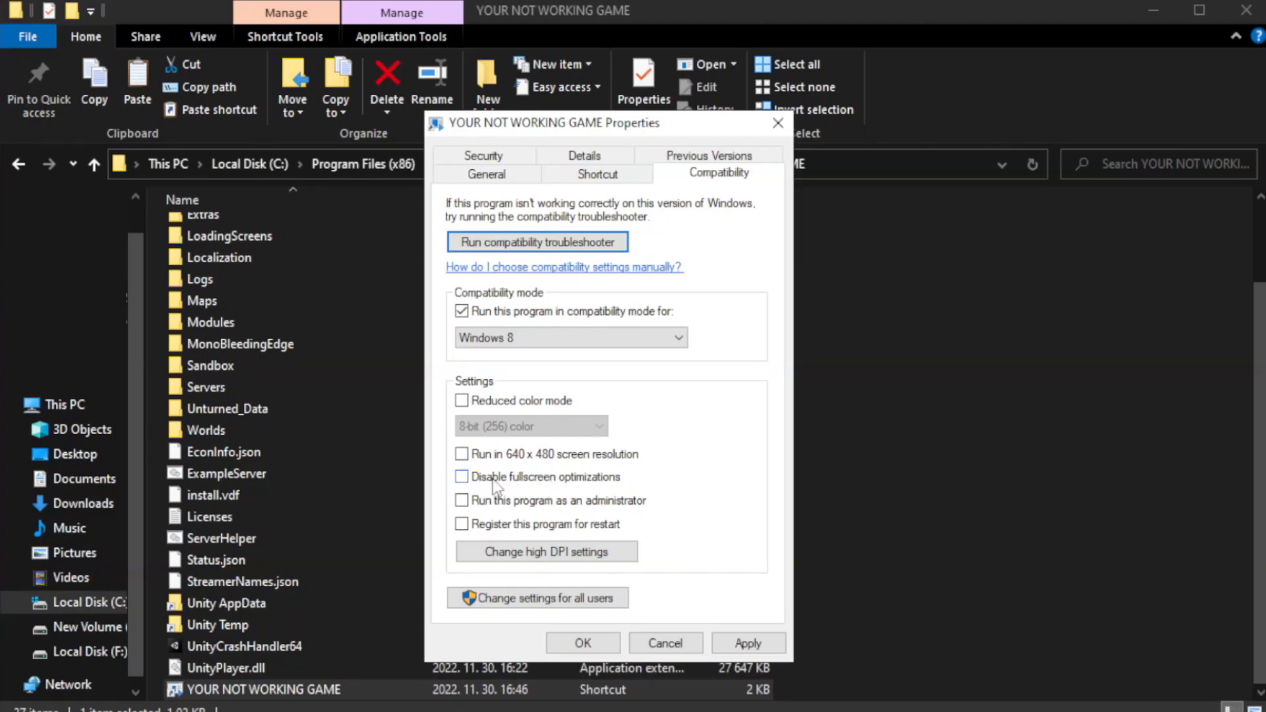
pyautogui.click(462, 477)
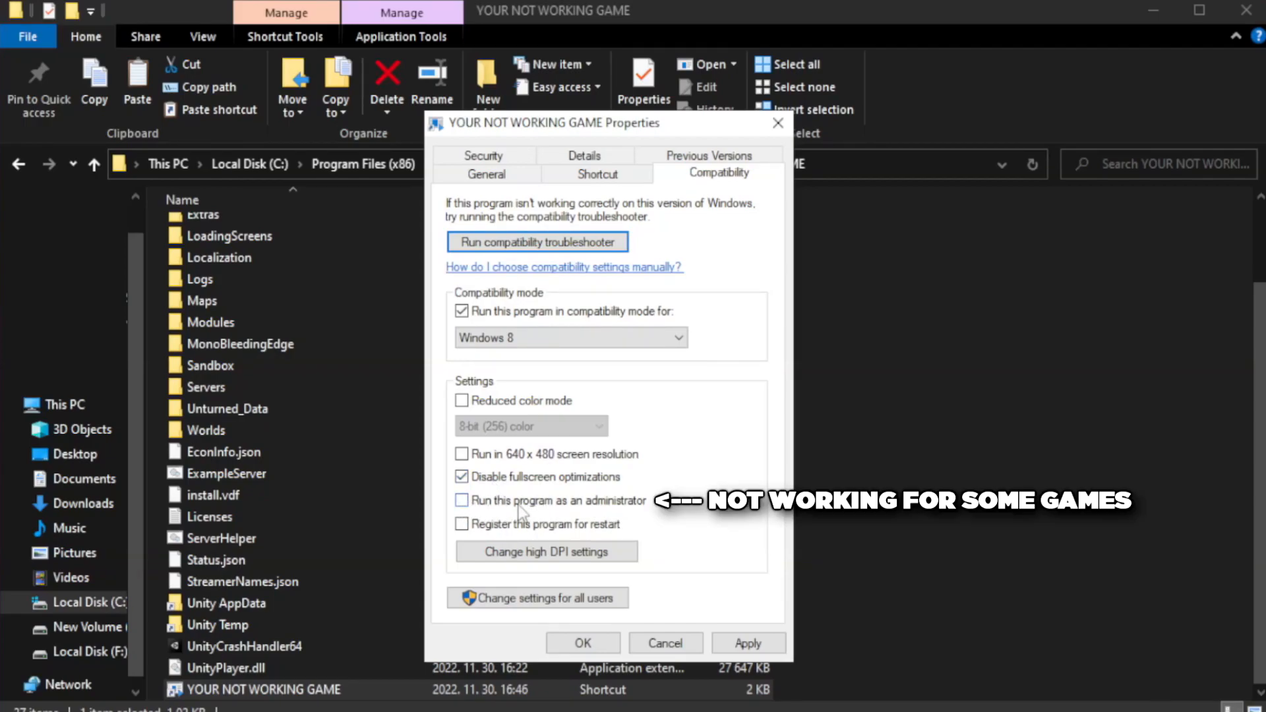
pyautogui.click(462, 500)
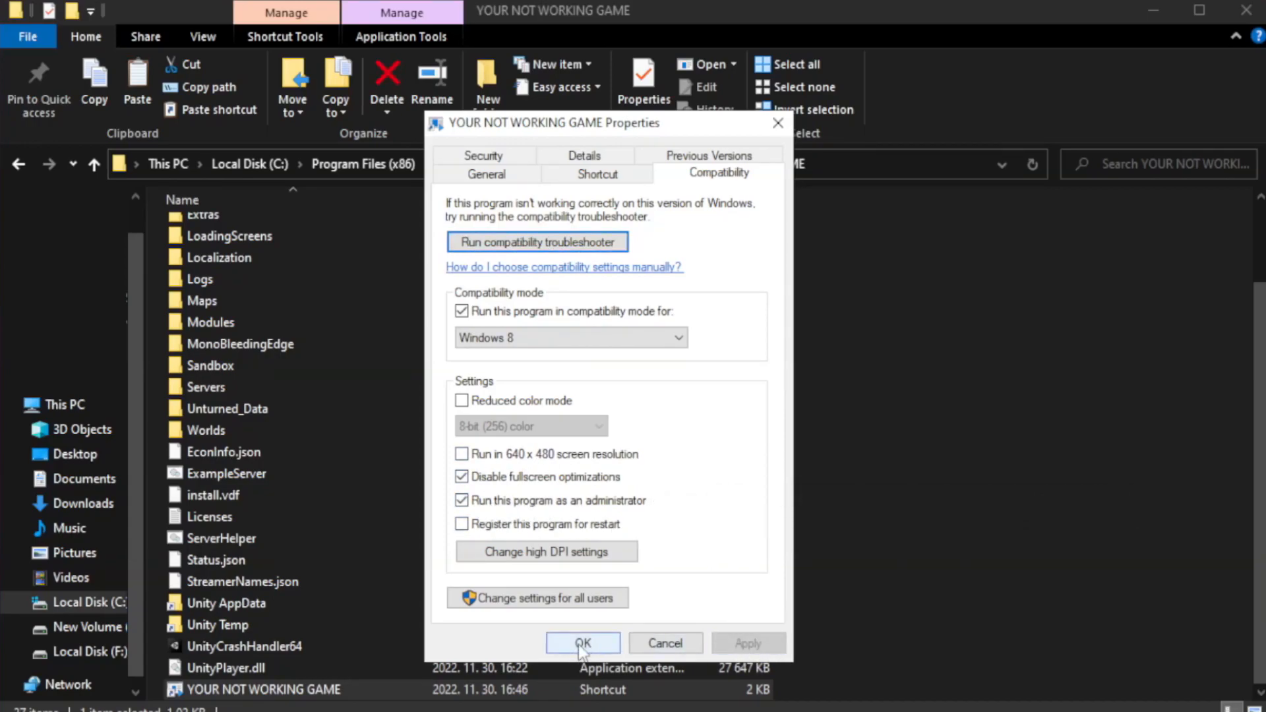
pyautogui.click(583, 642)
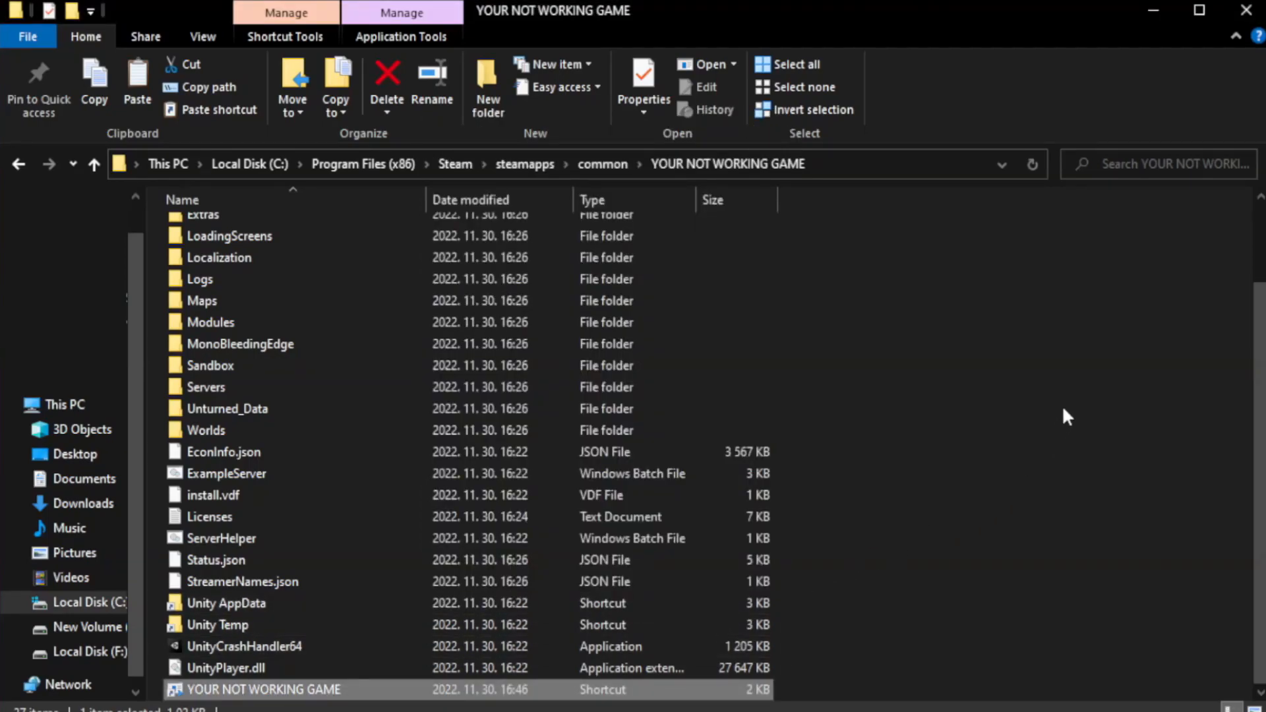
pyautogui.moveTo(1245, 10)
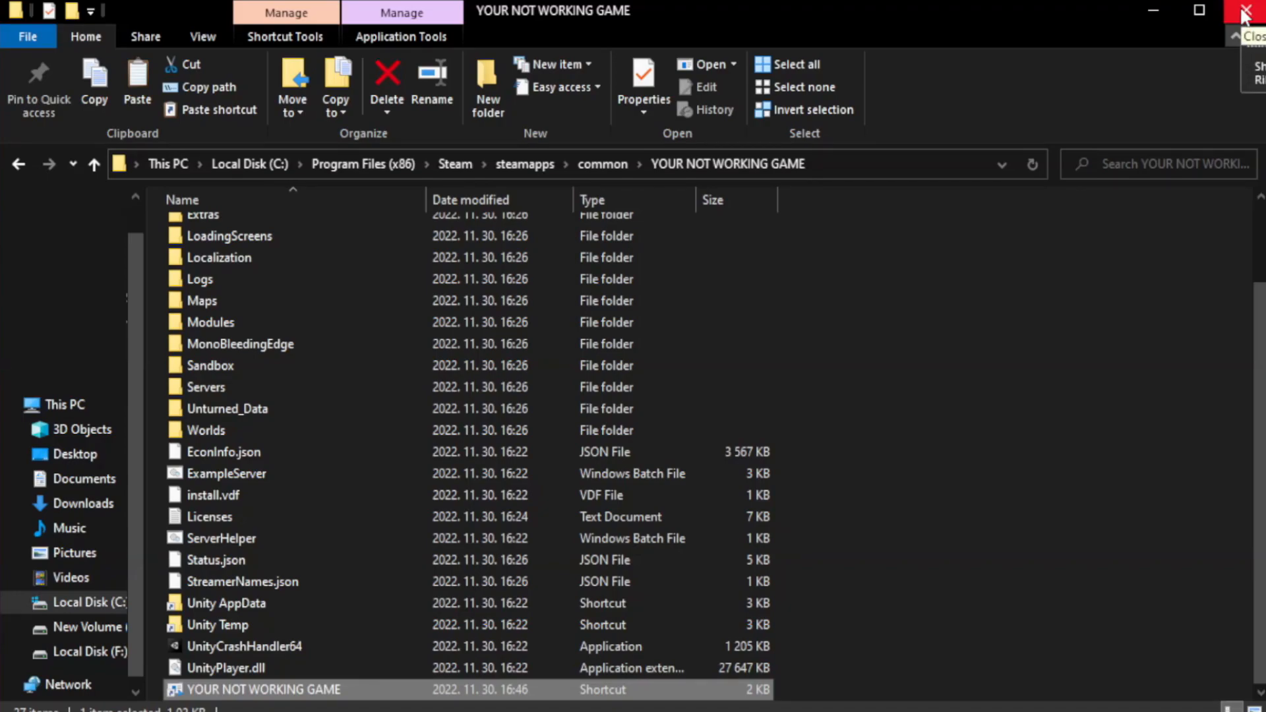
# Close the game folder, then disable Cortana, Edge, Teams and Phone Link at start-up in Task Manager.
pyautogui.click(1247, 8)
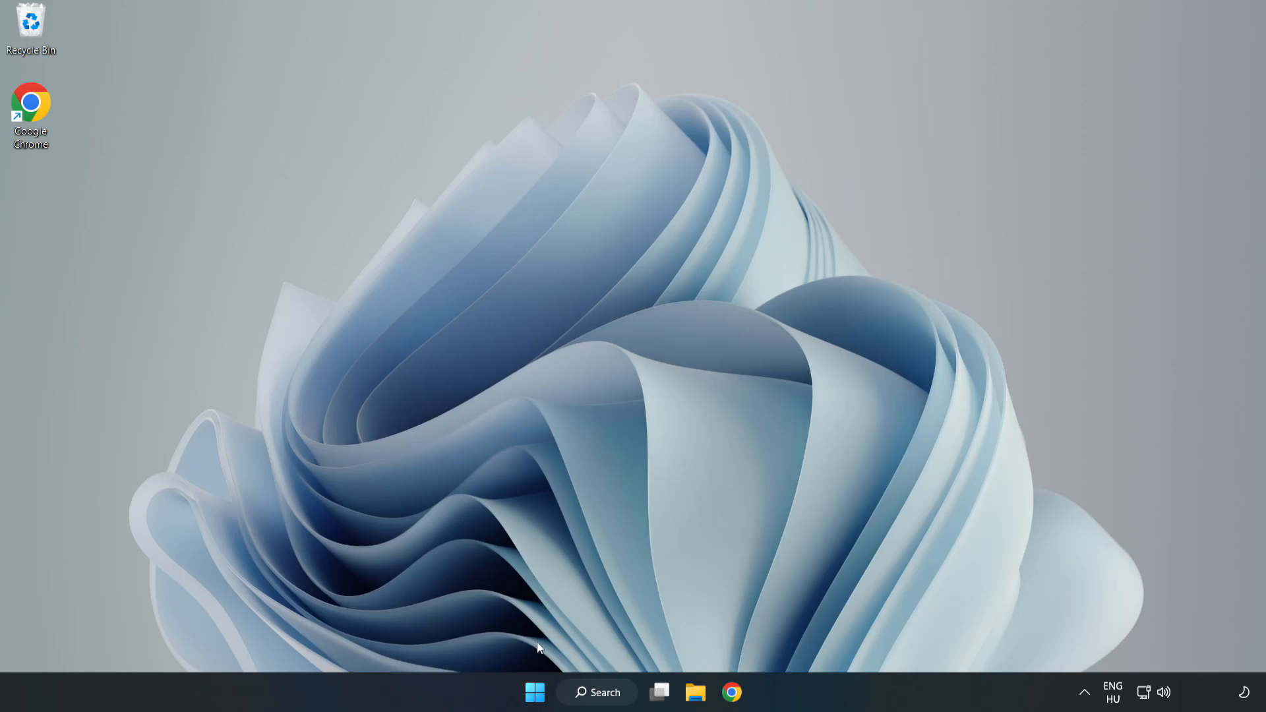
pyautogui.moveTo(531, 693)
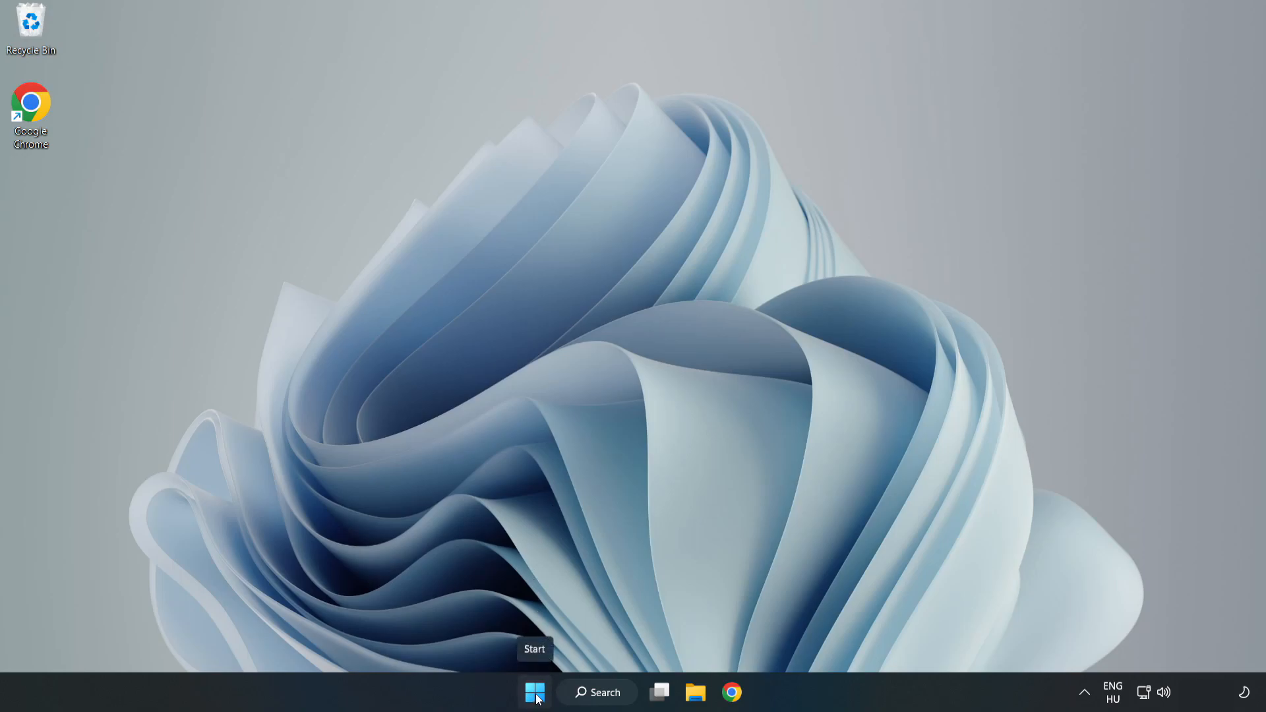
pyautogui.rightClick(531, 693)
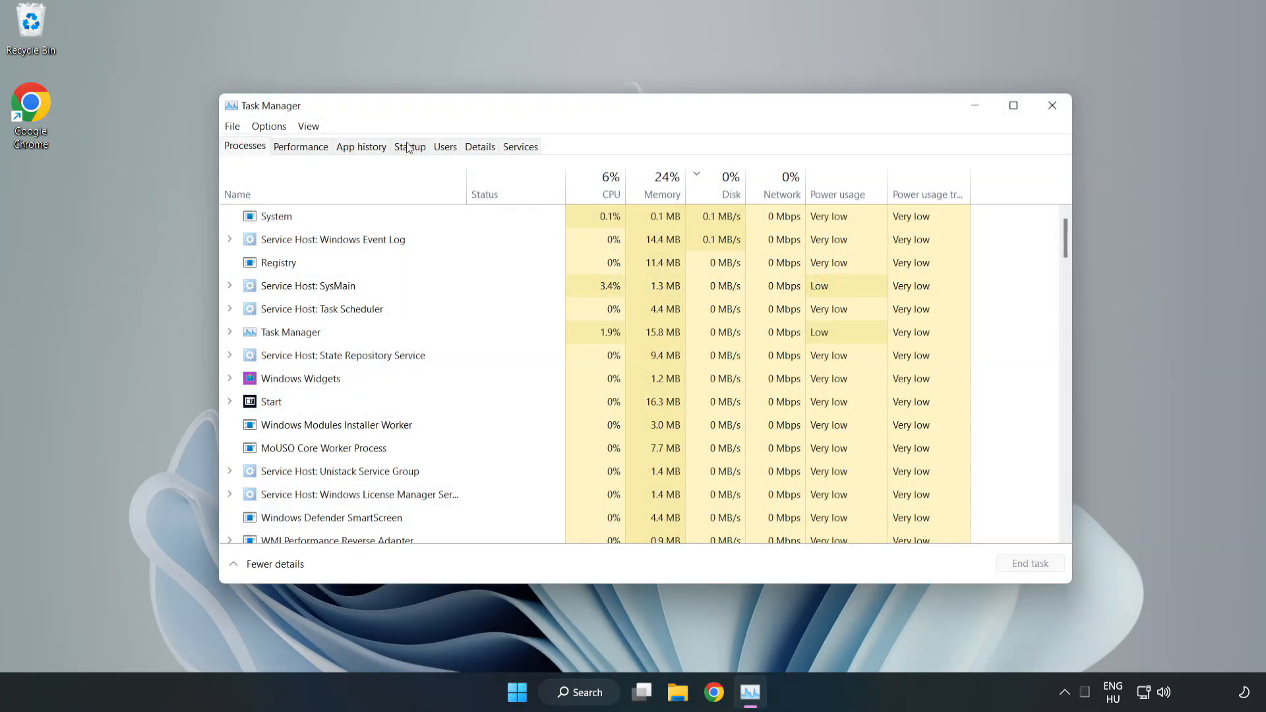
pyautogui.click(410, 146)
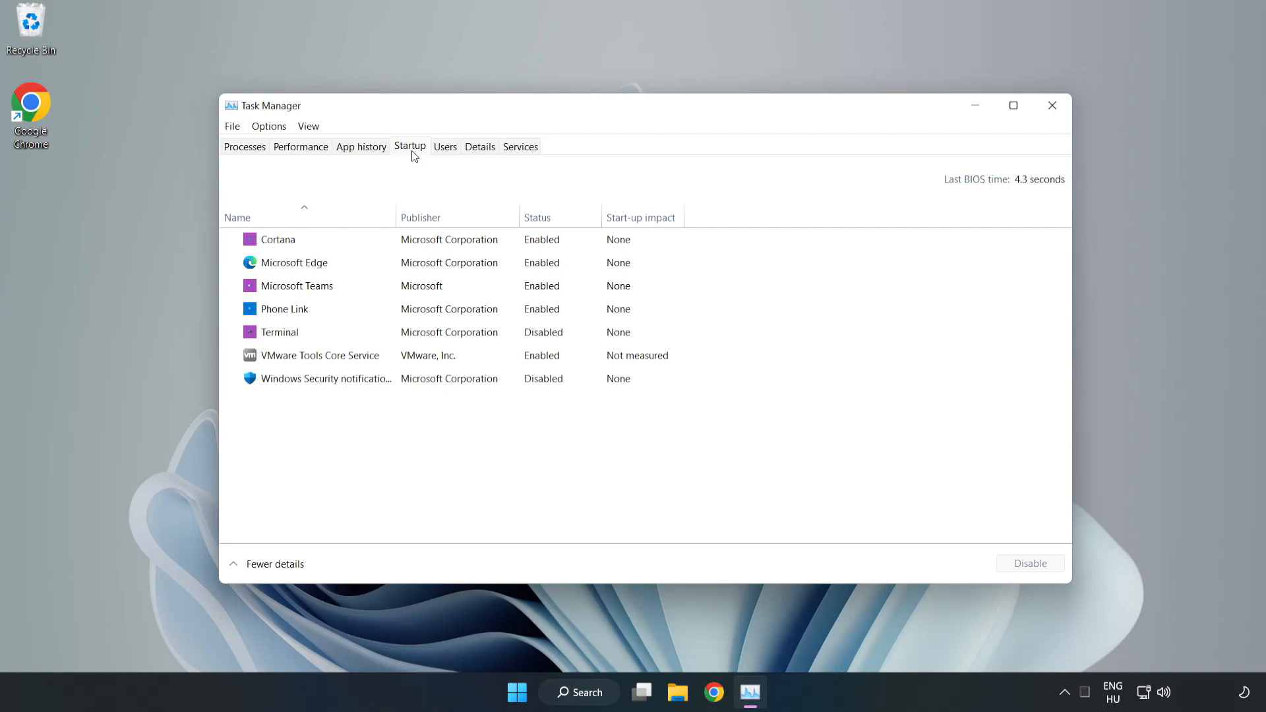
pyautogui.click(276, 239)
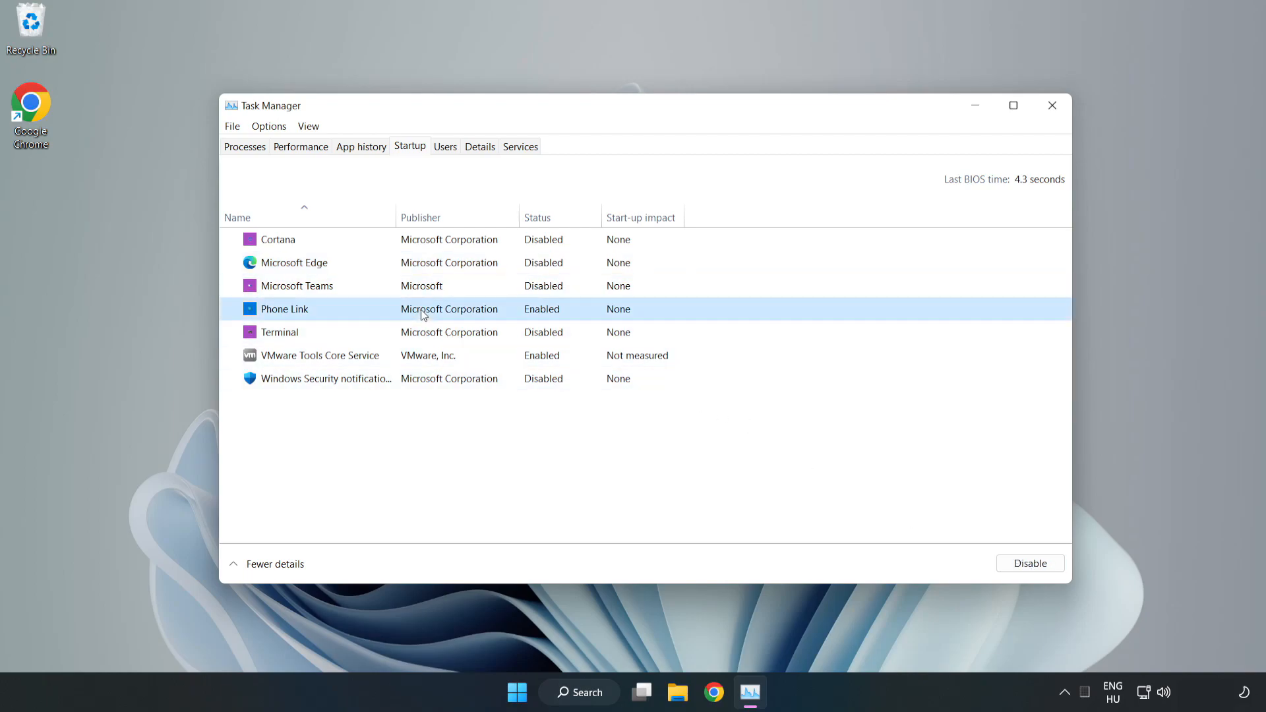
pyautogui.click(1030, 564)
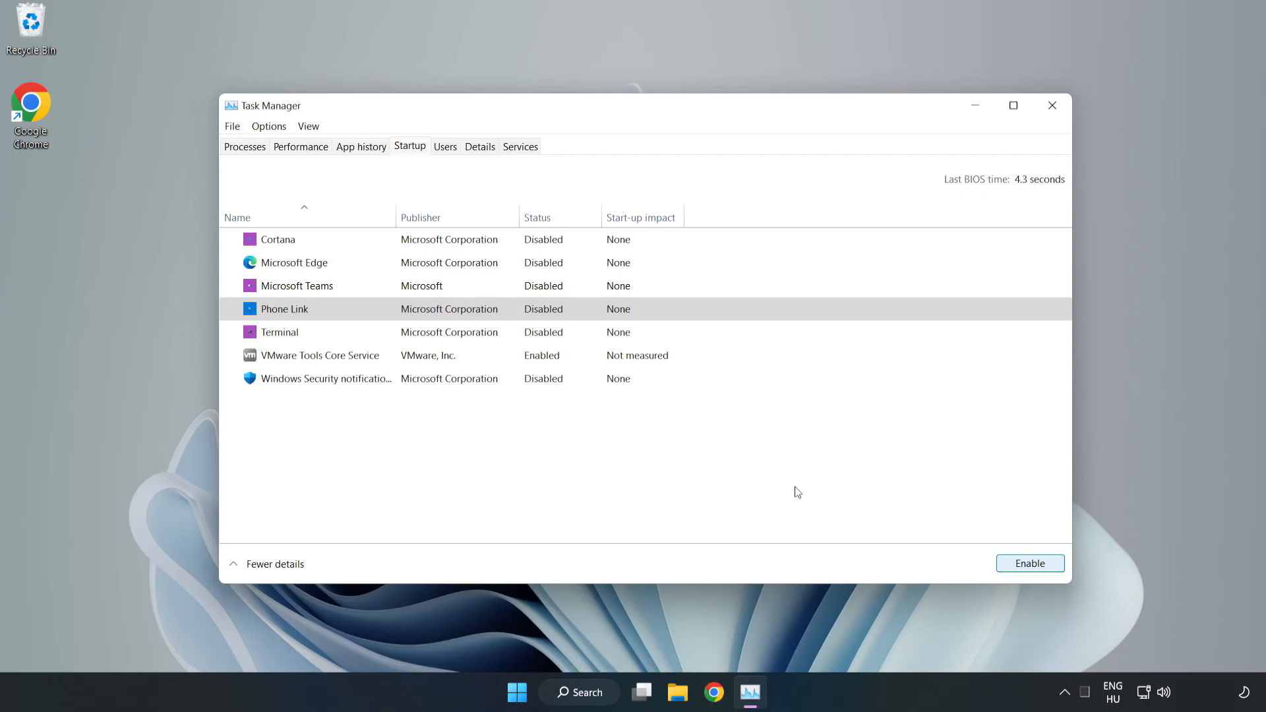
pyautogui.moveTo(1006, 136)
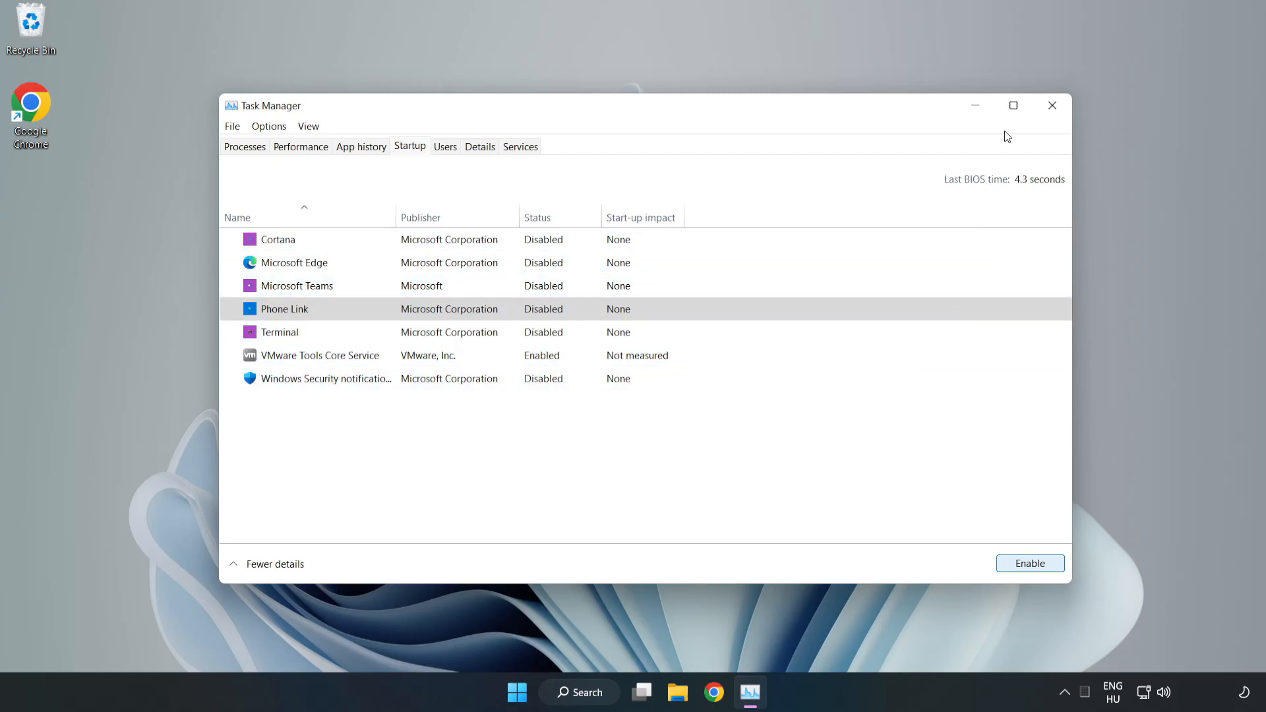
pyautogui.moveTo(1053, 105)
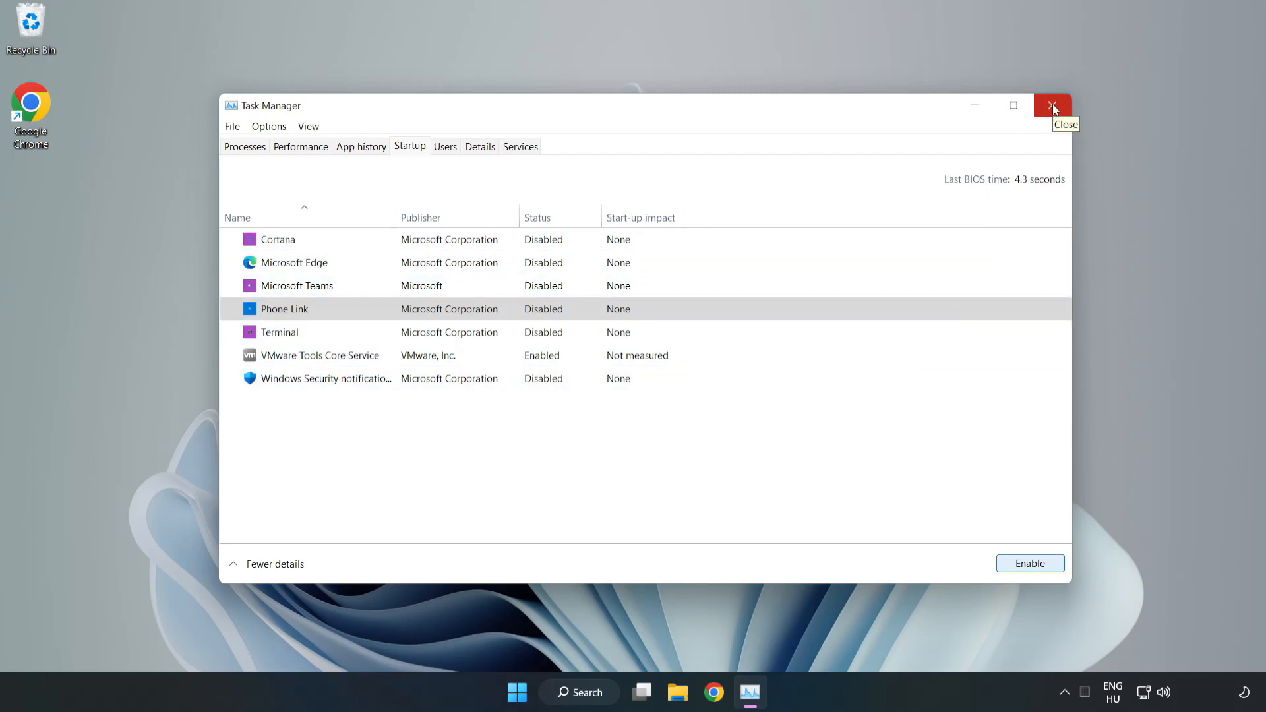
pyautogui.click(1053, 105)
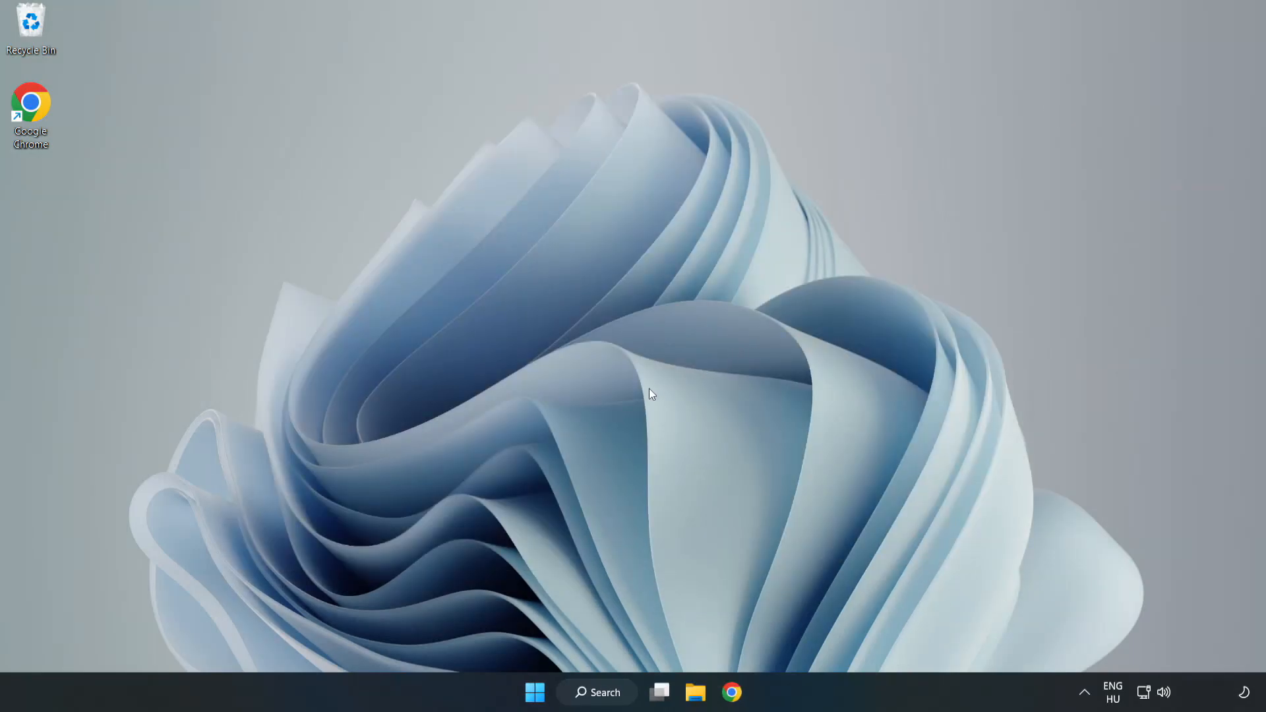
# Search Windows for 'cmd' and run Command Prompt as administrator.
pyautogui.click(597, 692)
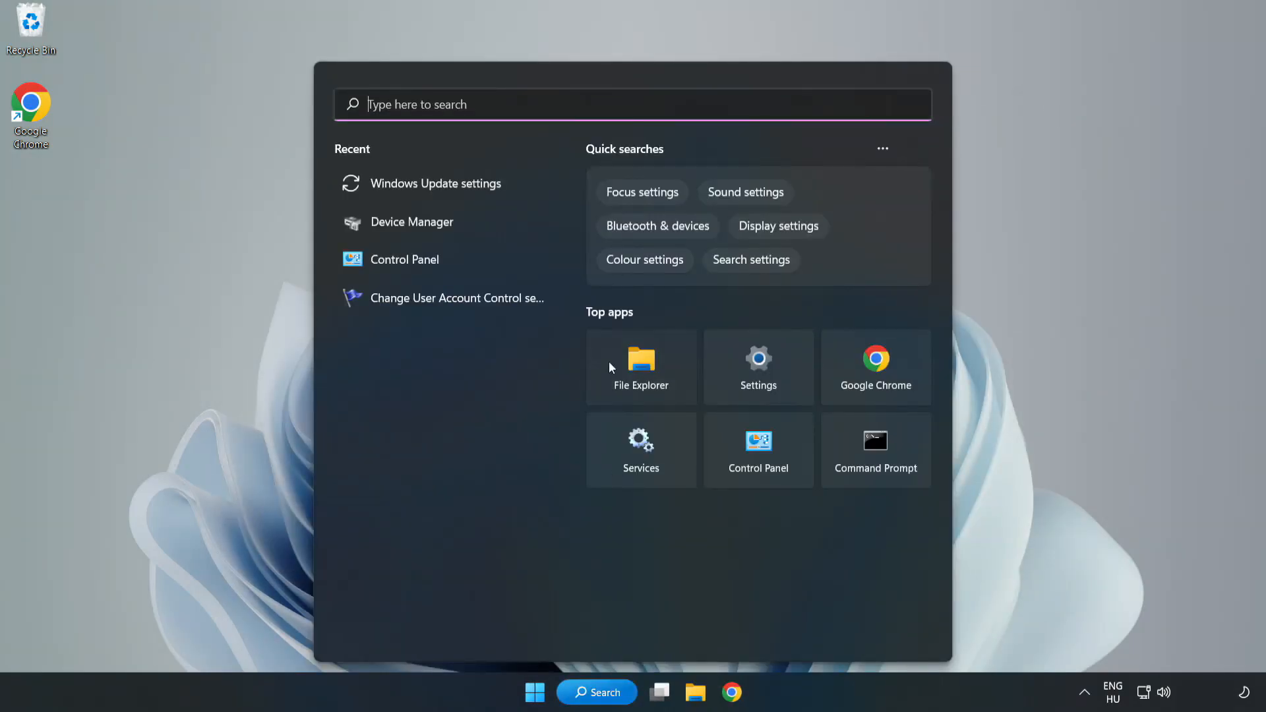
pyautogui.write('Control Panel')
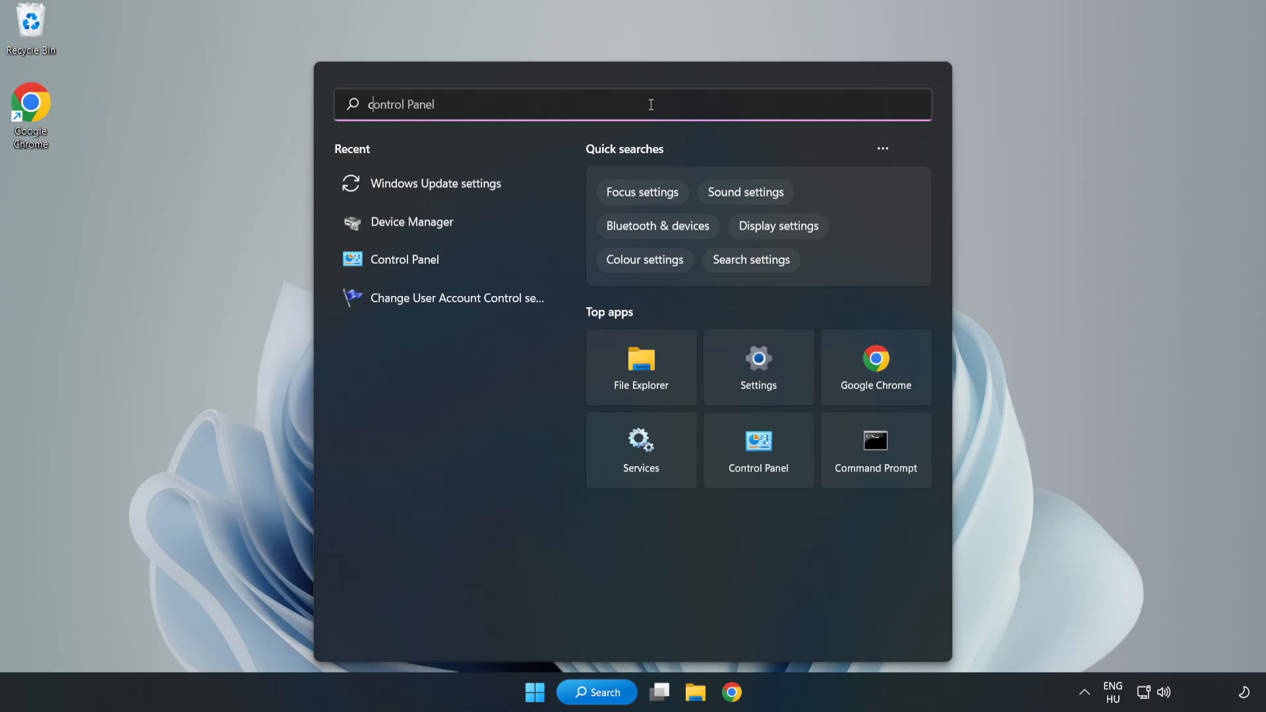
pyautogui.write('cmd')
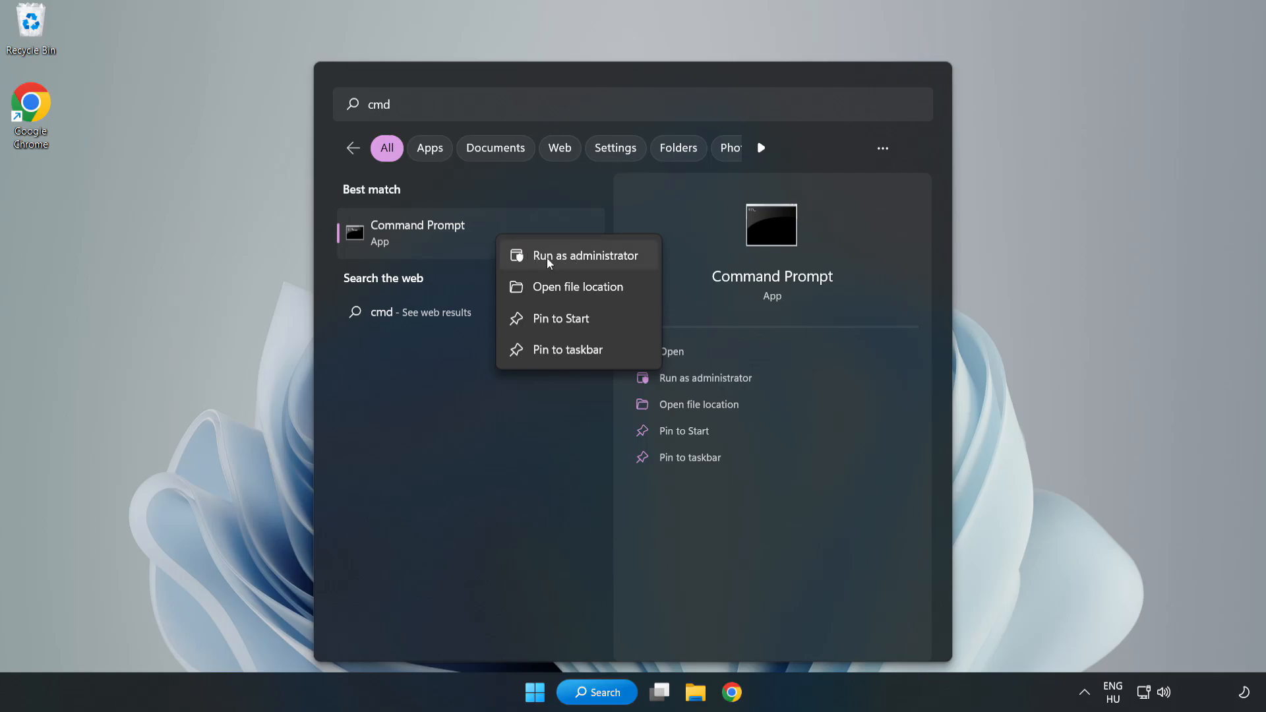
pyautogui.click(585, 255)
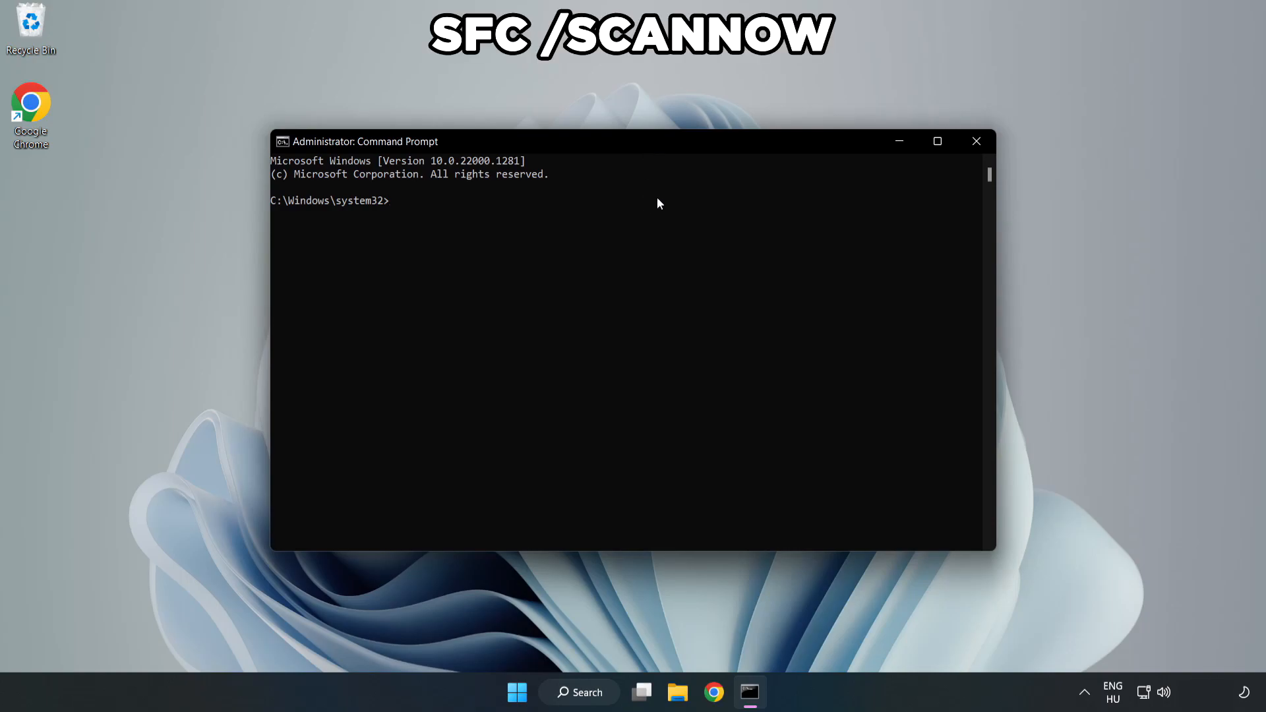
# Run sfc /scannow until it finds no integrity violations, then close Command Prompt.
pyautogui.write('sfc /')
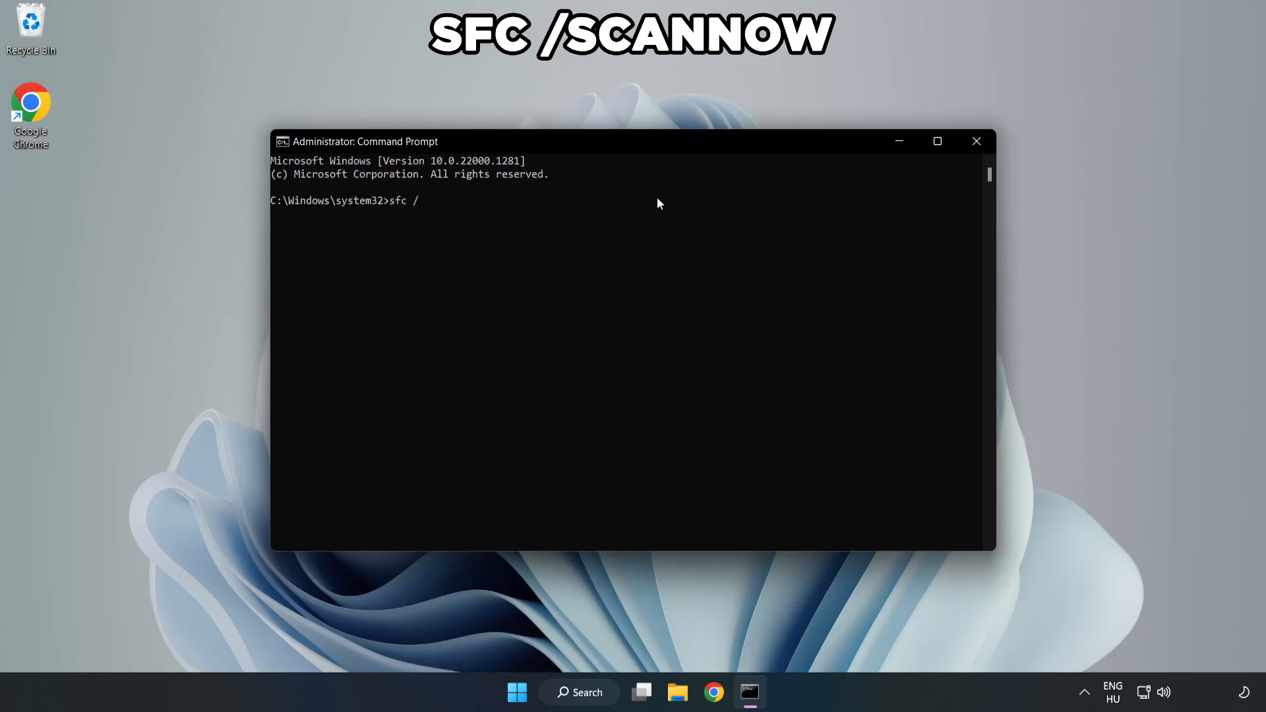
pyautogui.write('scannow')
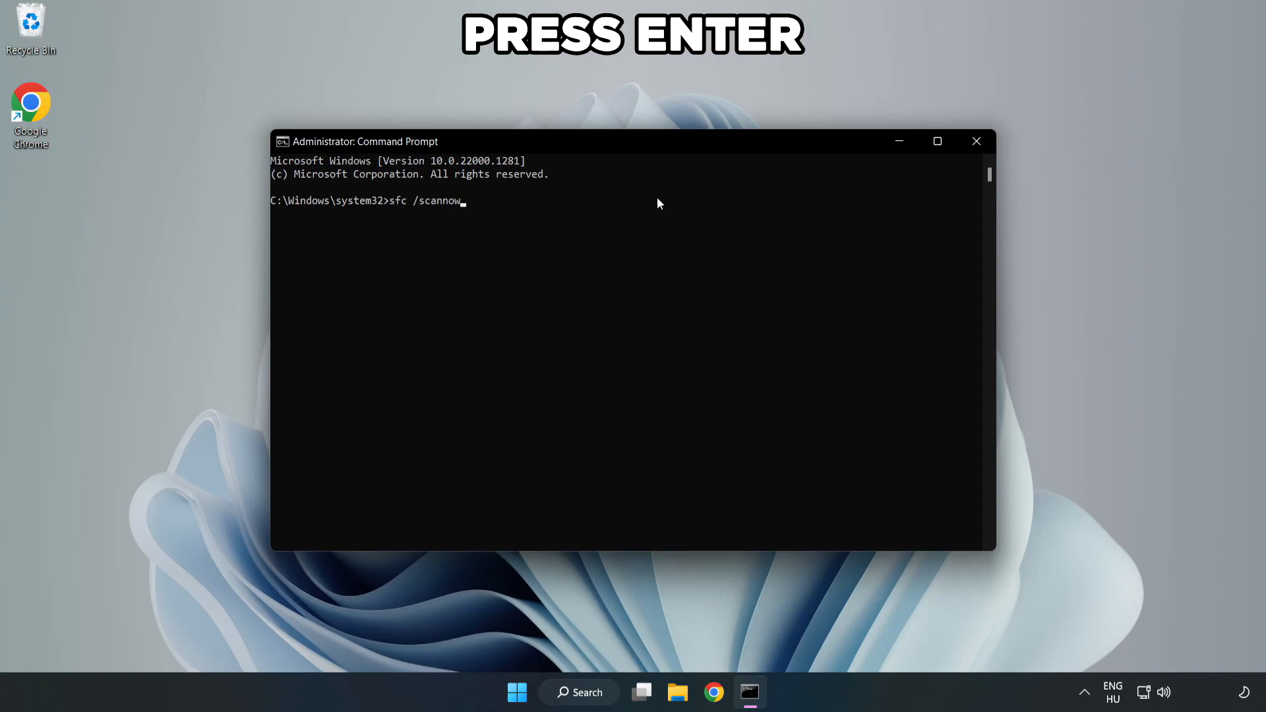
pyautogui.press('enter')
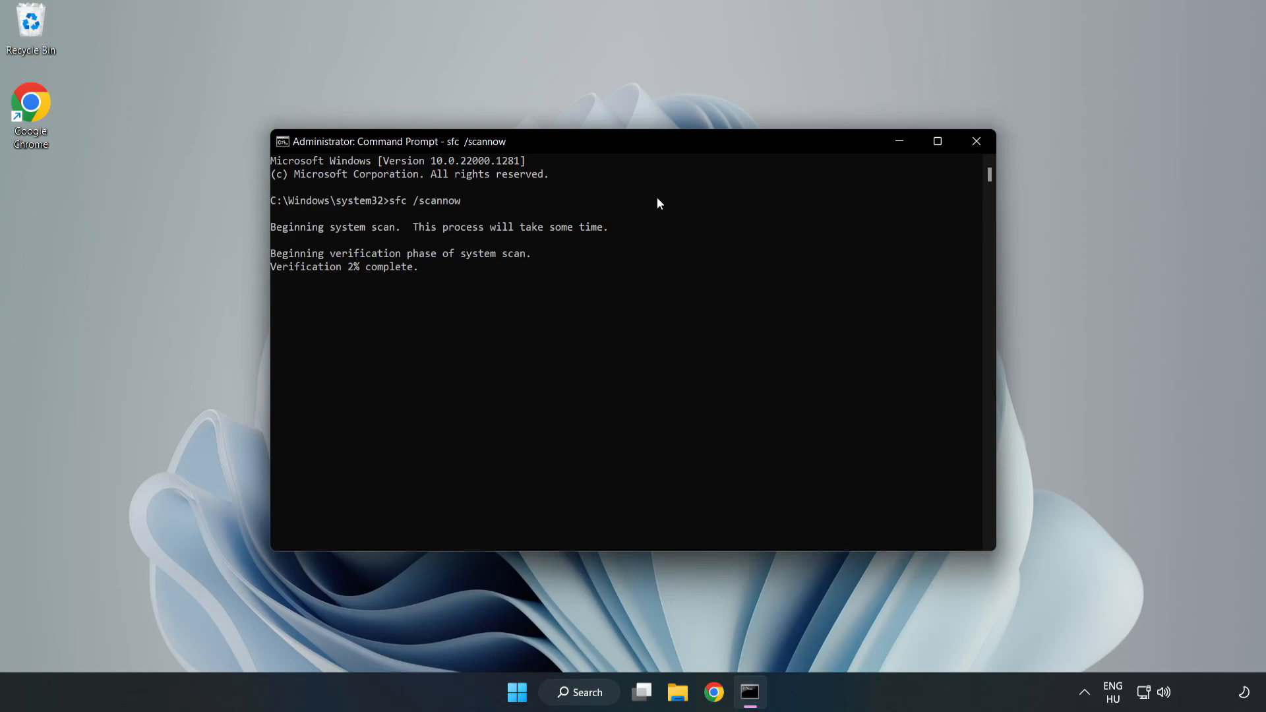
pyautogui.moveTo(630, 262)
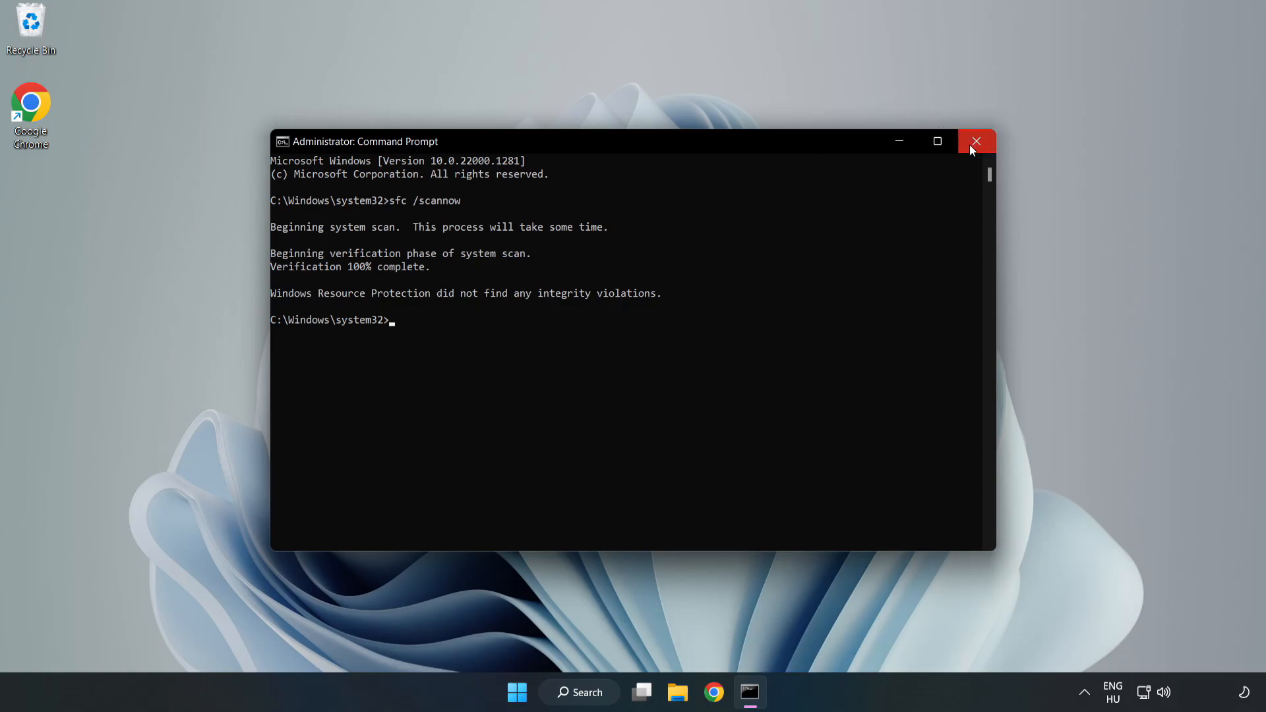
pyautogui.click(976, 141)
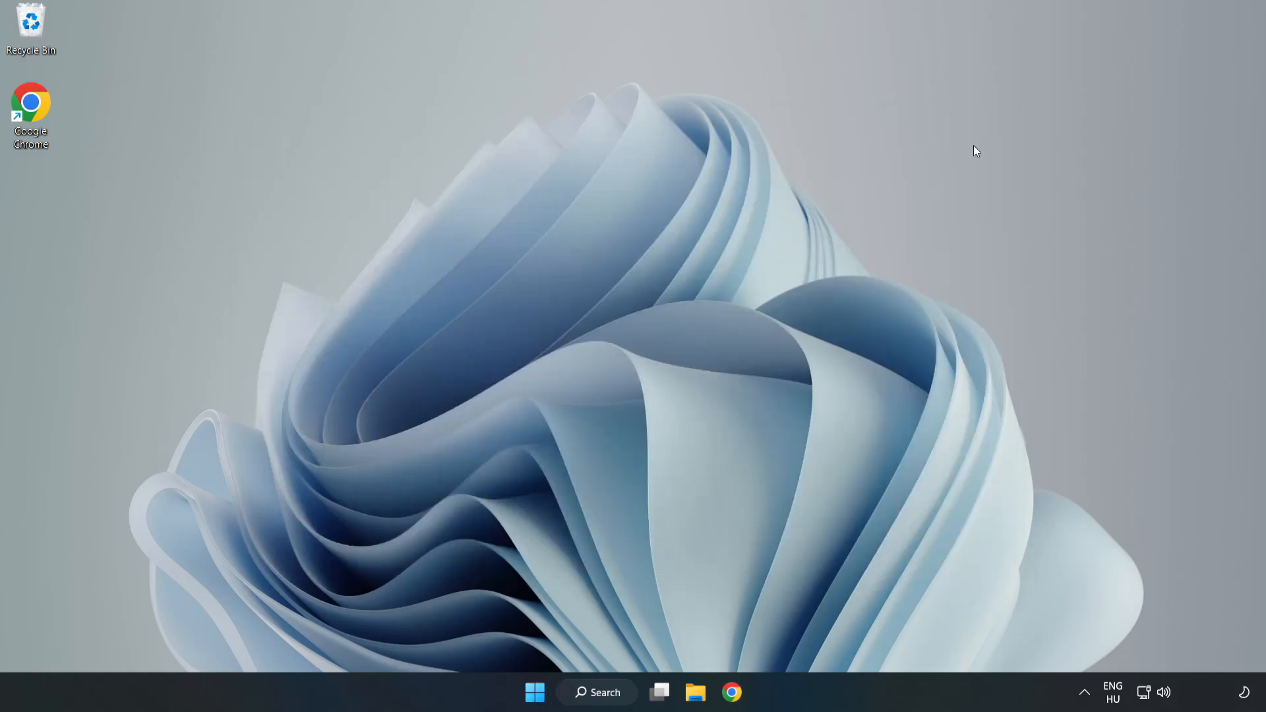
pyautogui.moveTo(775, 308)
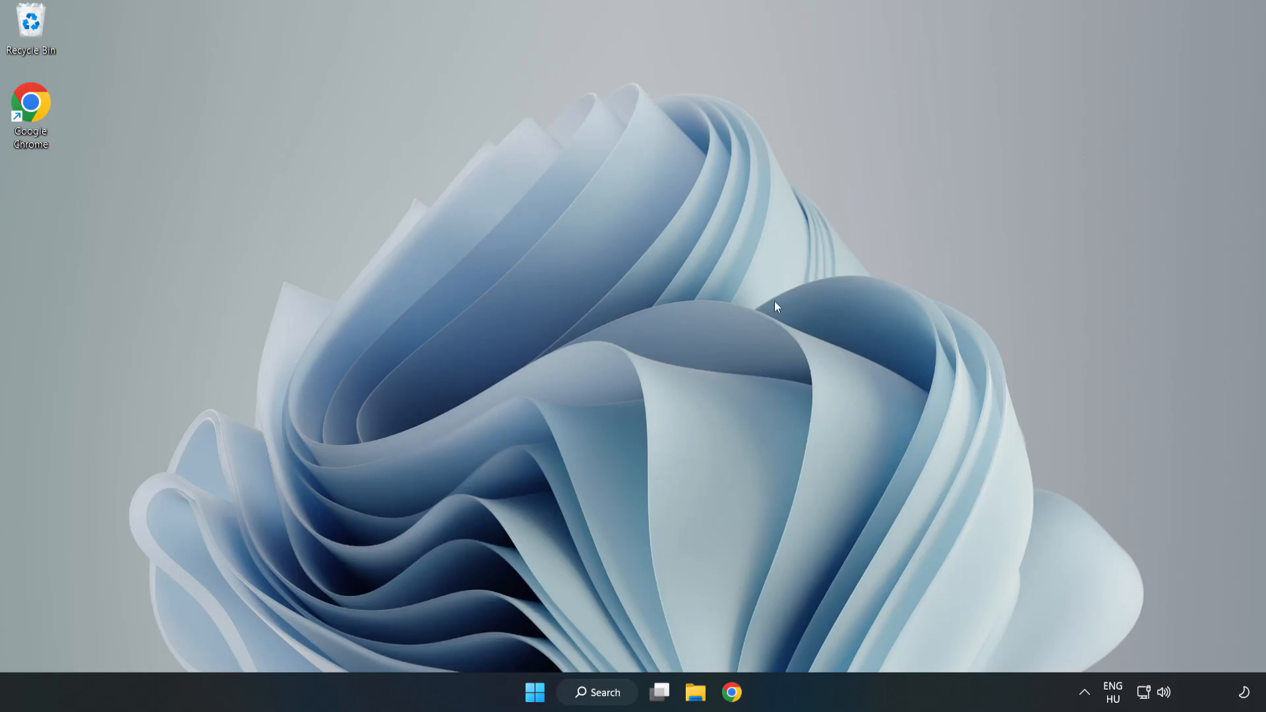
pyautogui.moveTo(632, 606)
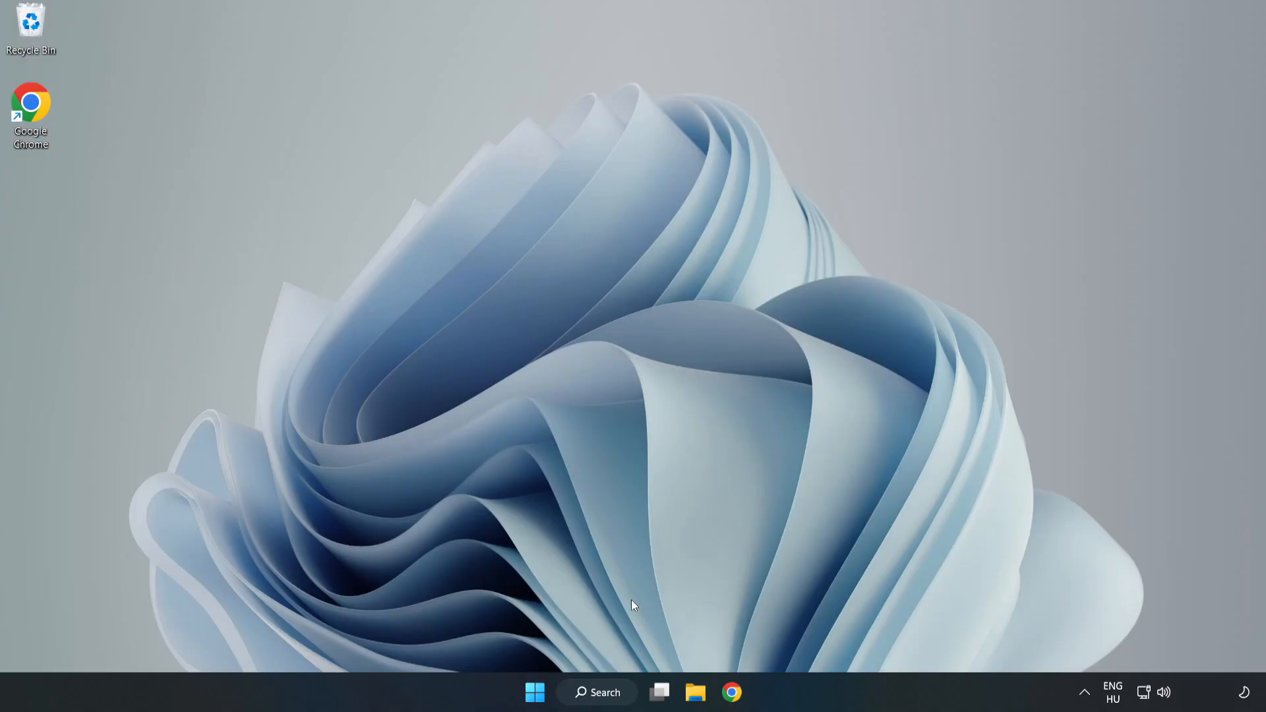
# Search Windows for 'security' and launch the Windows Security app.
pyautogui.click(603, 692)
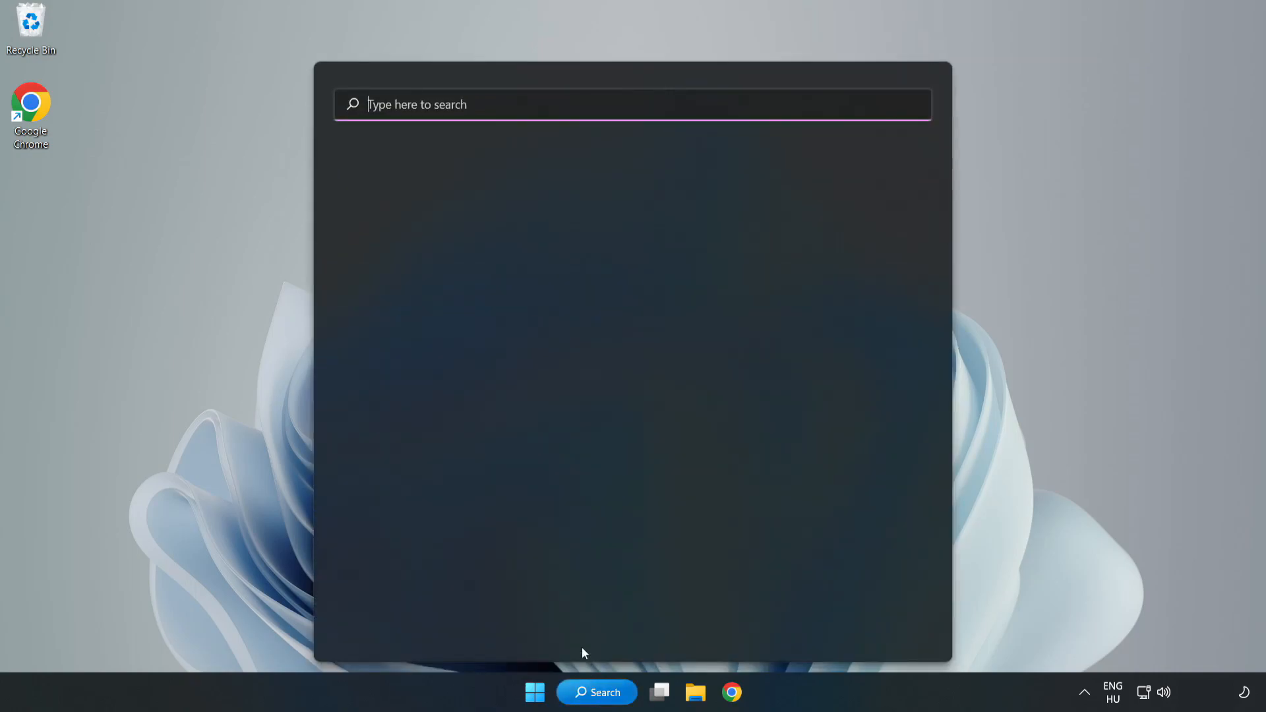
pyautogui.click(658, 104)
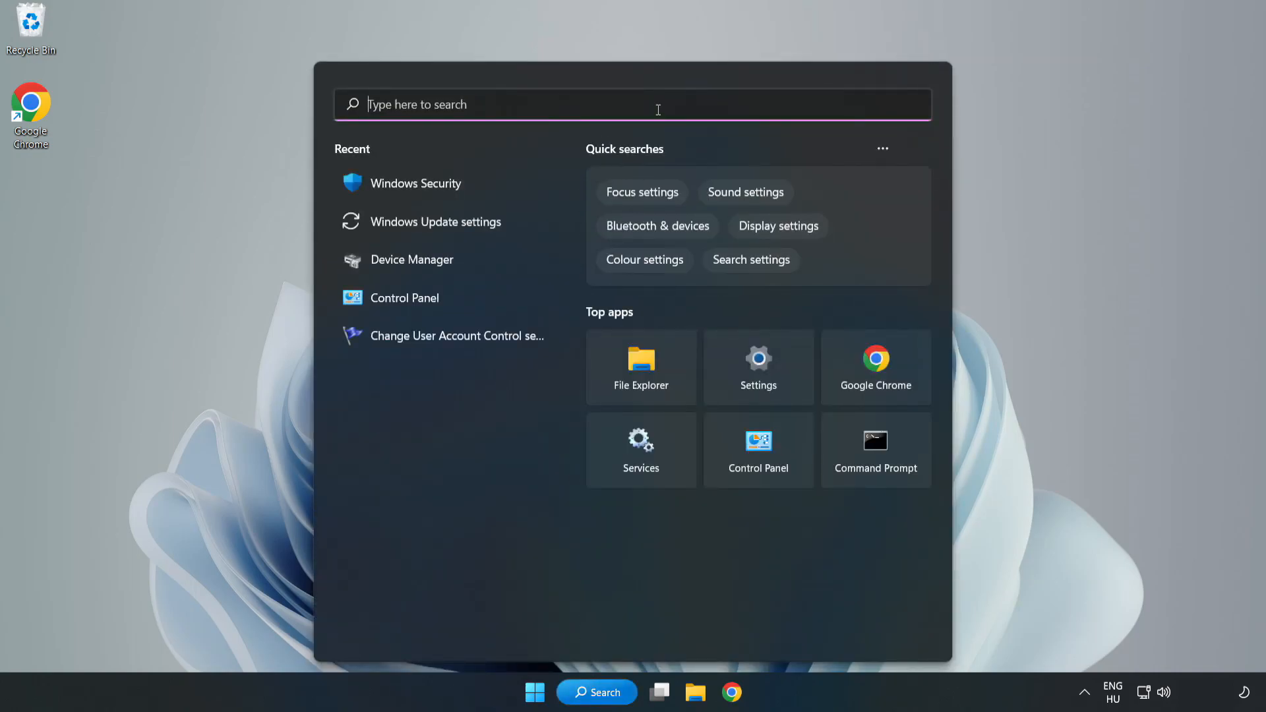
pyautogui.write('secu')
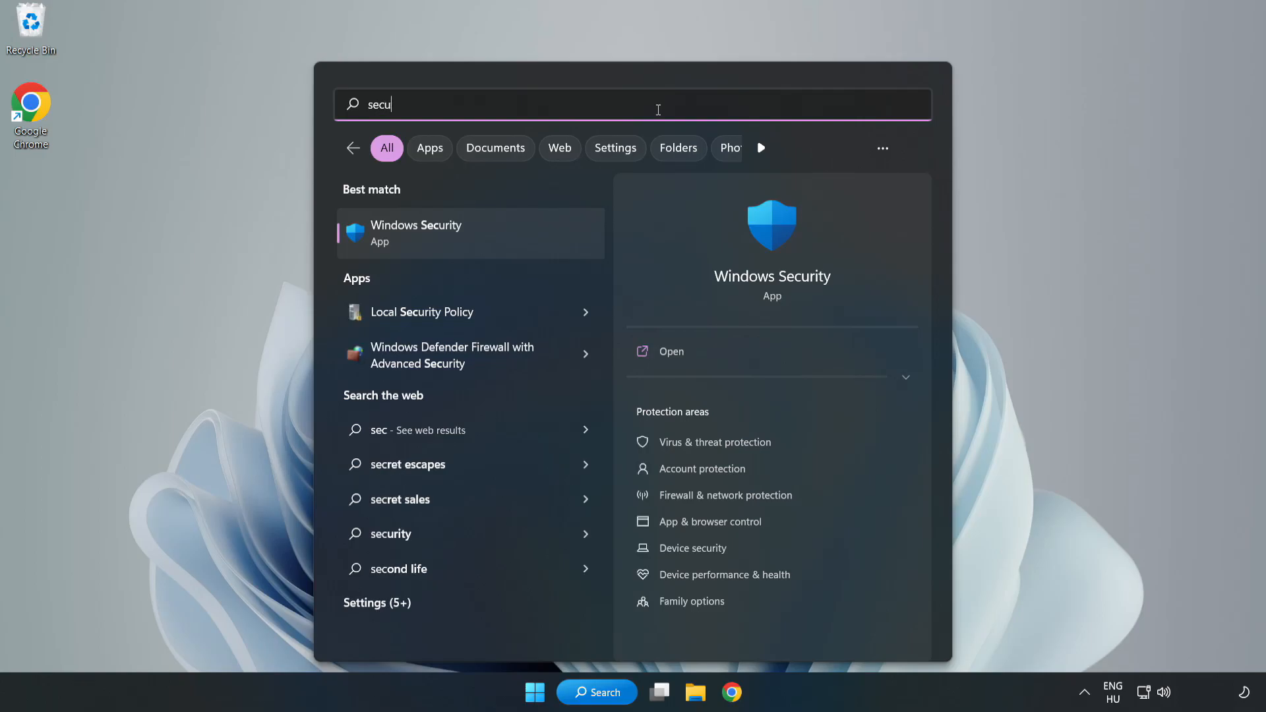
pyautogui.write('rity')
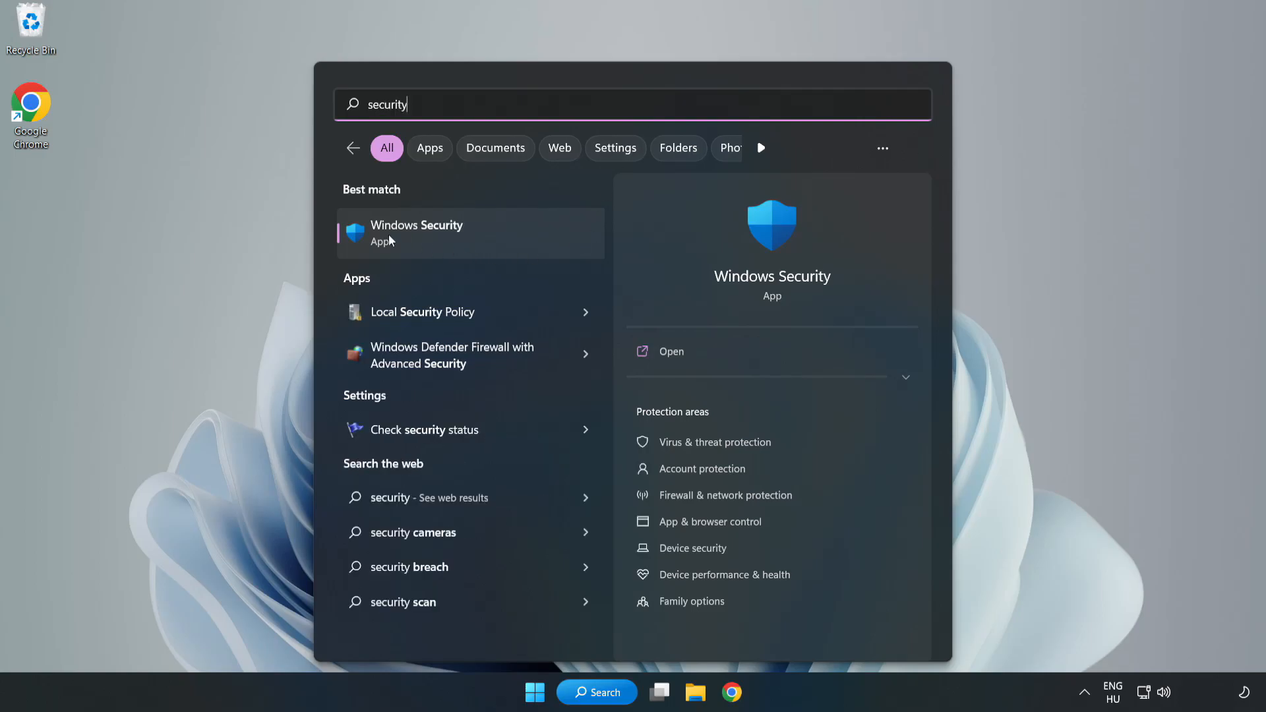
pyautogui.click(416, 234)
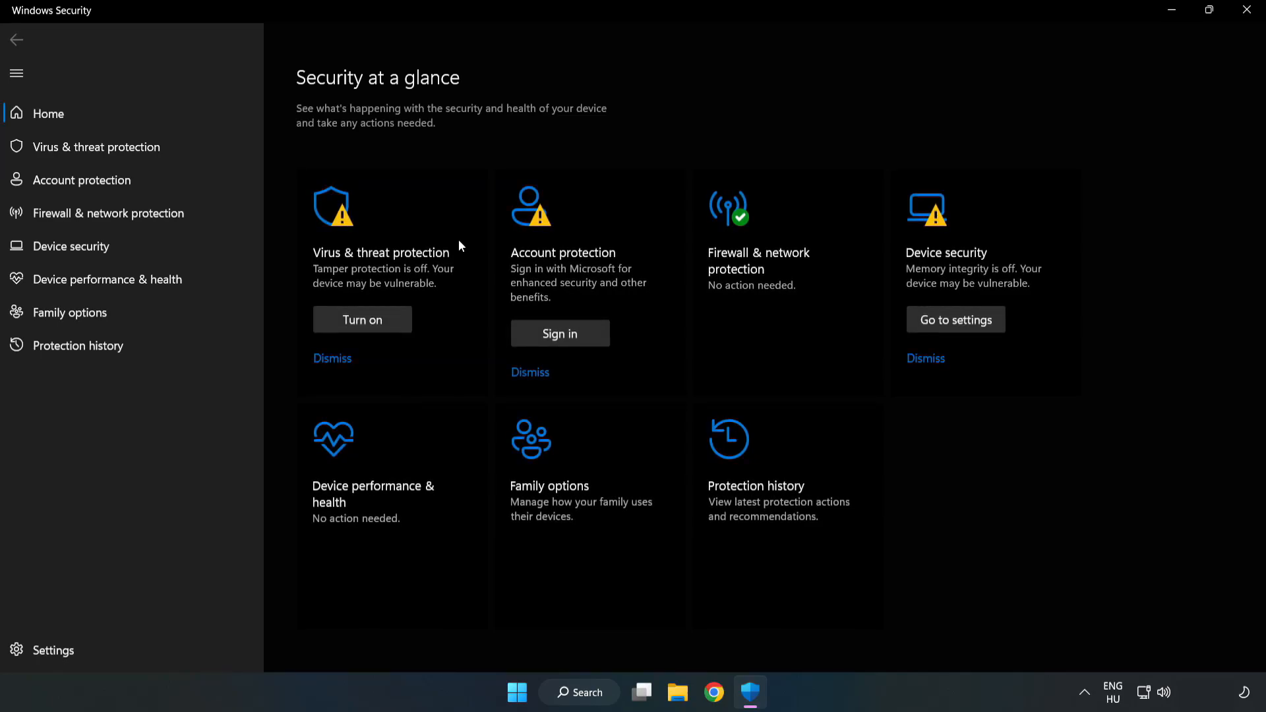
pyautogui.moveTo(72, 154)
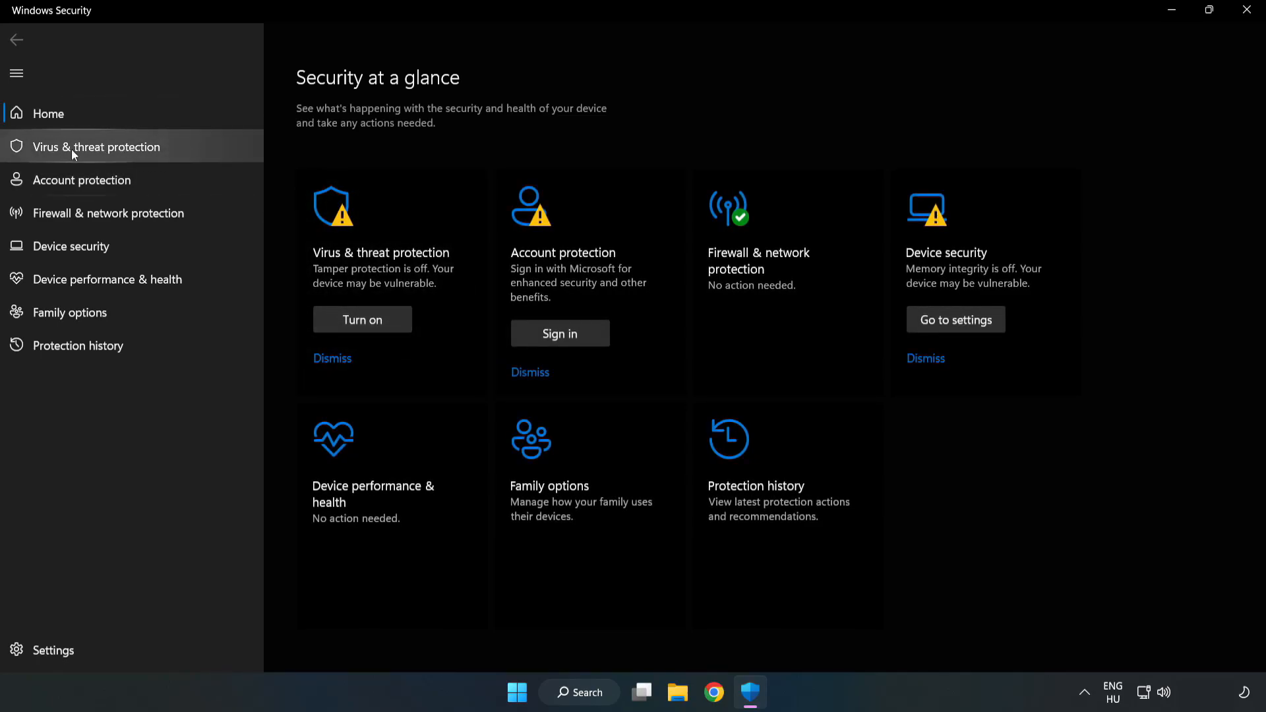
pyautogui.moveTo(84, 156)
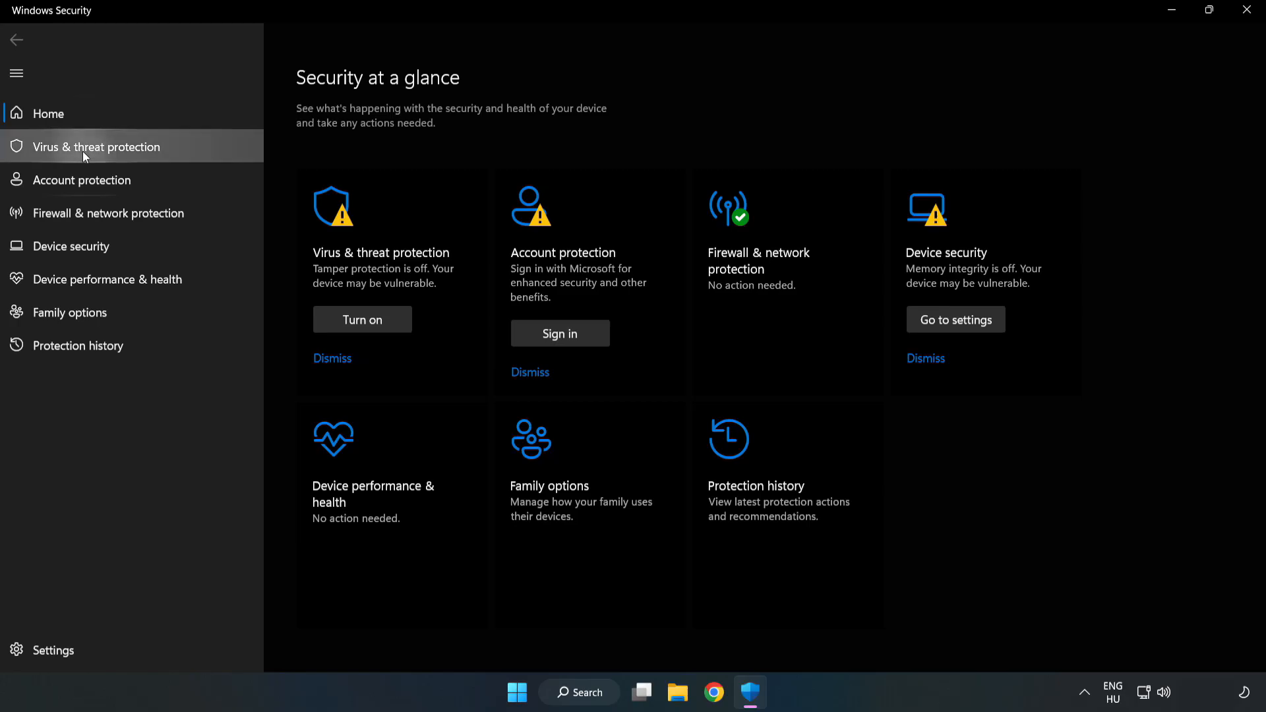
# Go through Virus & threat protection's Manage settings to the Add or remove exclusions page.
pyautogui.click(96, 147)
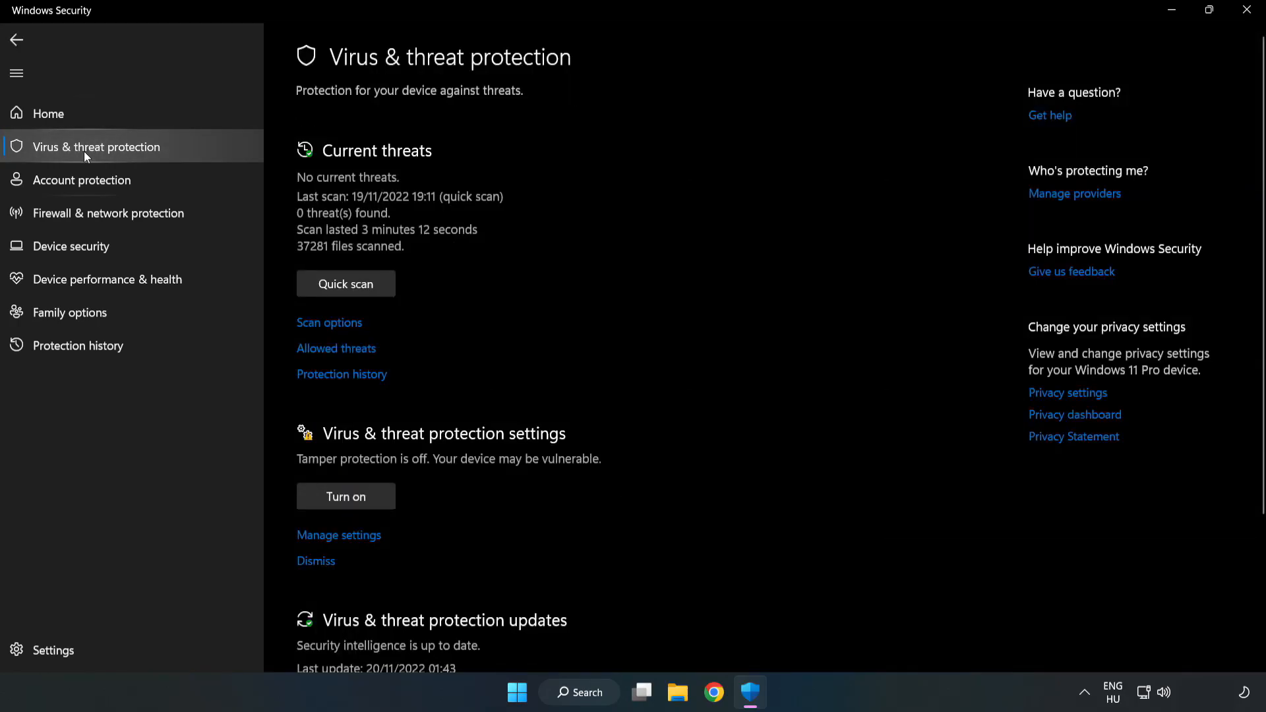
pyautogui.scroll(-3)
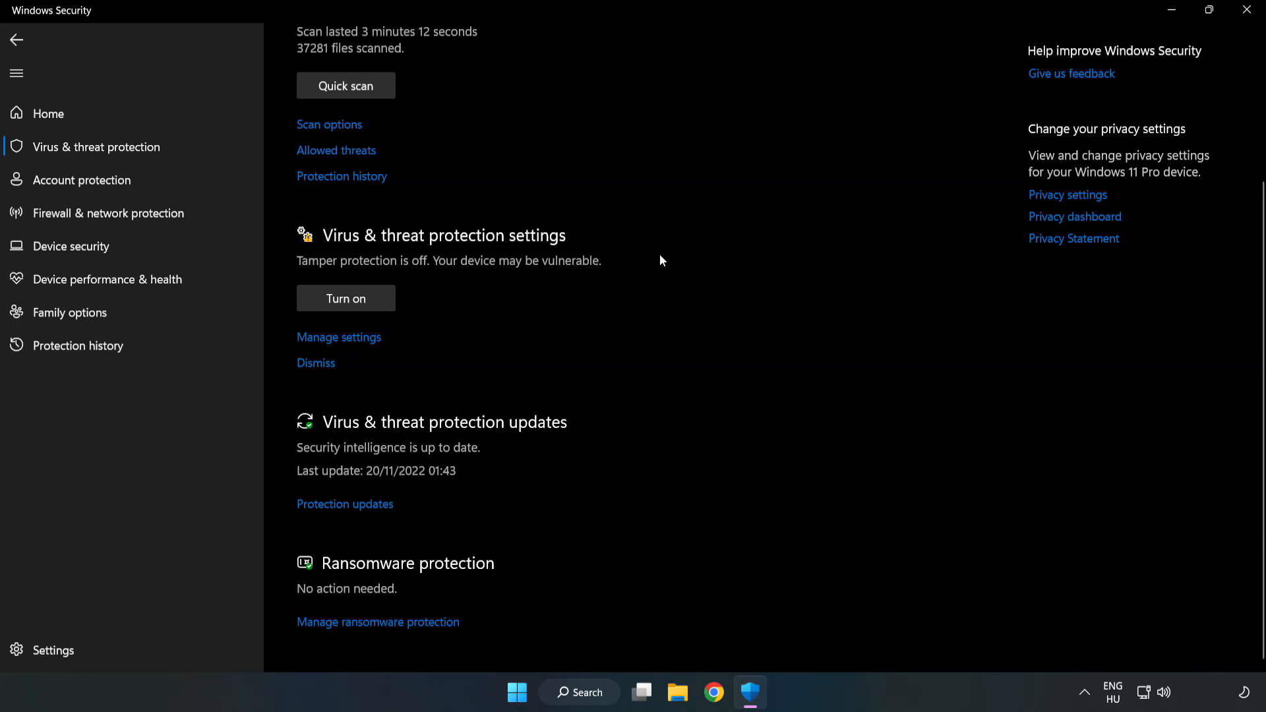
pyautogui.moveTo(350, 341)
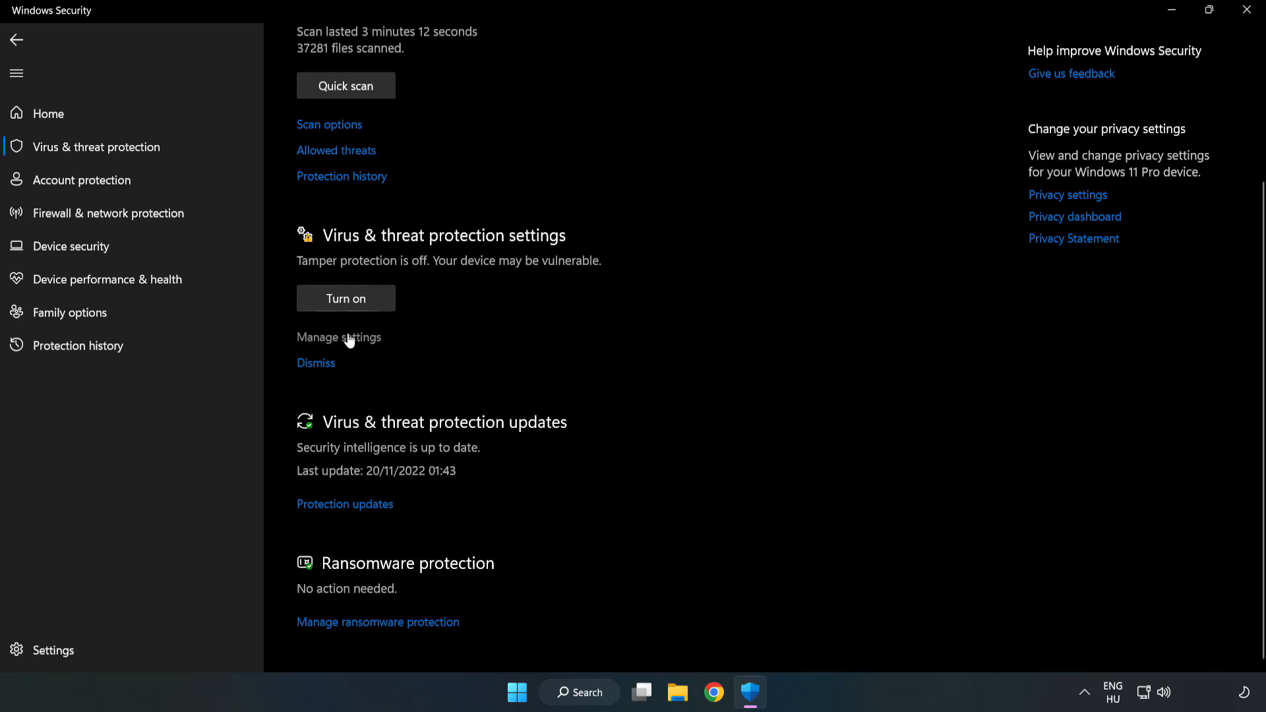
pyautogui.click(338, 337)
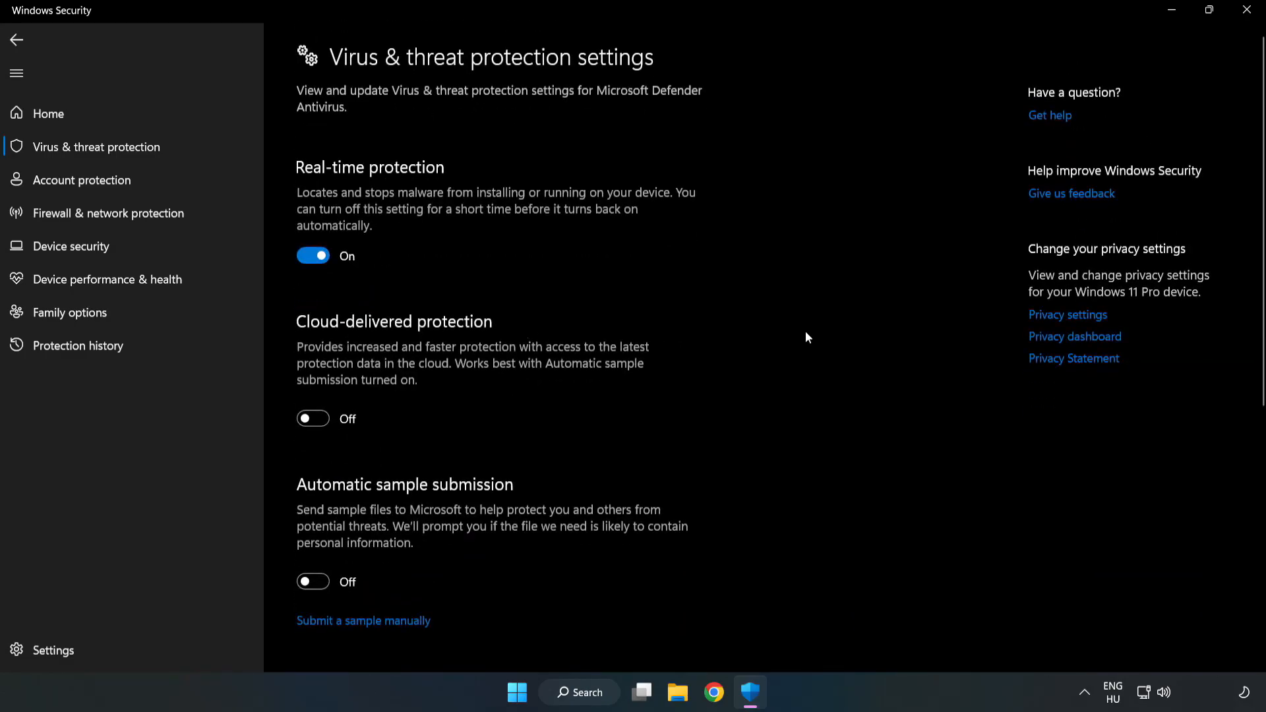
pyautogui.scroll(-3)
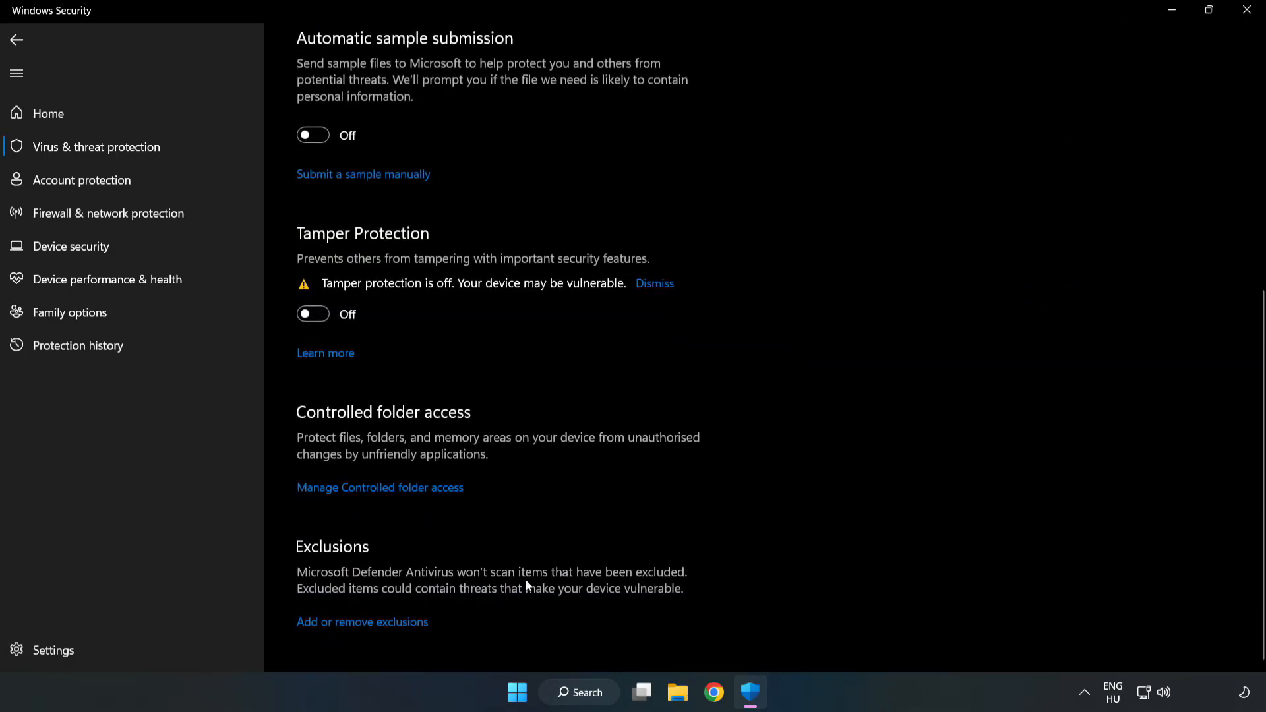
pyautogui.moveTo(412, 630)
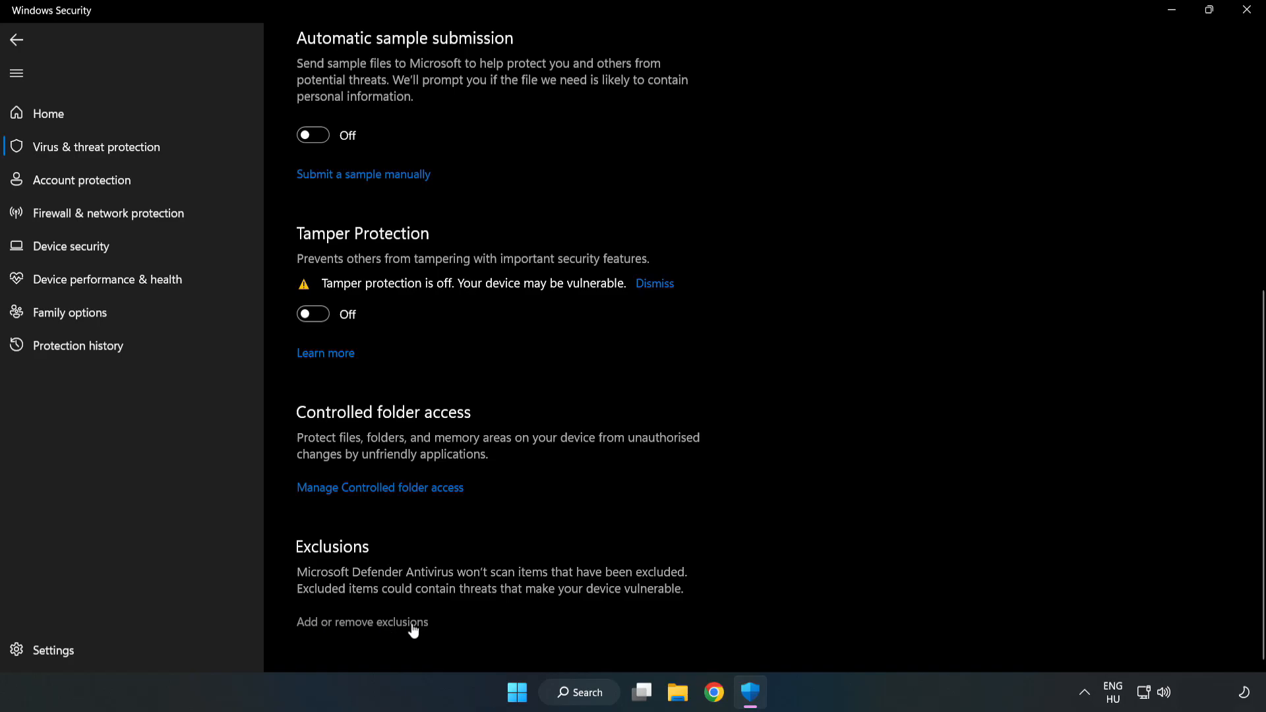
pyautogui.click(362, 622)
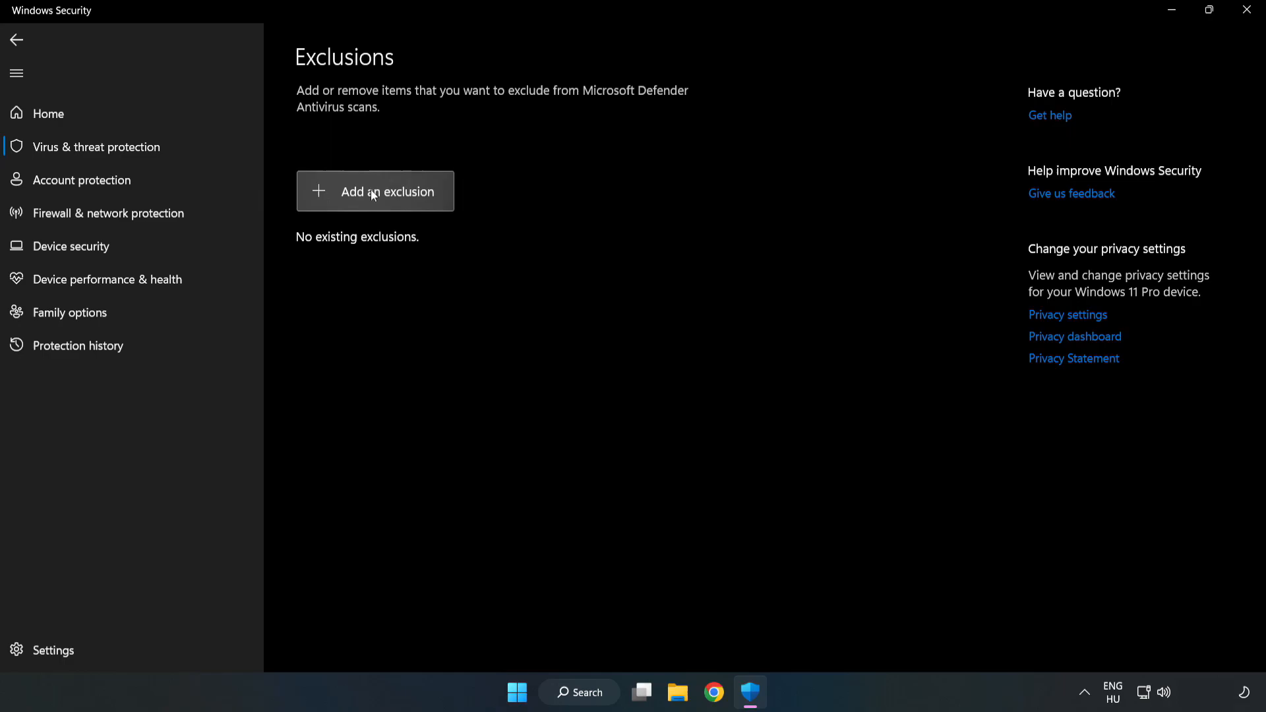
# Add the NOT WORKING APP shortcut in Program Files (x86) as a file exclusion, then close Windows Security.
pyautogui.click(375, 191)
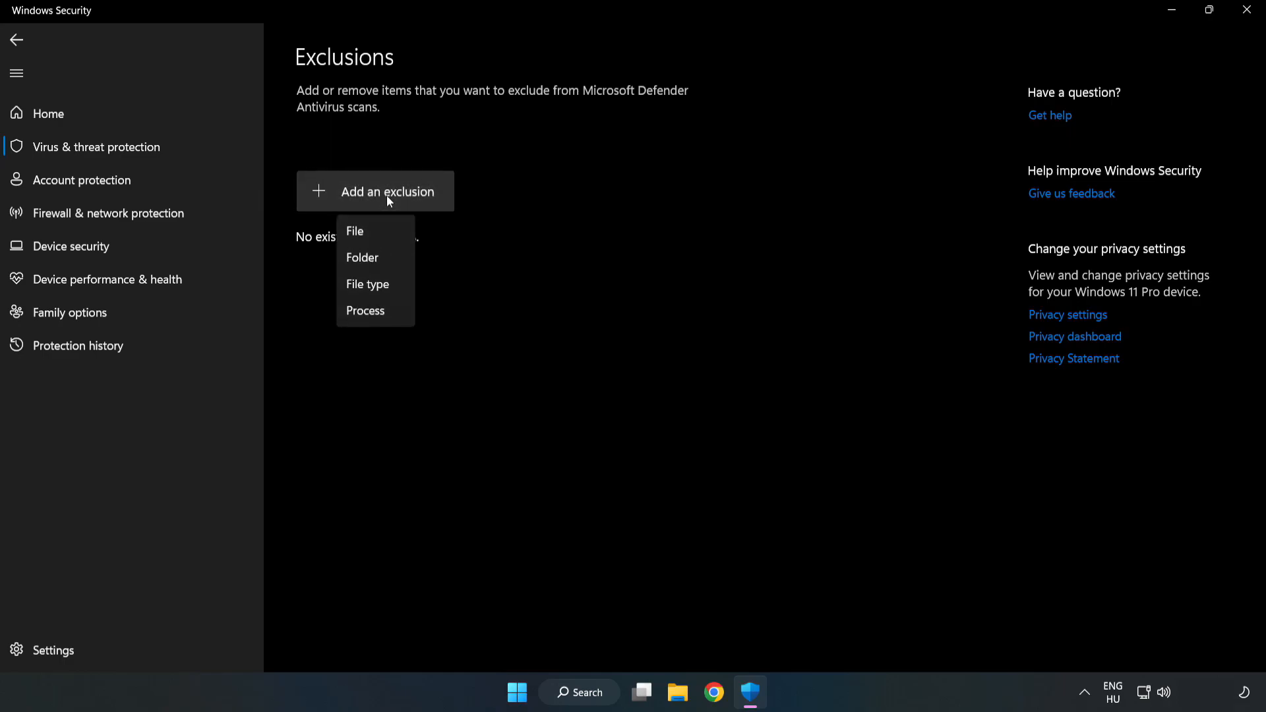
pyautogui.moveTo(352, 236)
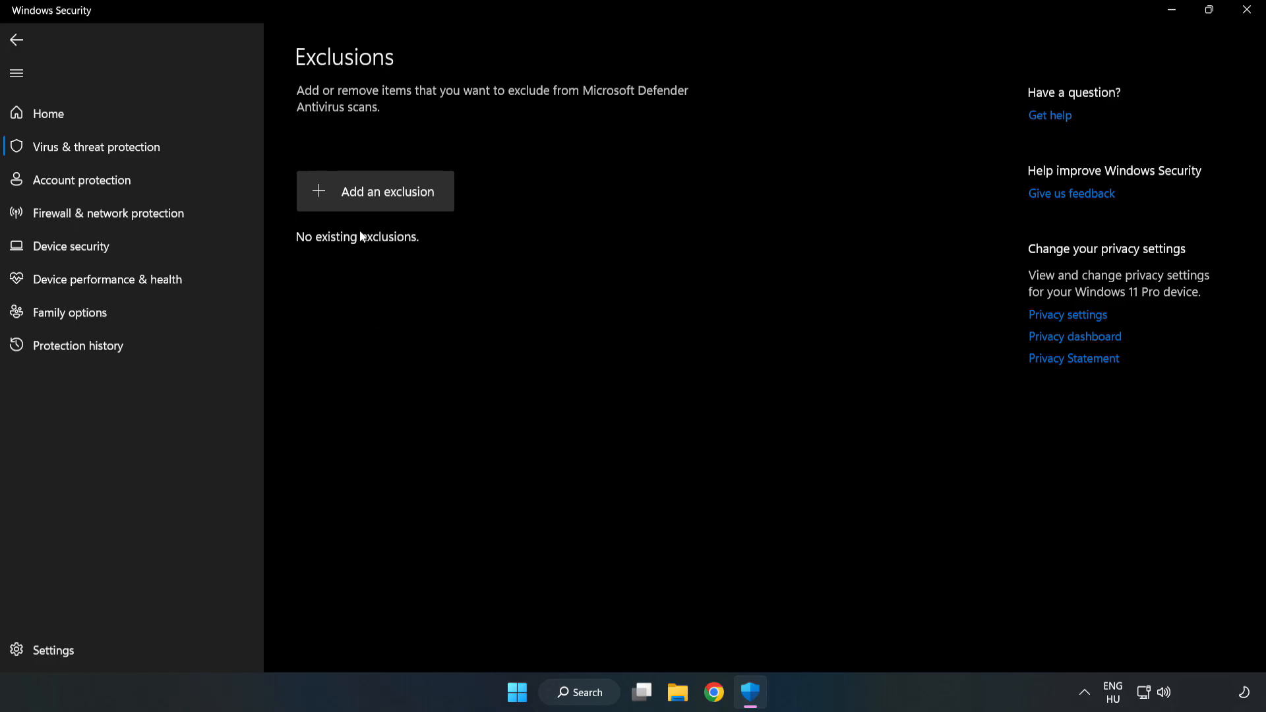
pyautogui.click(374, 191)
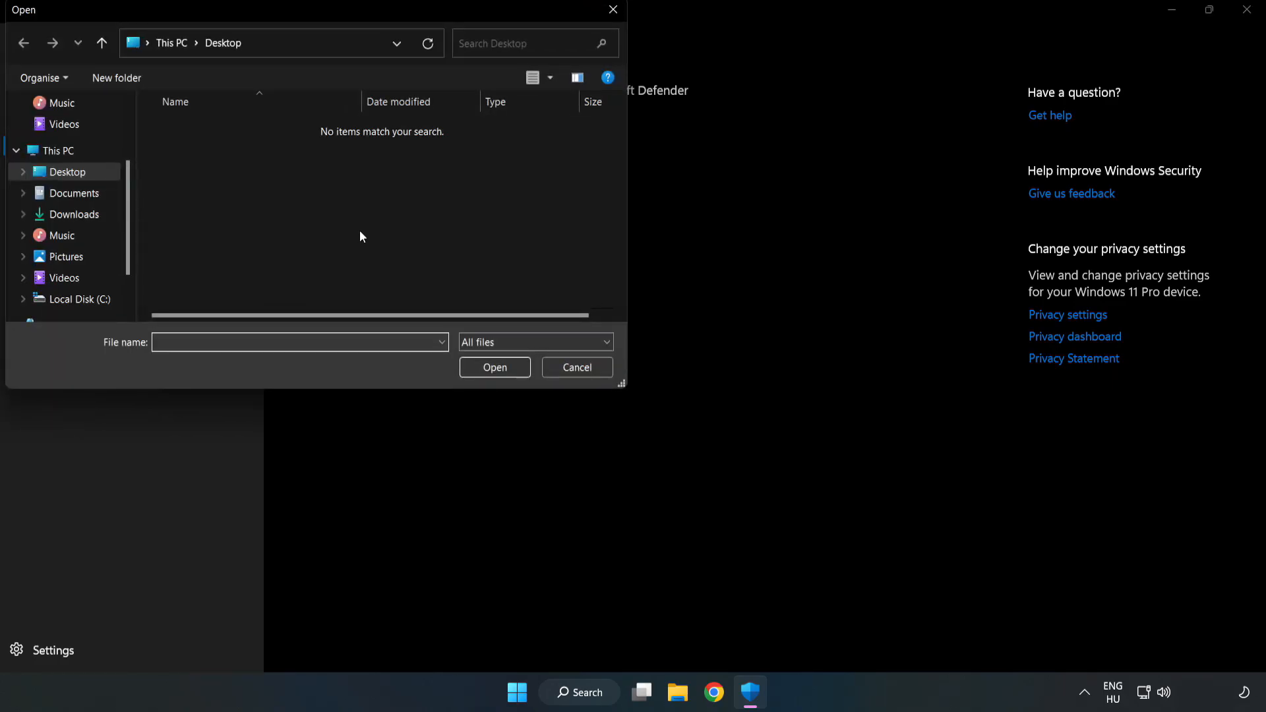
pyautogui.moveTo(341, 28)
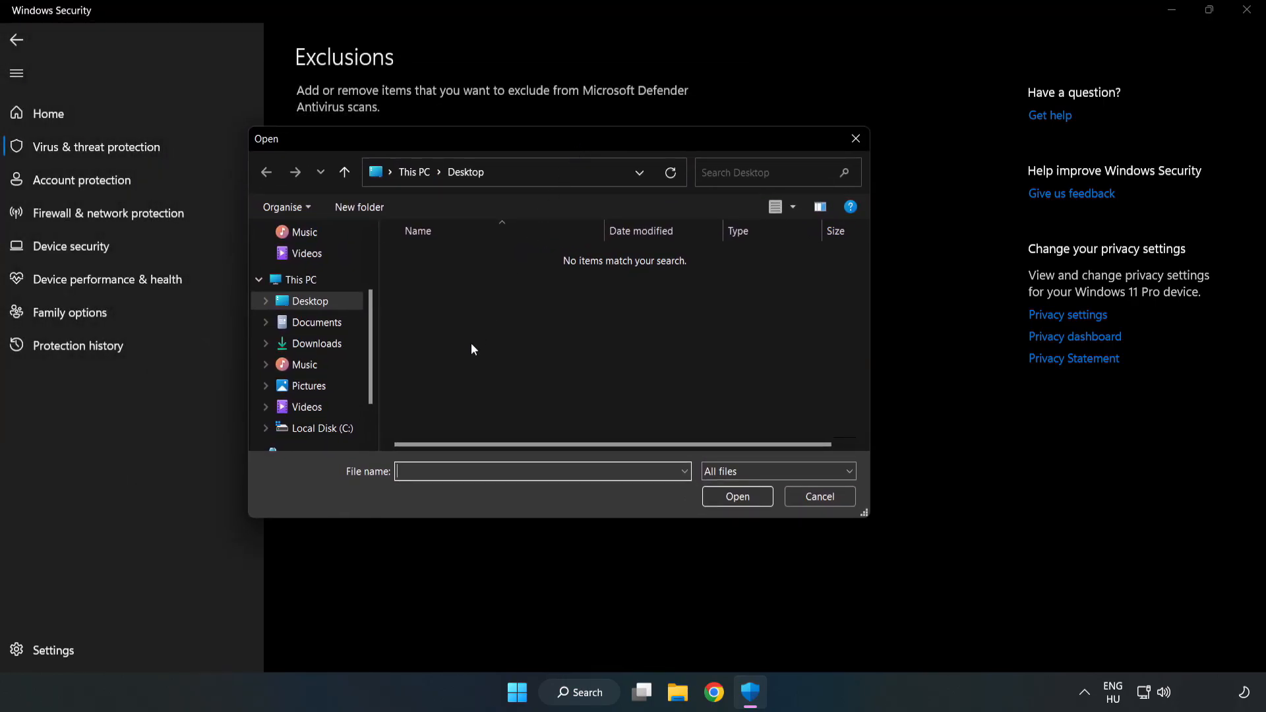
pyautogui.click(322, 428)
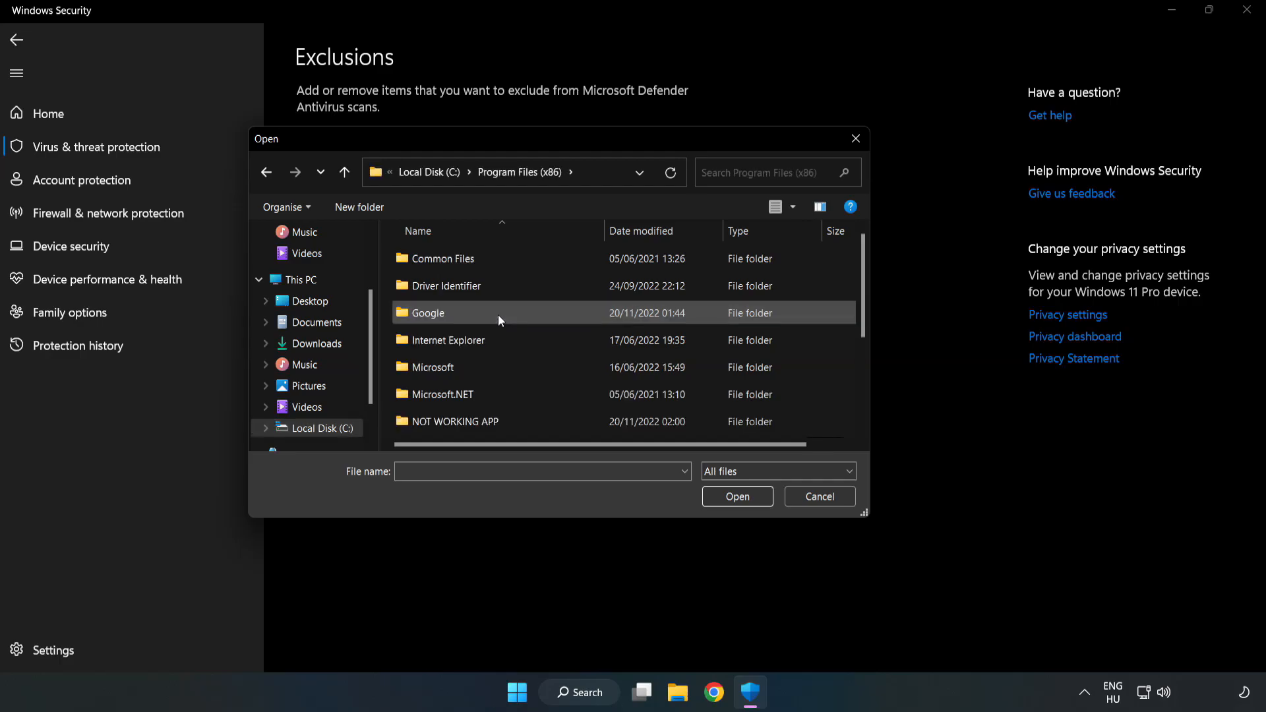
pyautogui.doubleClick(456, 422)
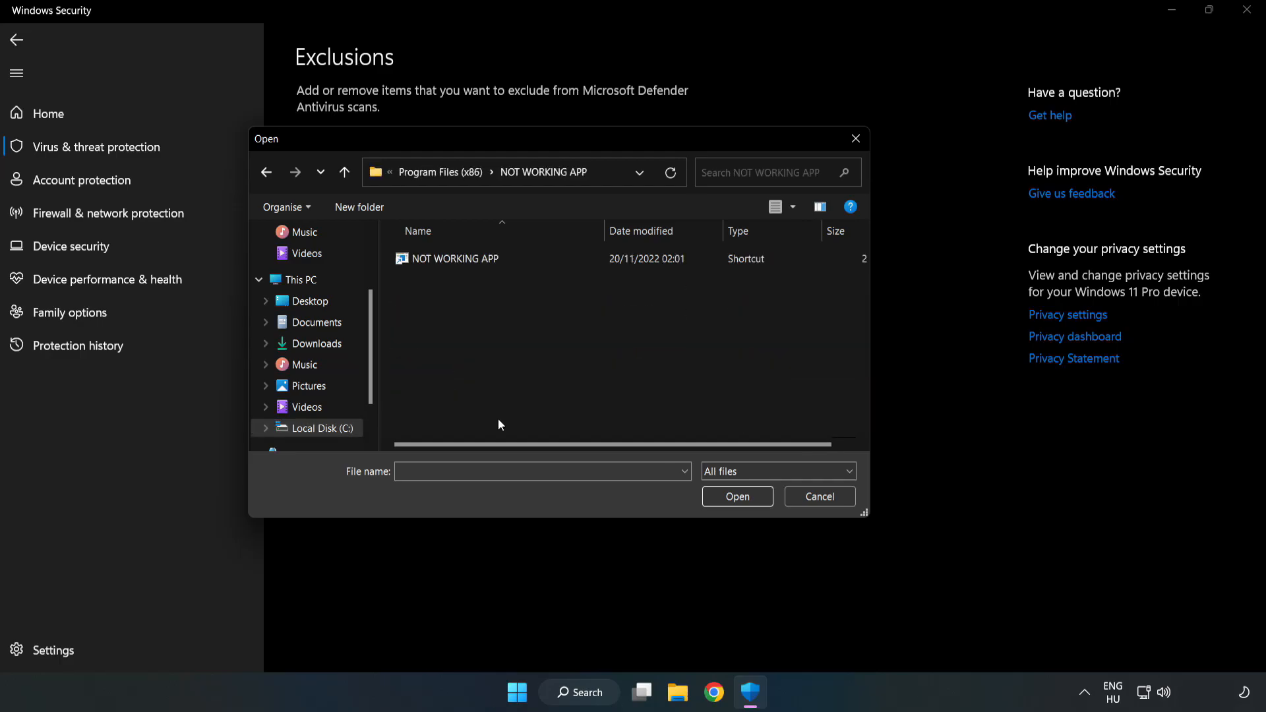
pyautogui.click(454, 258)
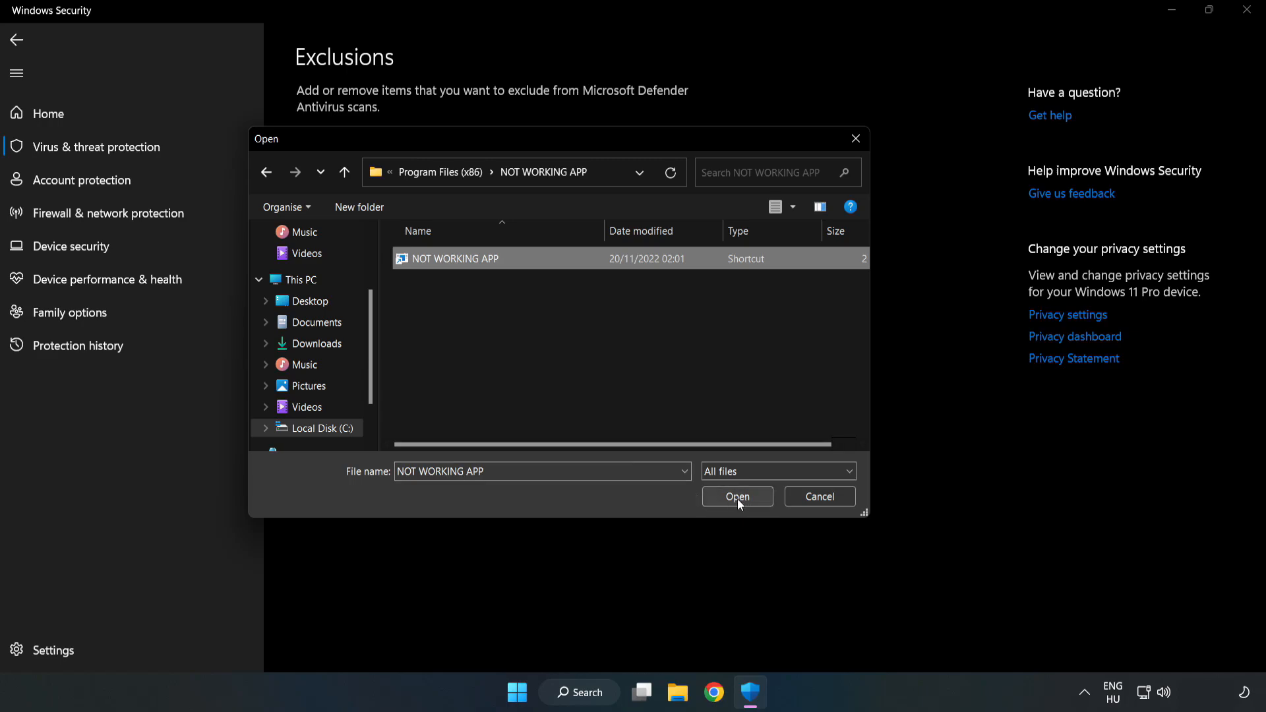
pyautogui.click(738, 496)
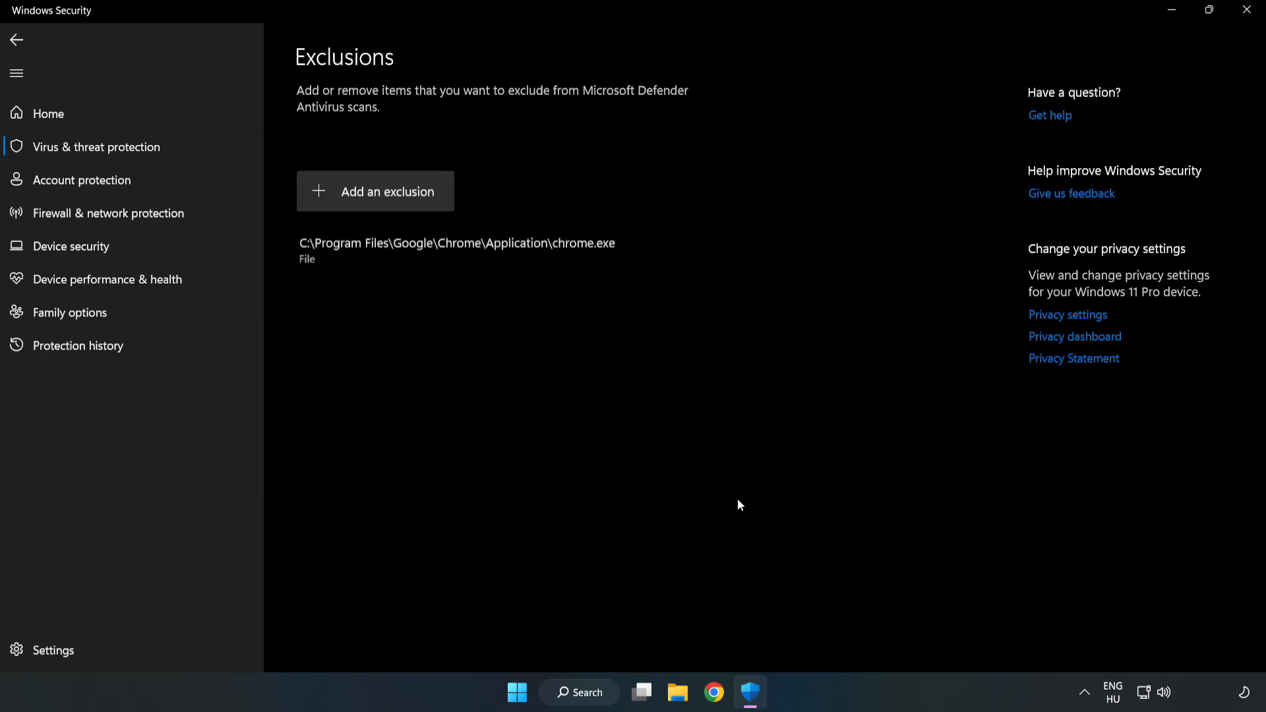
pyautogui.moveTo(518, 257)
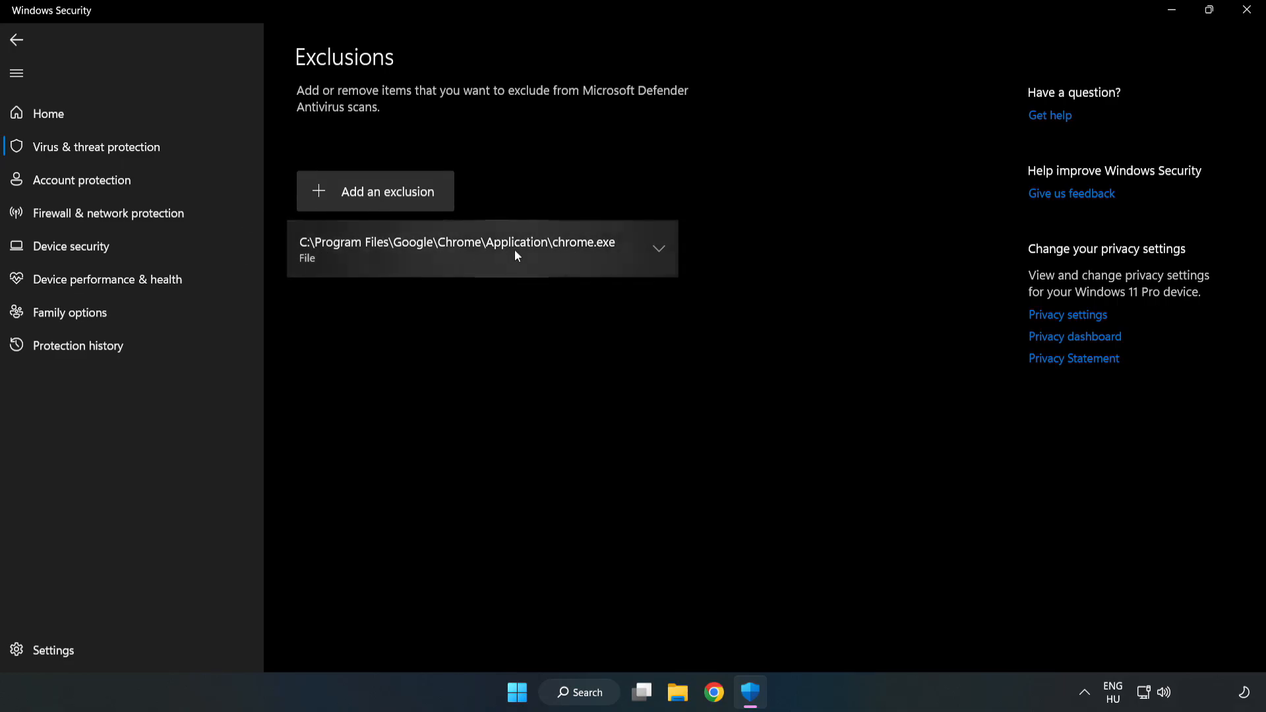
pyautogui.moveTo(791, 330)
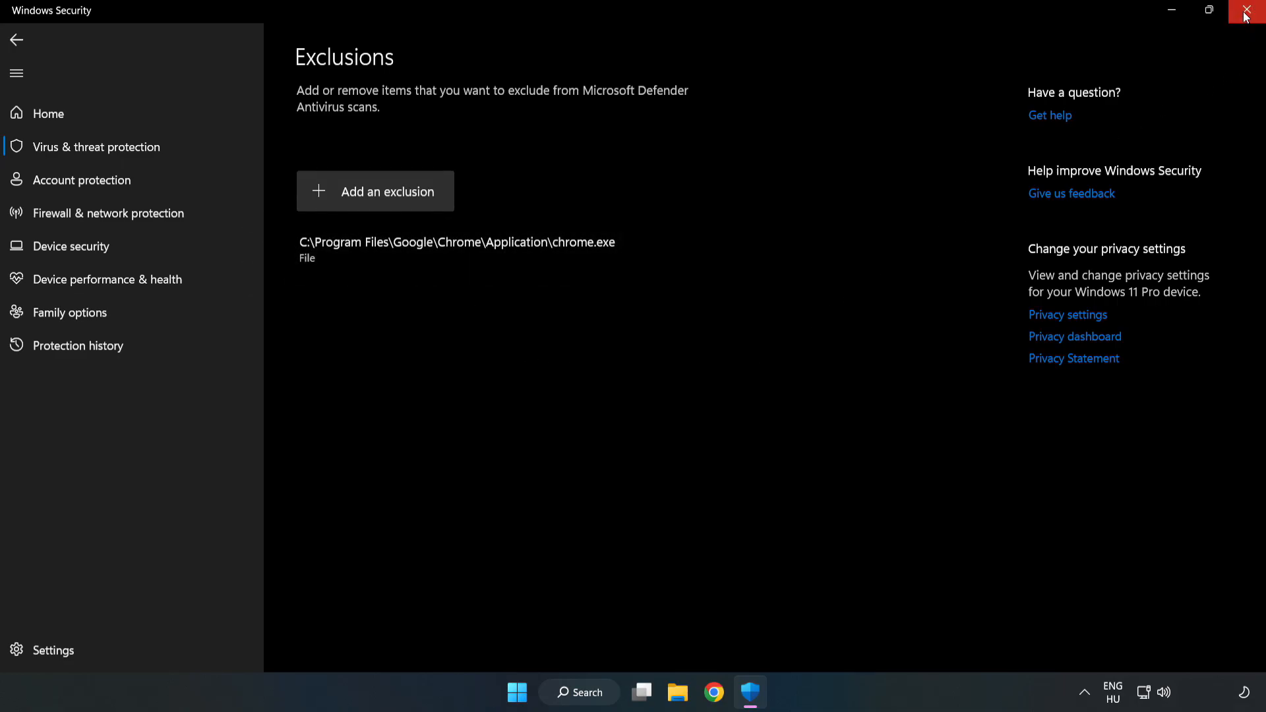
pyautogui.moveTo(1247, 12)
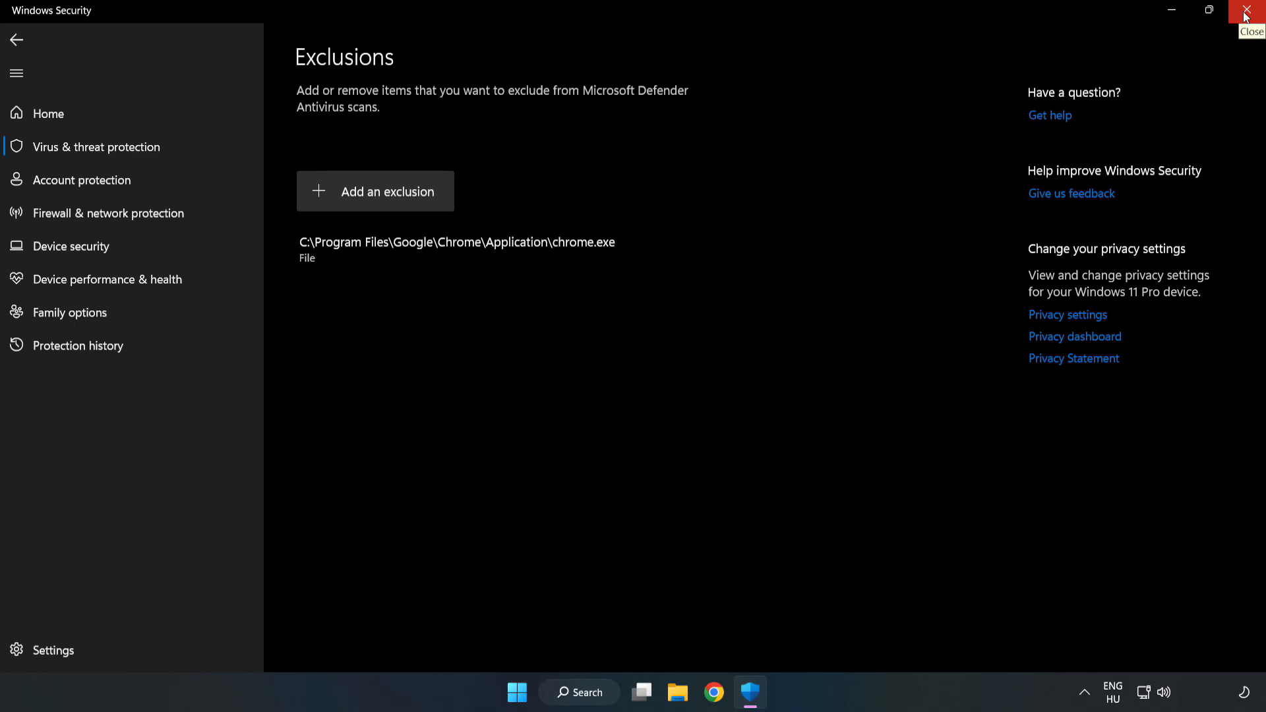
pyautogui.click(1248, 10)
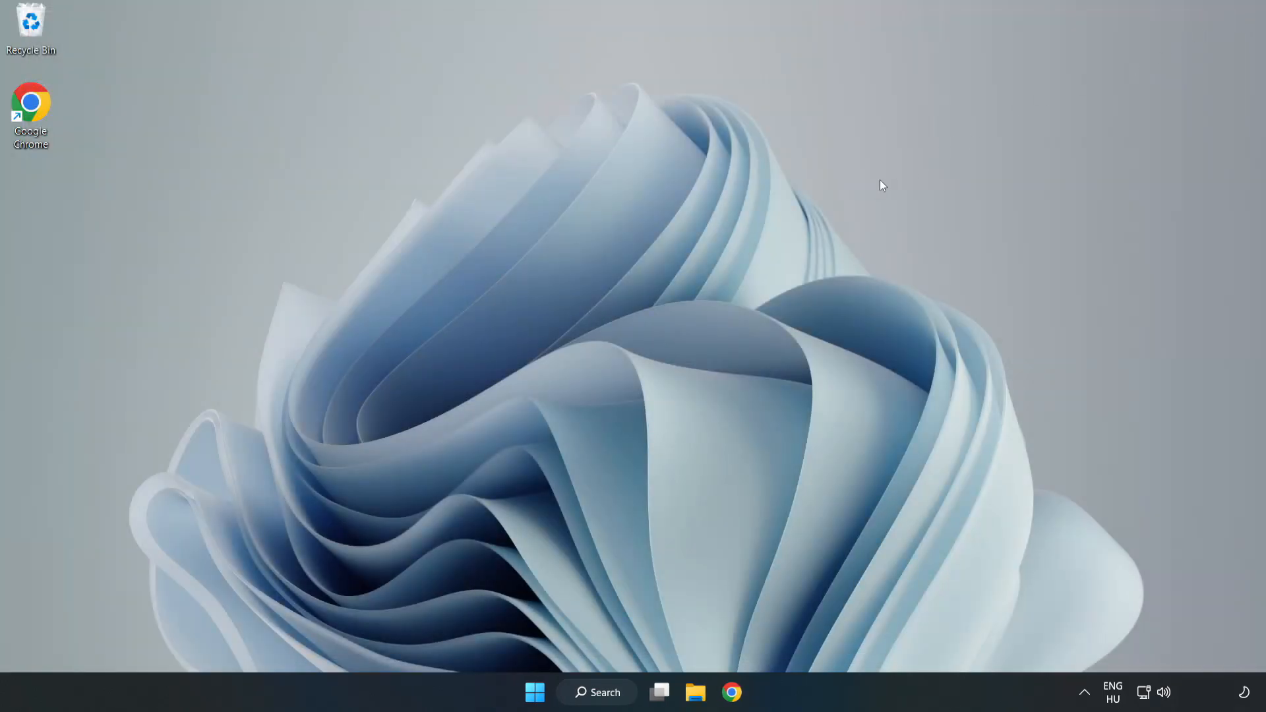
pyautogui.moveTo(642, 357)
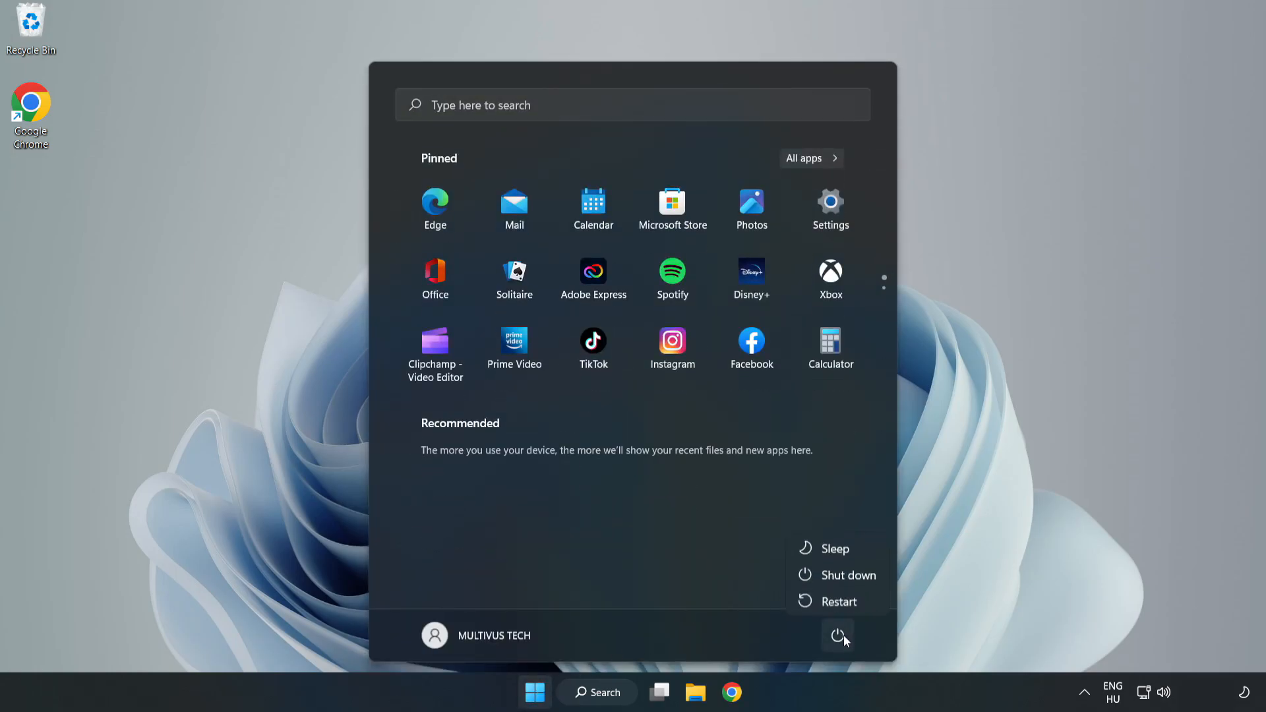
pyautogui.moveTo(848, 604)
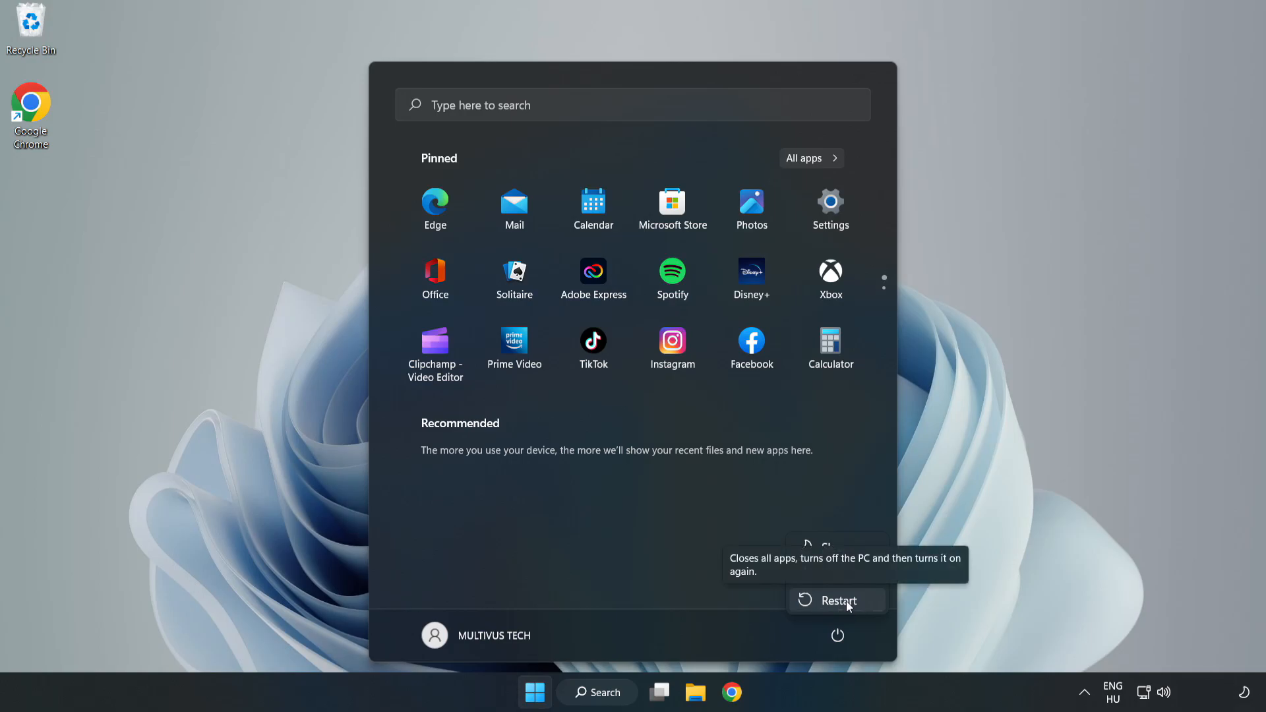